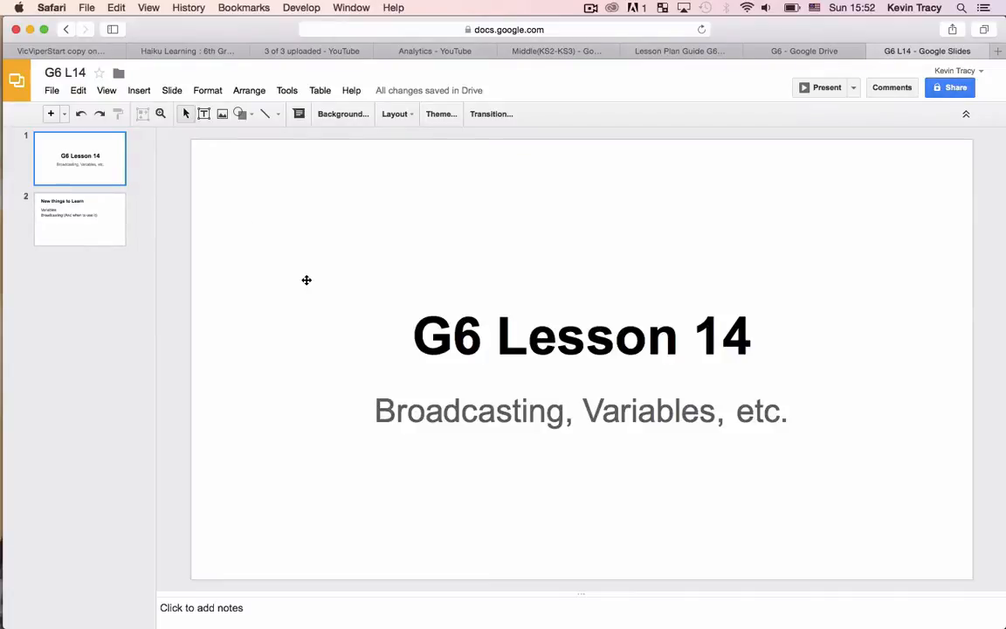
{"action": "mouse_move", "coordinate": [346, 304]}
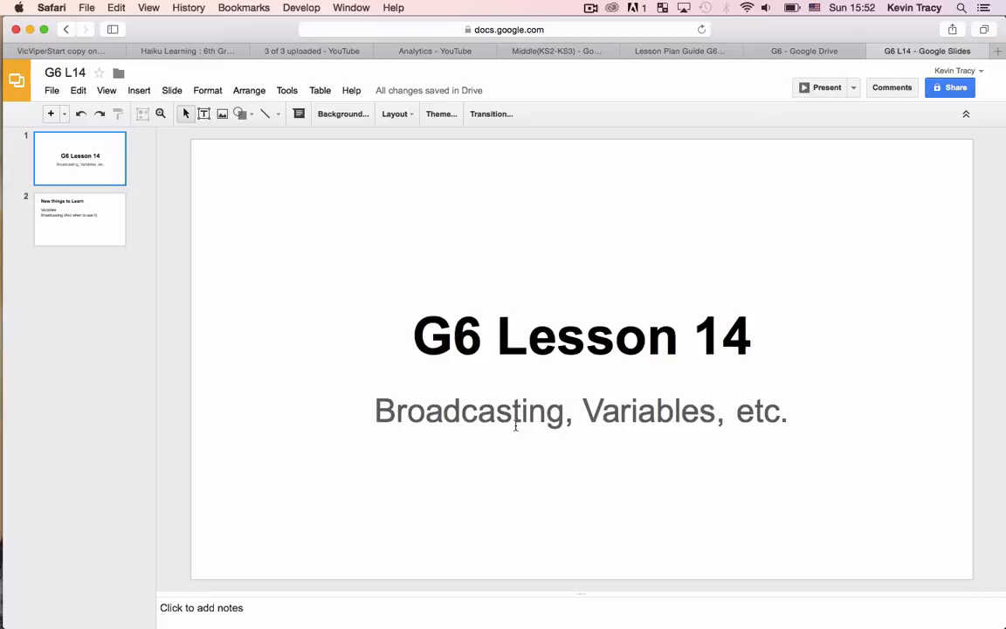
{"action": "mouse_move", "coordinate": [185, 275]}
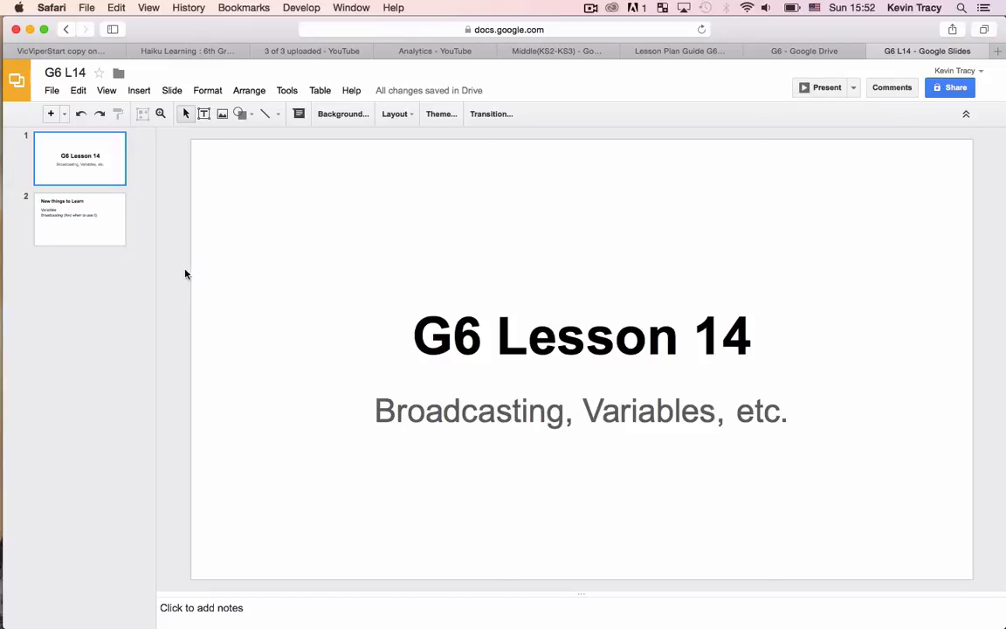
On slide 2, extend the Variables bullet to read 'Variables(TO TRACK INFORMATION)'.
{"action": "left_click", "coordinate": [80, 220]}
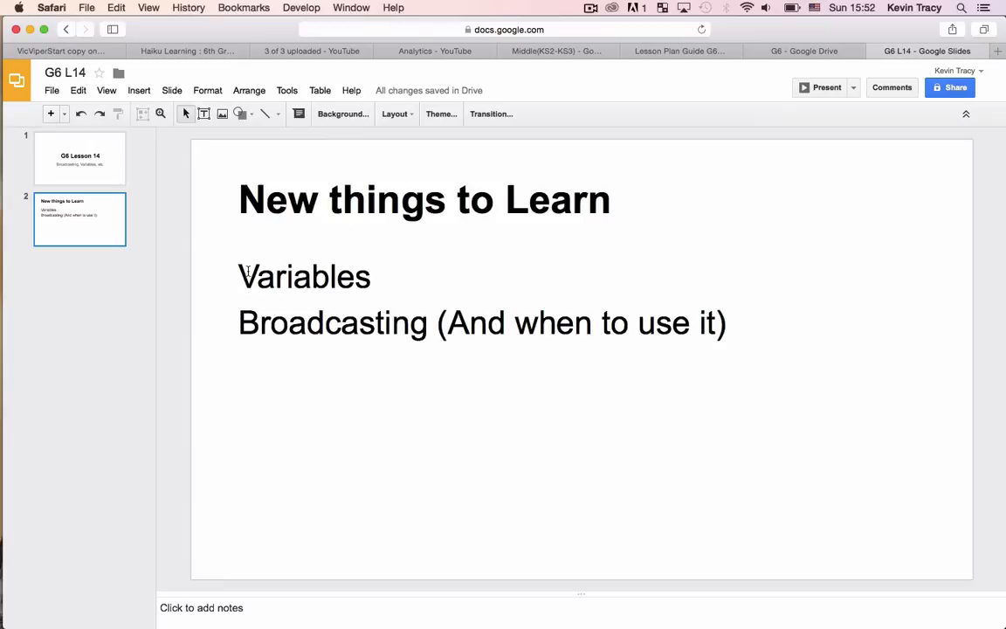
{"action": "double_click", "coordinate": [304, 276]}
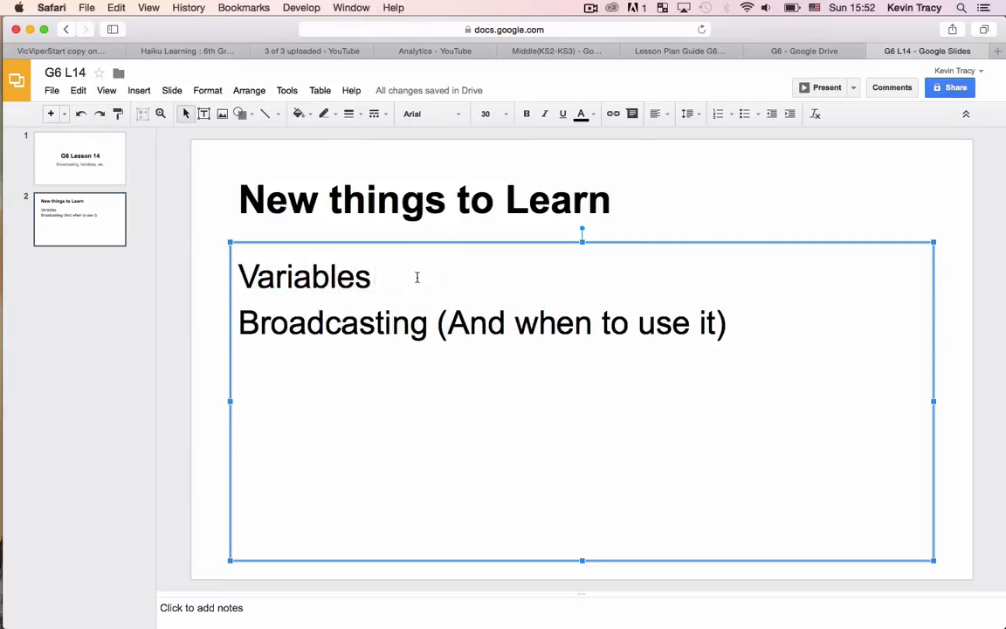
{"action": "type", "text": "(TO TRACK"}
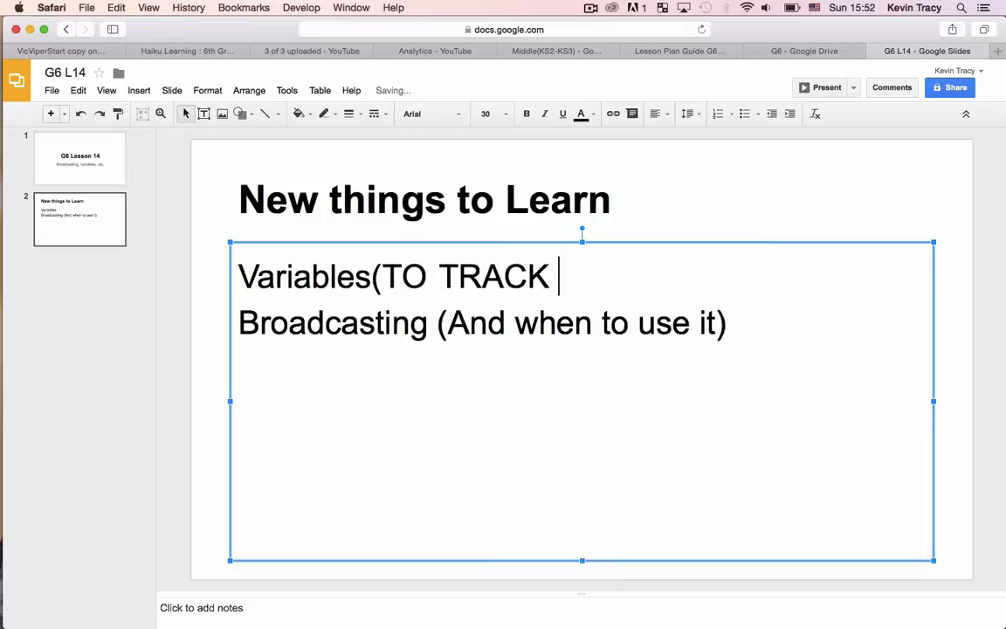
{"action": "type", "text": "INFORMATION"}
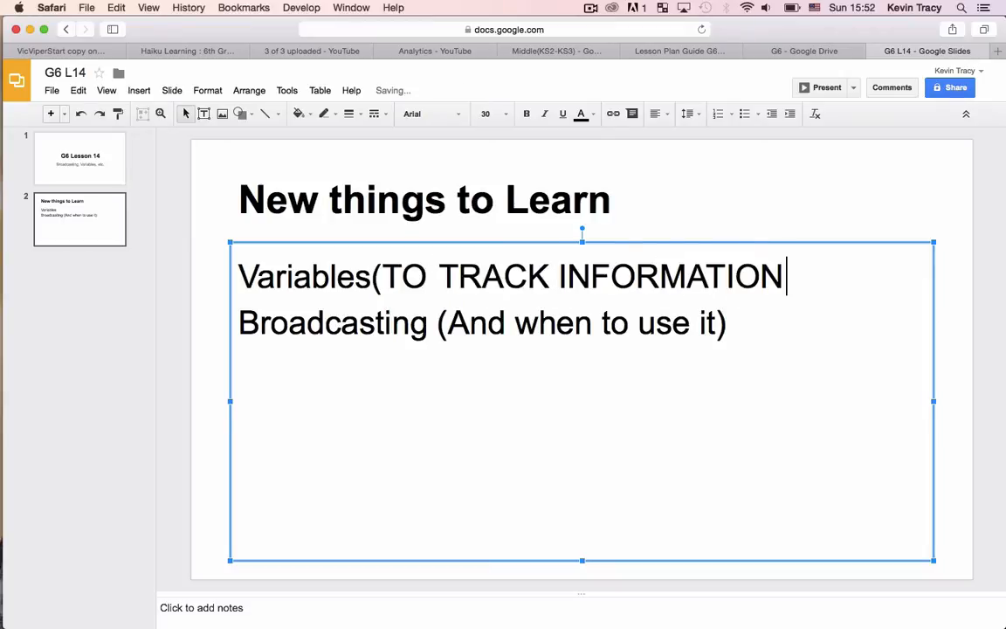
{"action": "type", "text": ")"}
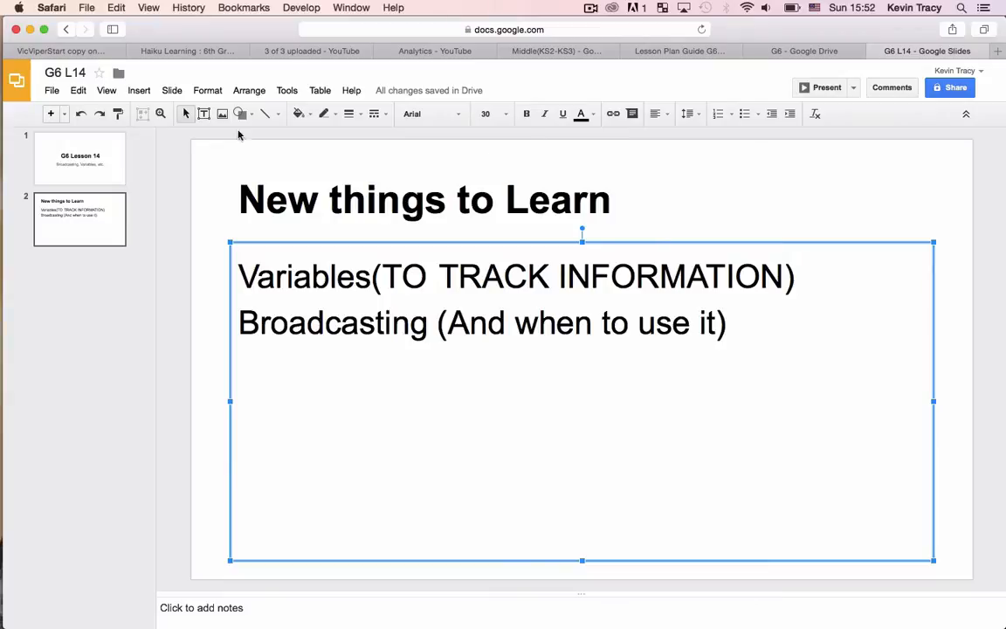
Switch to the Safari tab with the VicViperStart copy project and its Player scripts.
{"action": "left_click", "coordinate": [59, 51]}
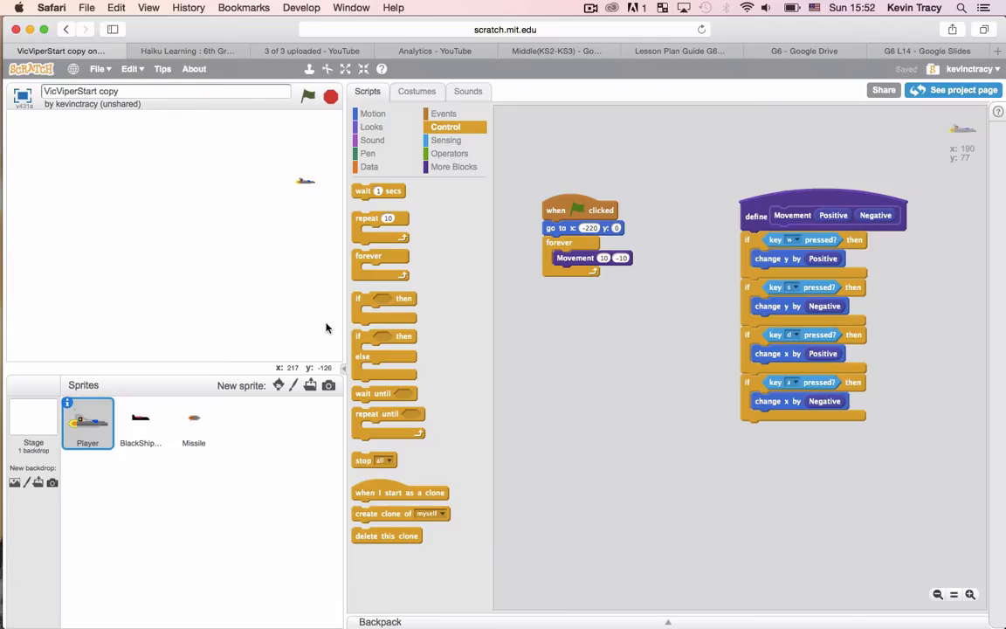
{"action": "mouse_move", "coordinate": [340, 328]}
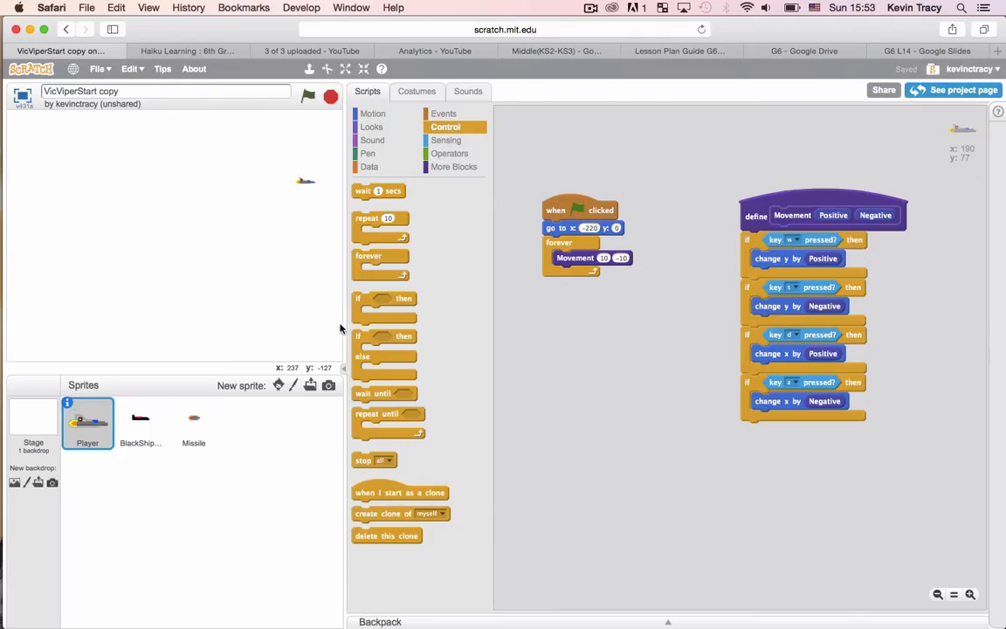
{"action": "mouse_move", "coordinate": [335, 332]}
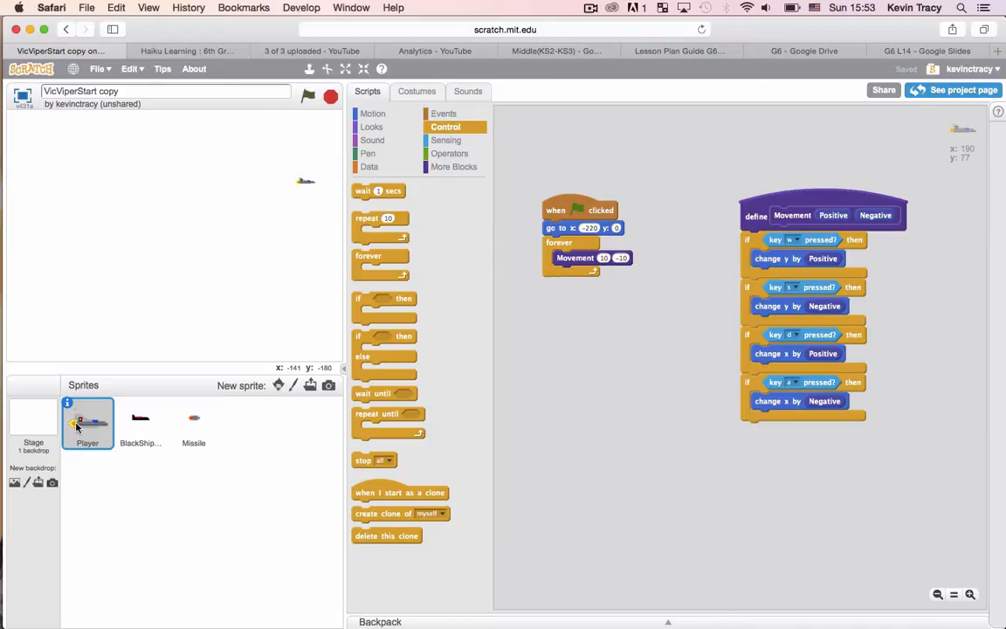
Run the shooter with the green flag, stop it, and return to the Missile sprite's firing scripts.
{"action": "left_click", "coordinate": [192, 422]}
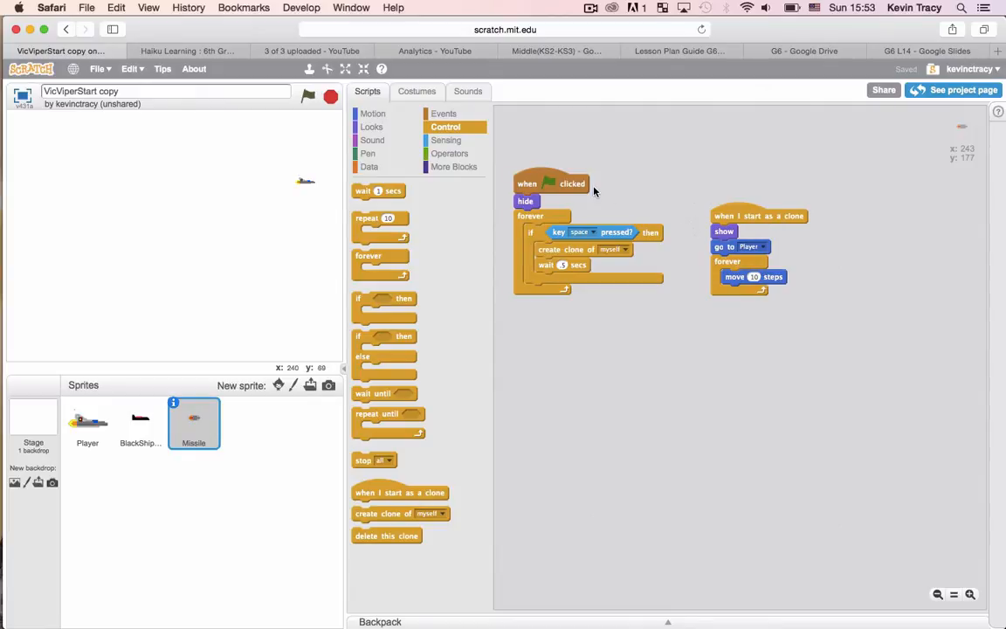
{"action": "mouse_move", "coordinate": [562, 183]}
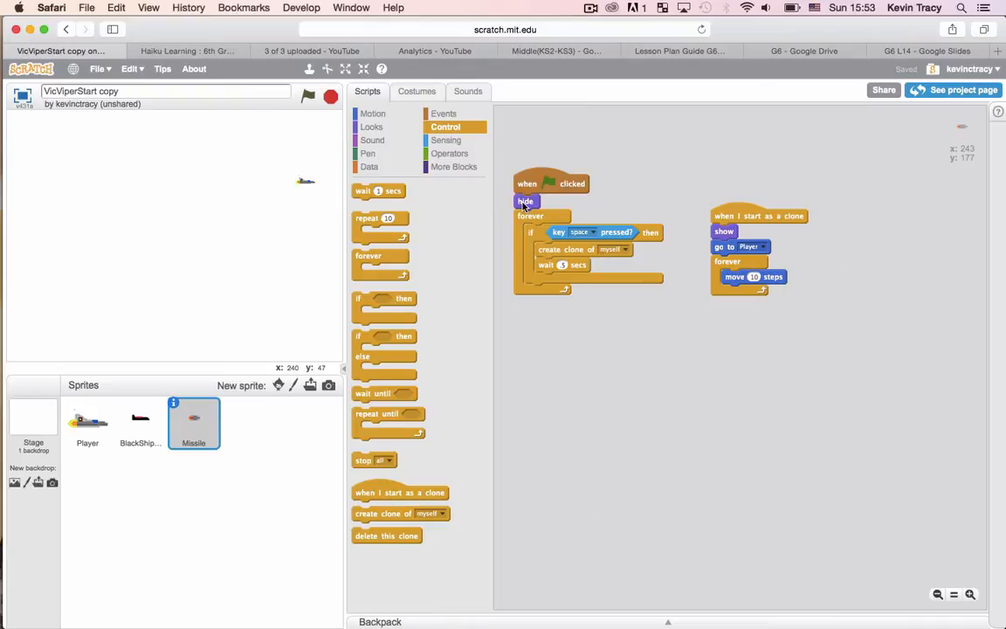
{"action": "mouse_move", "coordinate": [526, 238]}
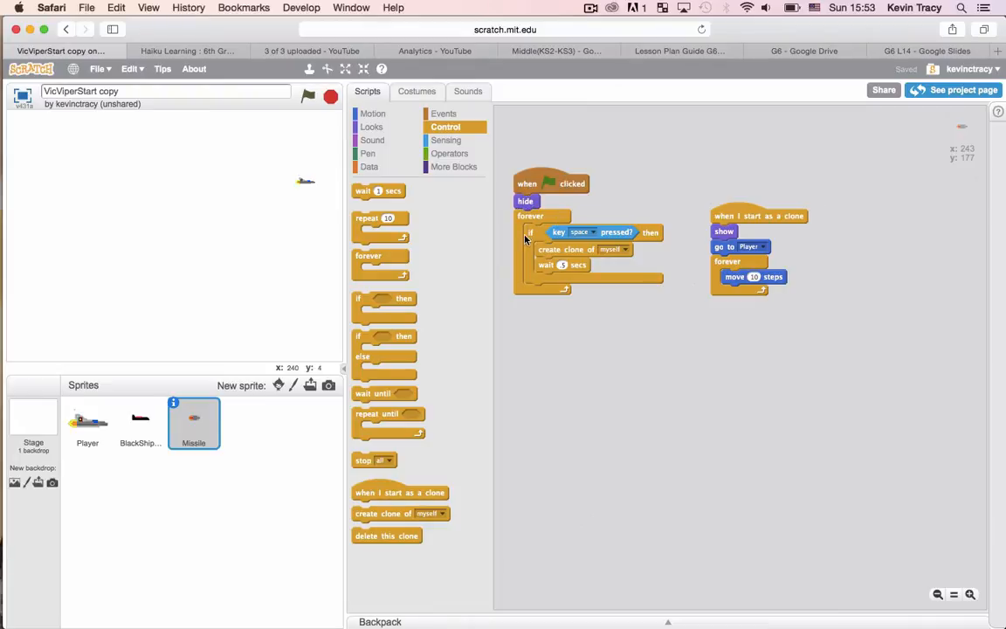
{"action": "mouse_move", "coordinate": [618, 234]}
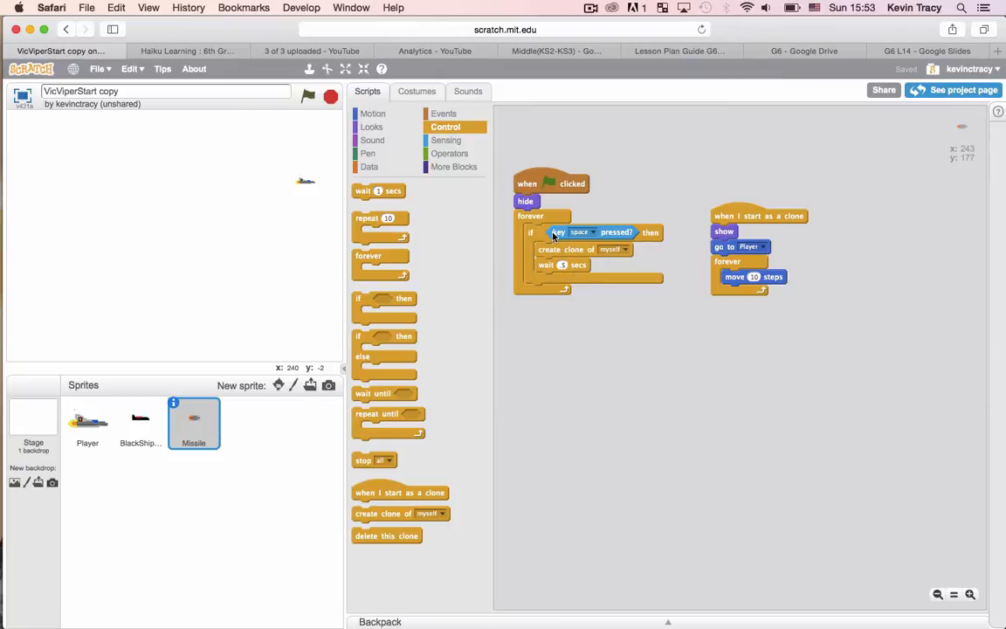
{"action": "mouse_move", "coordinate": [566, 236]}
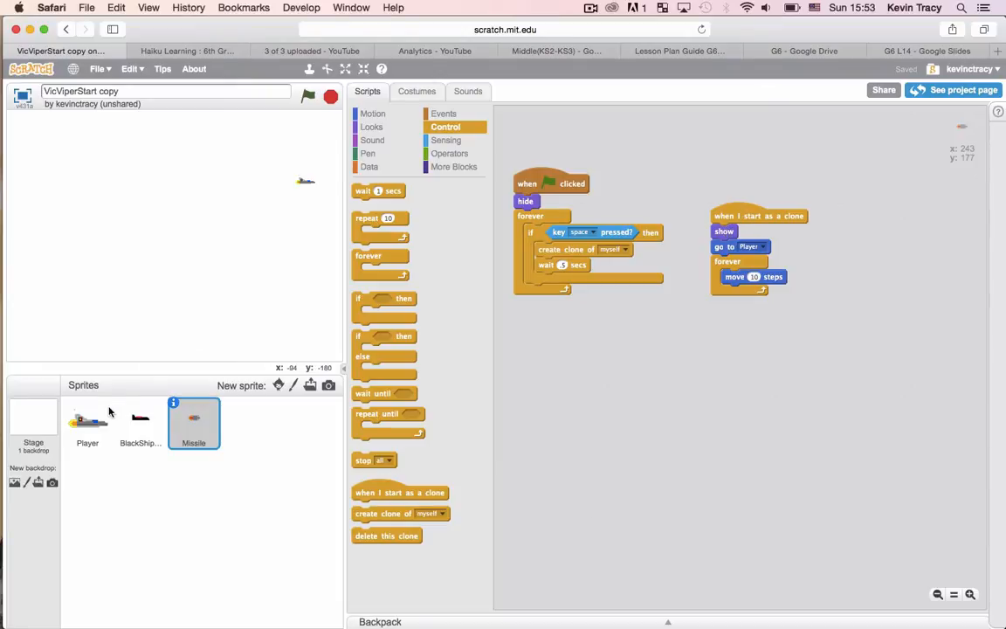
{"action": "mouse_move", "coordinate": [730, 288]}
{"action": "type", "text": ".1"}
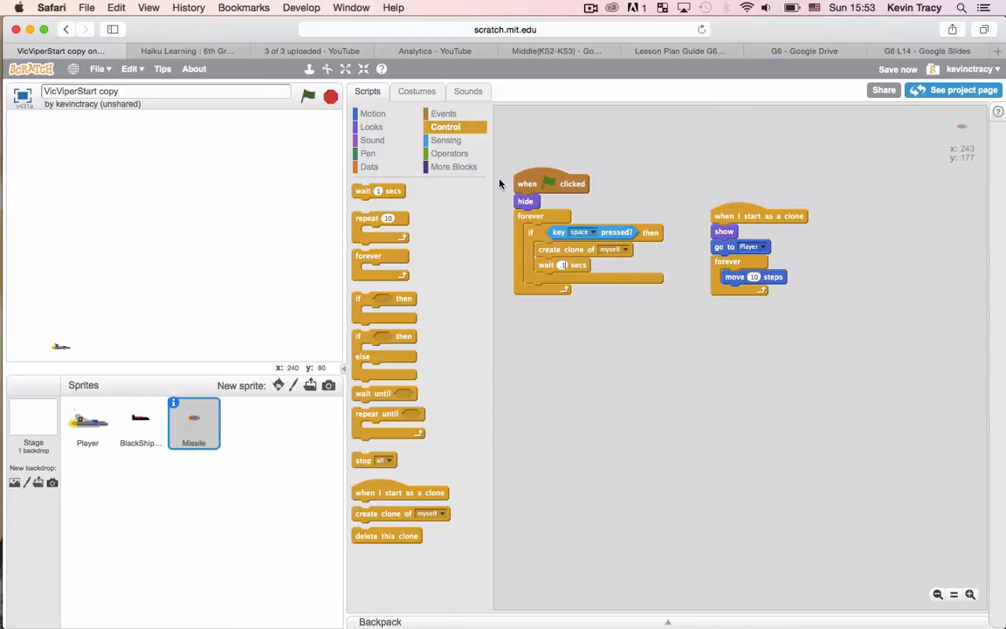
{"action": "left_click", "coordinate": [308, 96]}
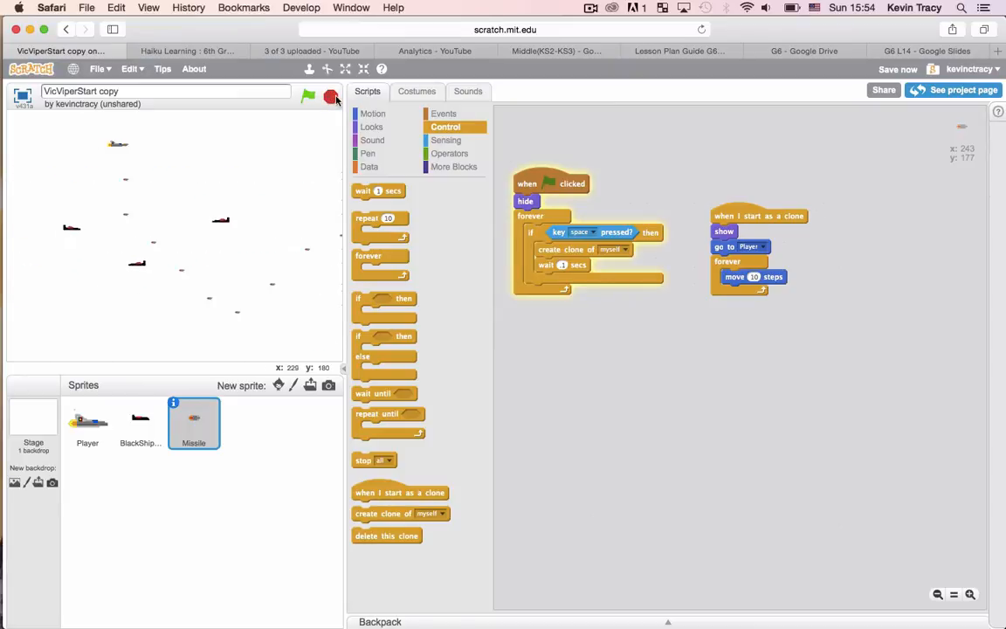
{"action": "right_click", "coordinate": [559, 265]}
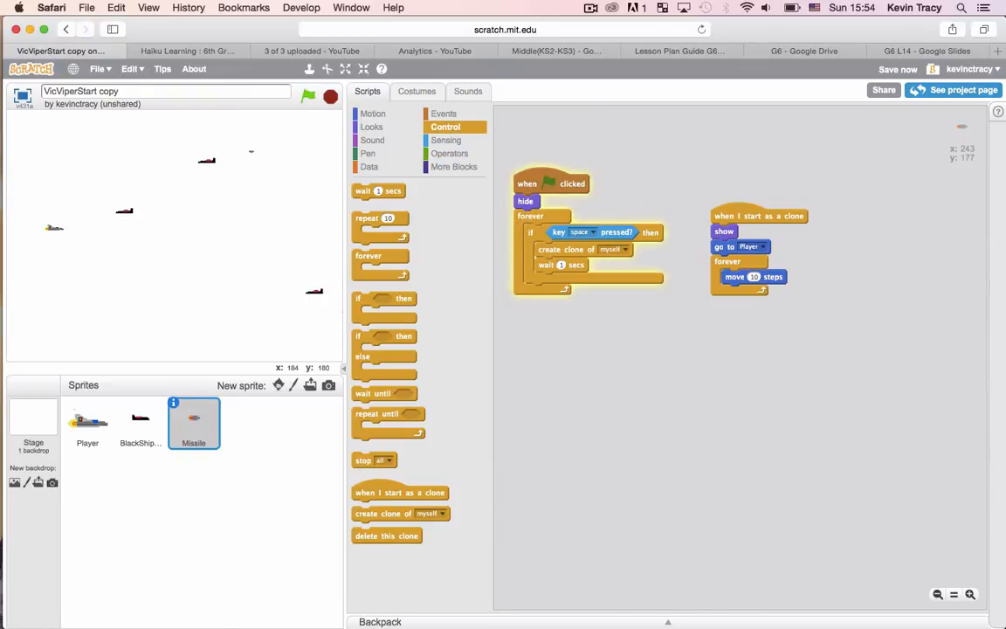
{"action": "left_click", "coordinate": [308, 96]}
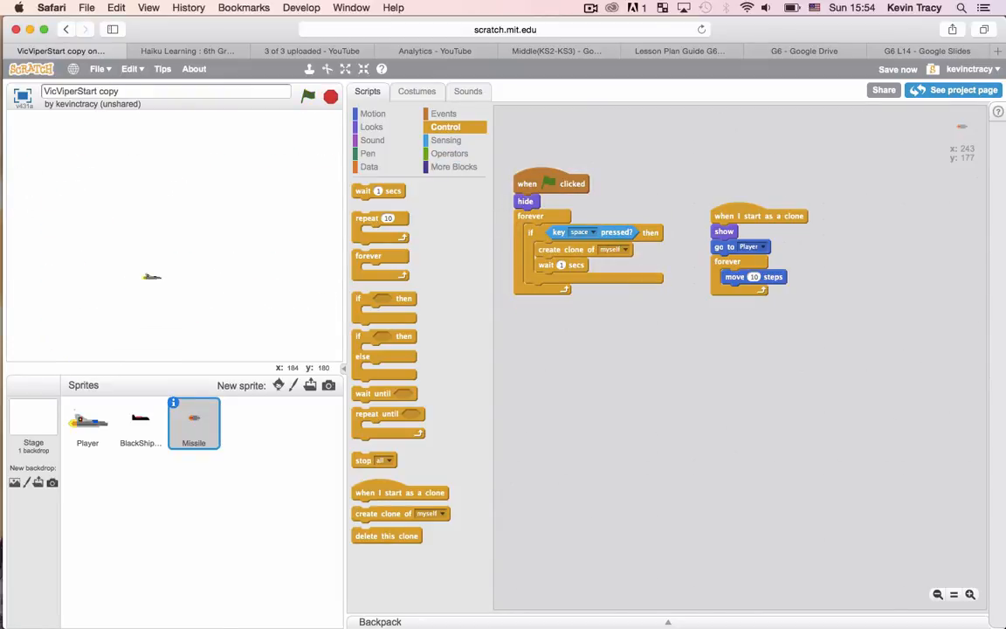
{"action": "mouse_move", "coordinate": [149, 282]}
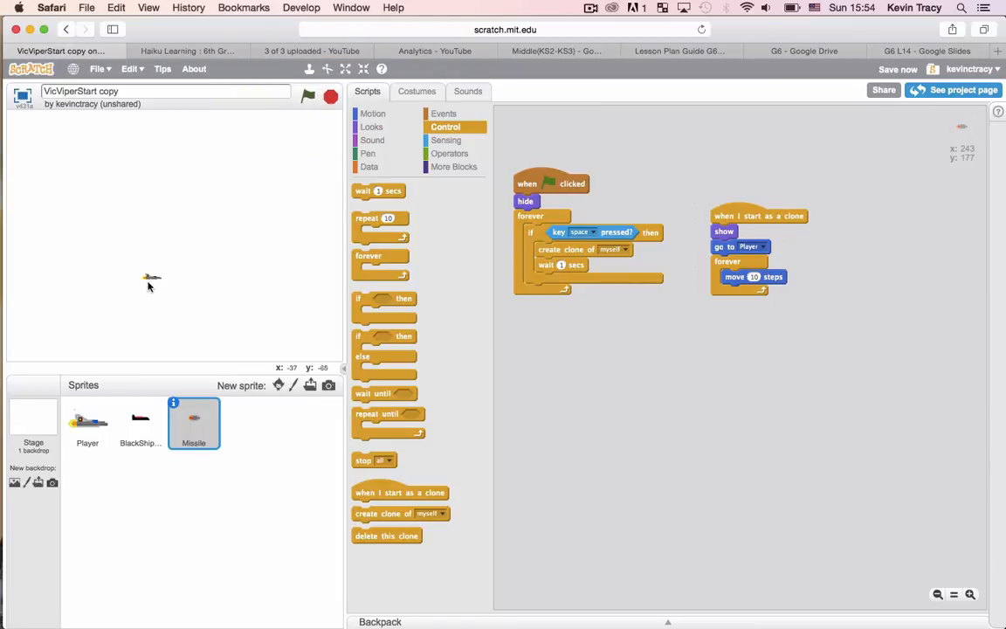
{"action": "left_click", "coordinate": [87, 422]}
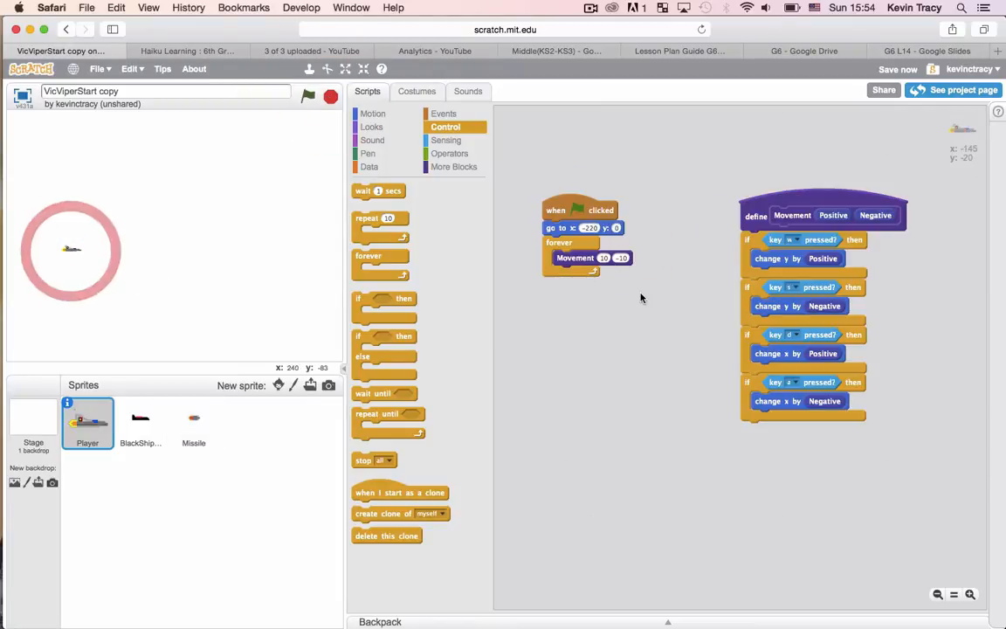
{"action": "left_click", "coordinate": [192, 421]}
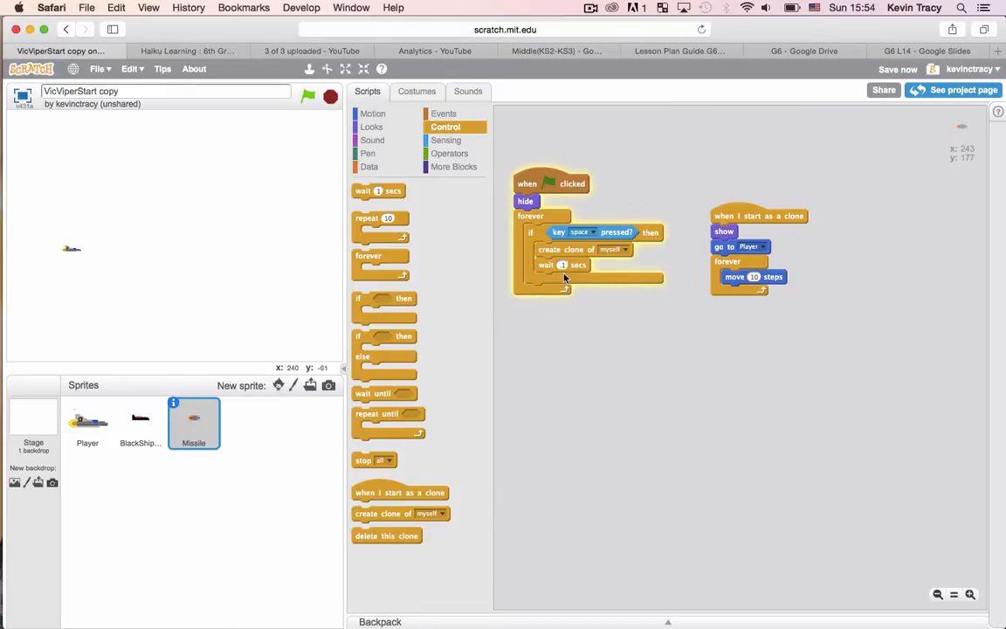
{"action": "mouse_move", "coordinate": [660, 353]}
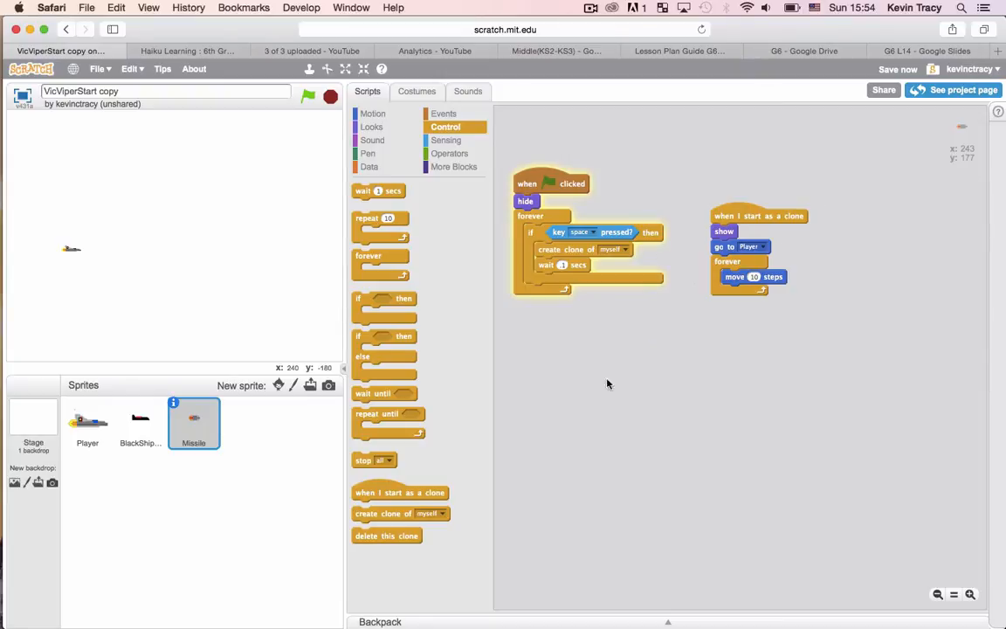
{"action": "mouse_move", "coordinate": [209, 266]}
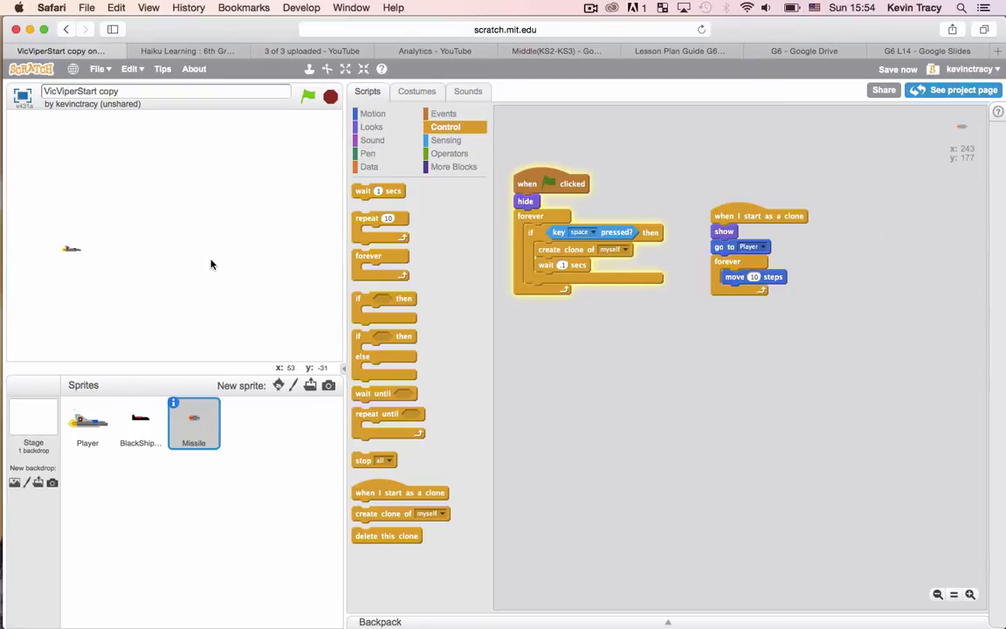
Give BlackShip clones a 'touching Missile?' check so they delete themselves when shot.
{"action": "left_click", "coordinate": [140, 424]}
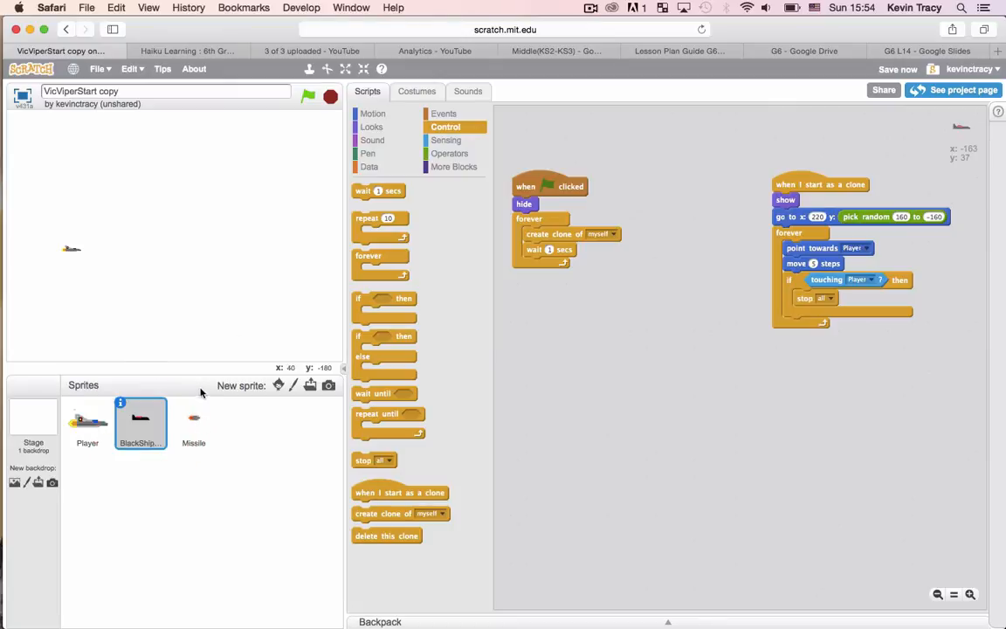
{"action": "left_click", "coordinate": [194, 424]}
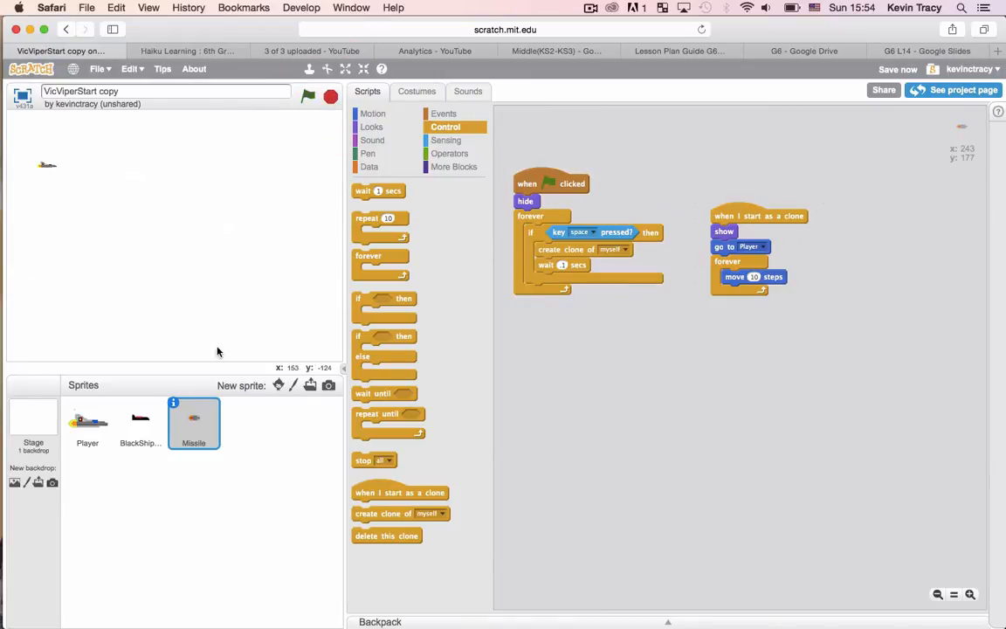
{"action": "left_click", "coordinate": [140, 421]}
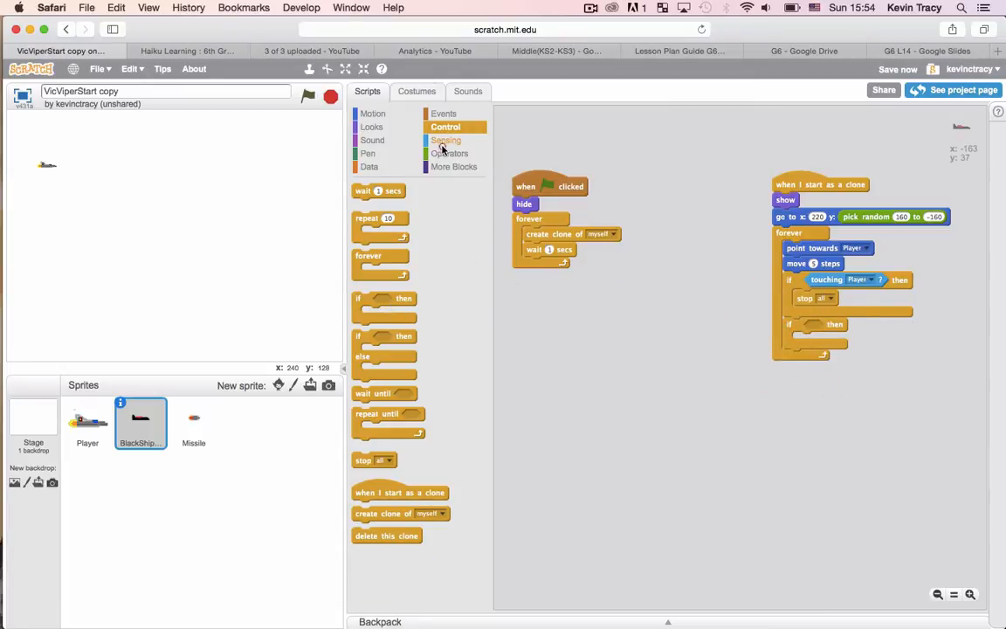
{"action": "left_click", "coordinate": [445, 140]}
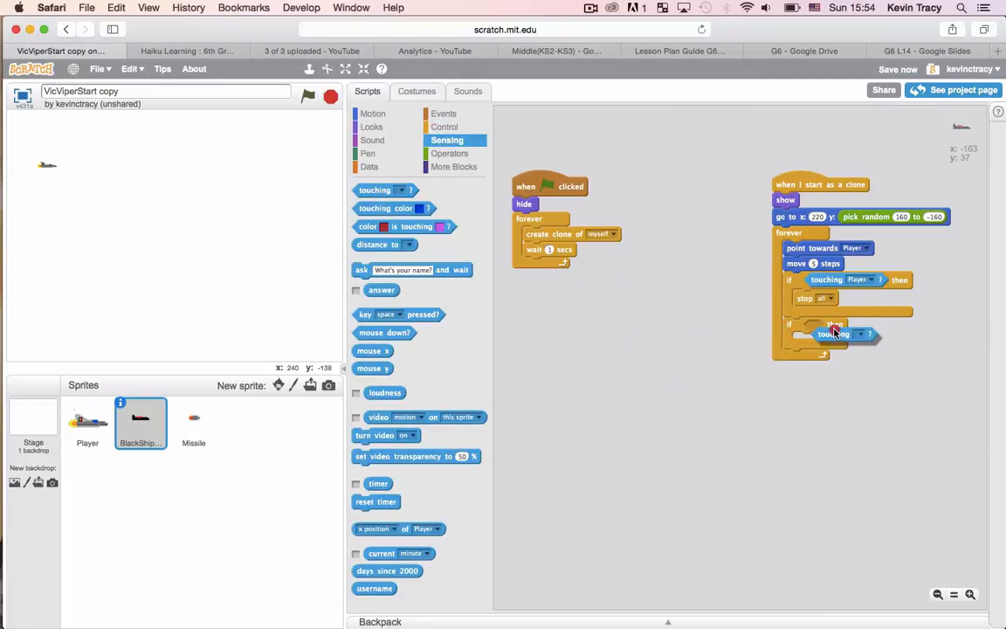
{"action": "left_click", "coordinate": [842, 334]}
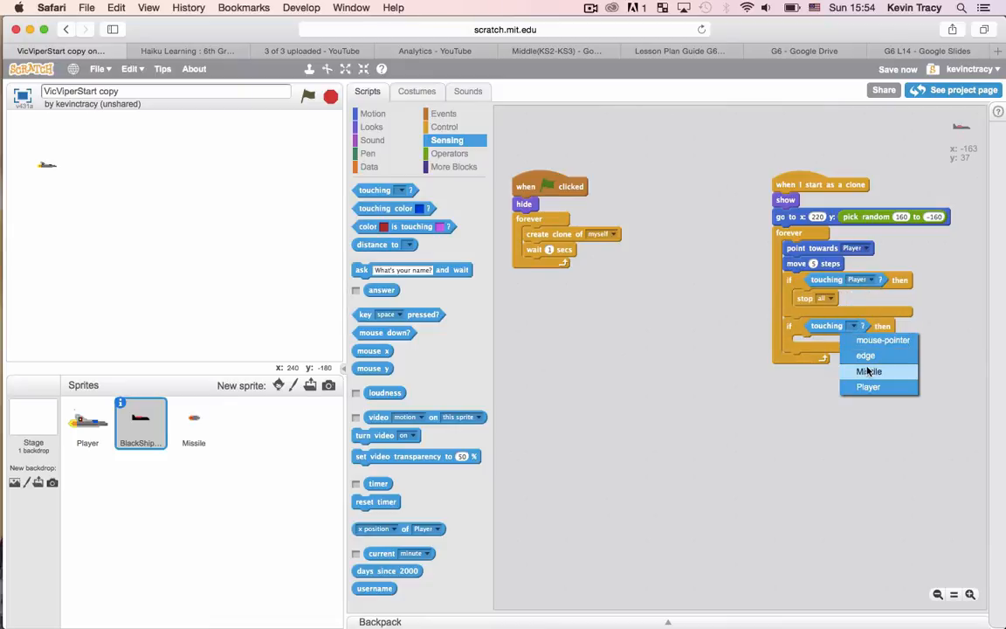
{"action": "left_click", "coordinate": [868, 370]}
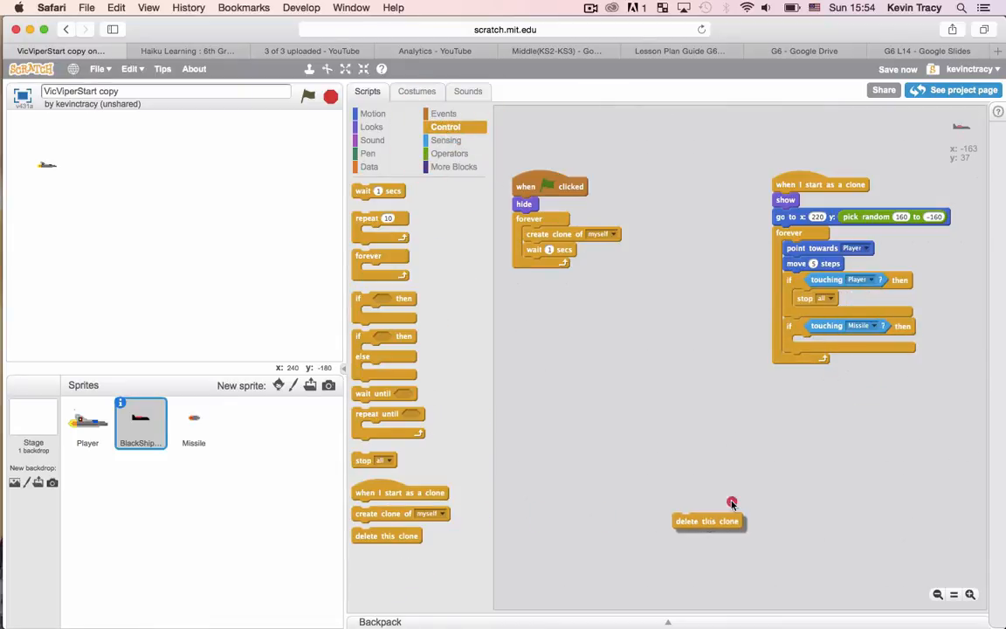
{"action": "left_click_drag", "start_coordinate": [707, 520], "coordinate": [828, 345]}
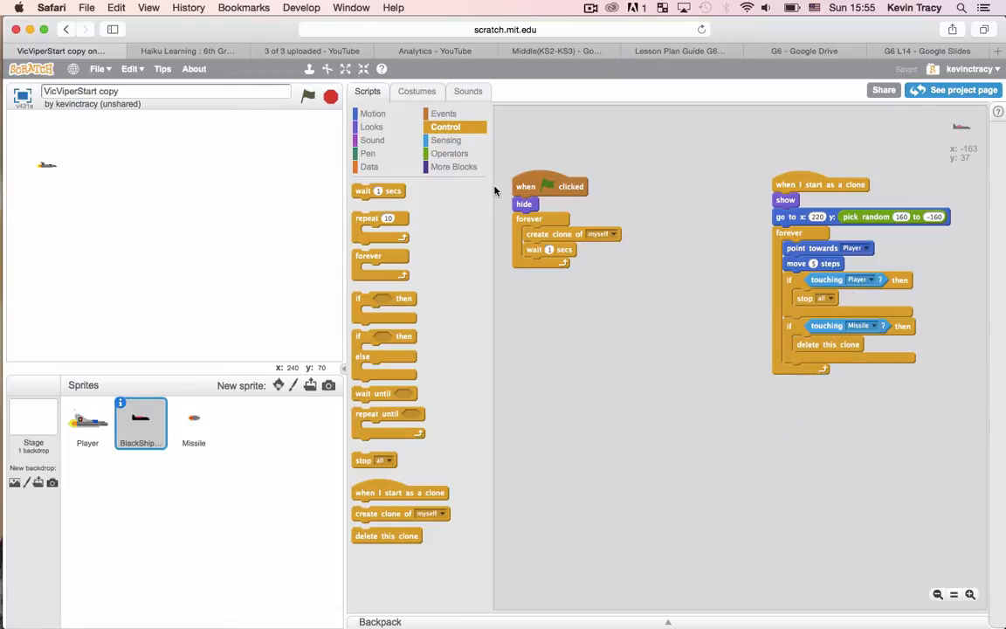
Run the game twice to watch enemy clones spawn and get destroyed, then stop it.
{"action": "left_click", "coordinate": [308, 97]}
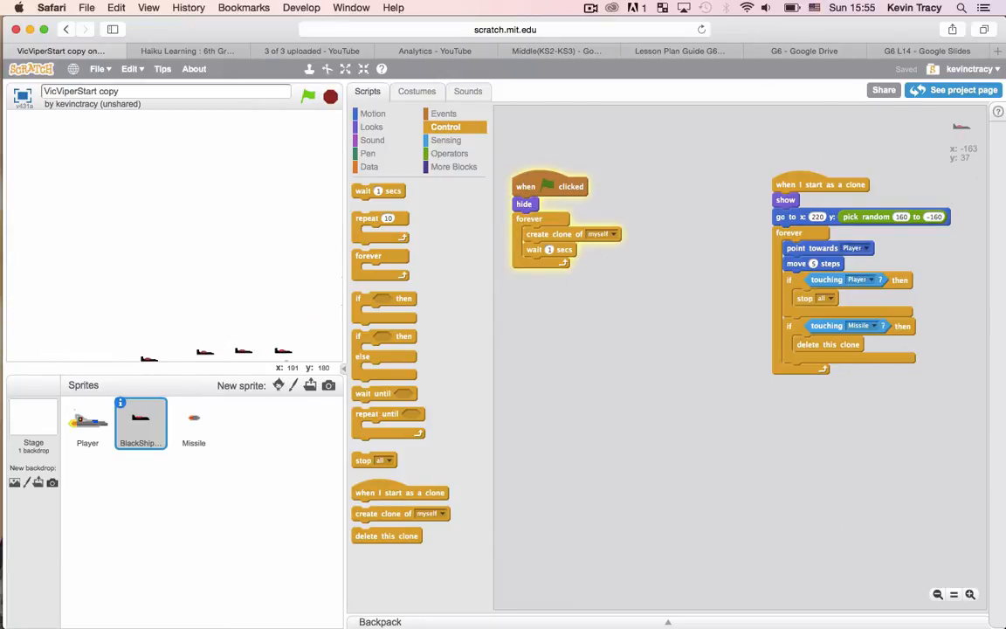
{"action": "left_click", "coordinate": [307, 94]}
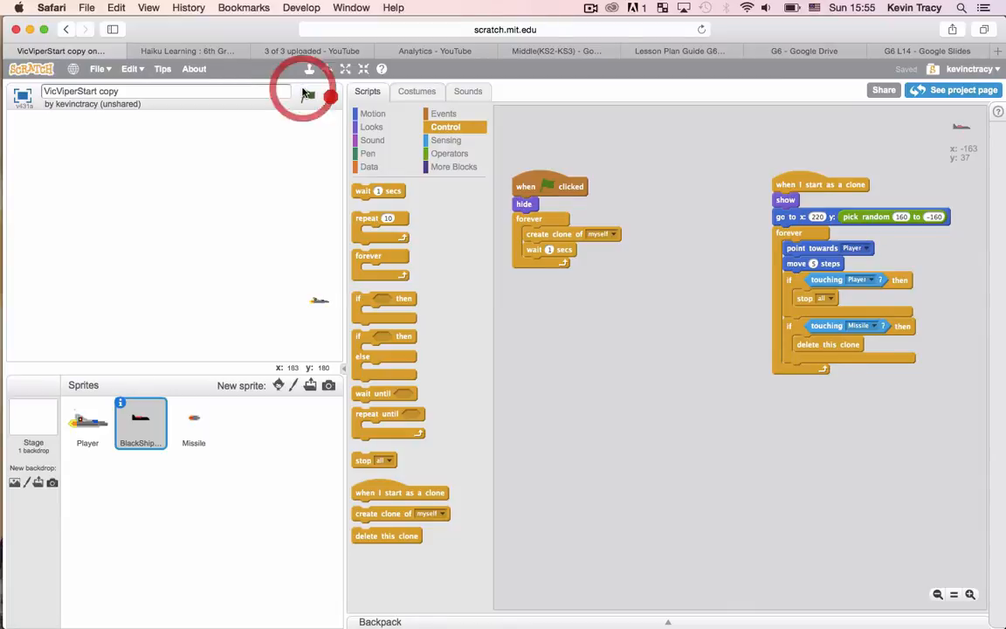
{"action": "left_click", "coordinate": [307, 96]}
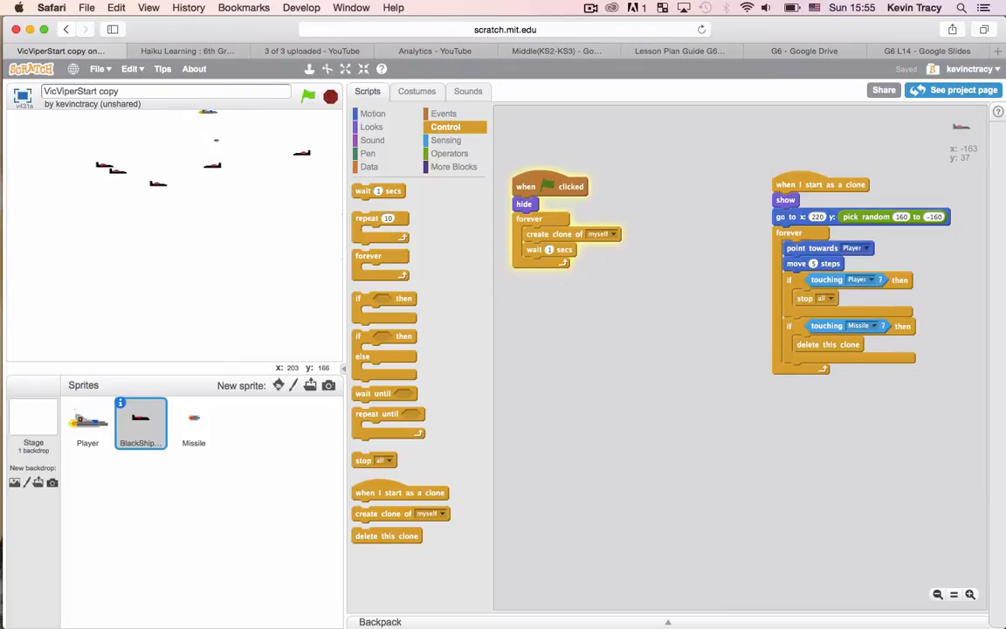
{"action": "left_click", "coordinate": [308, 96]}
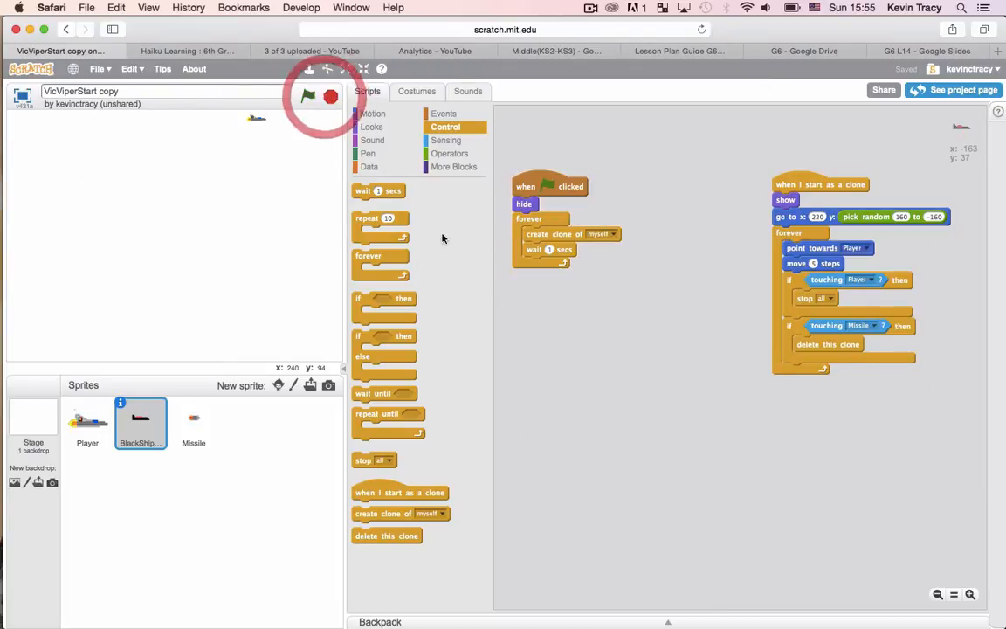
{"action": "left_click", "coordinate": [192, 425]}
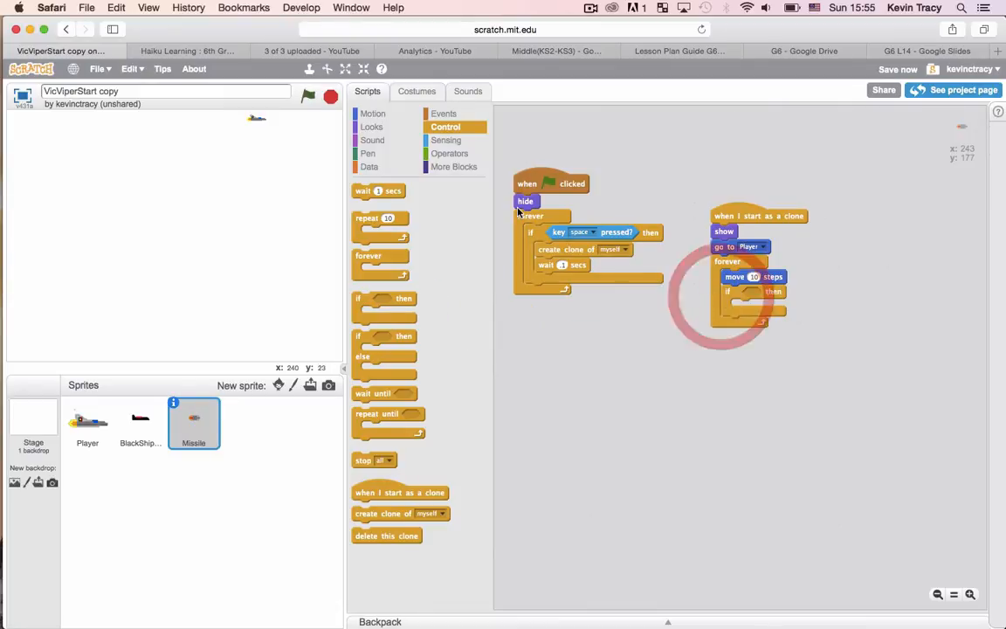
Make Missile clones delete themselves when touching BlackShipEnemy.
{"action": "left_click", "coordinate": [447, 140]}
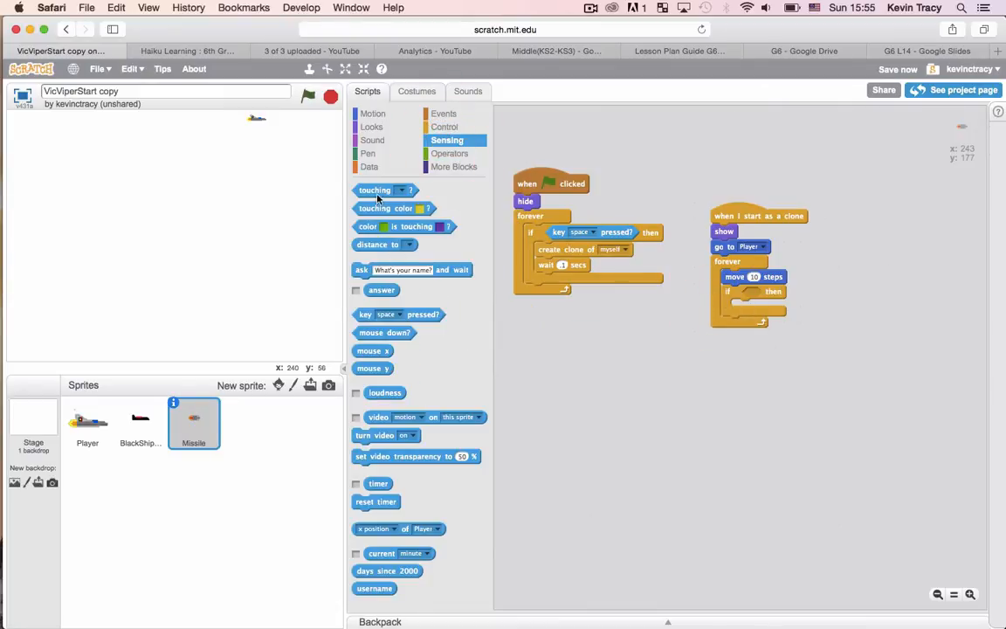
{"action": "left_click_drag", "start_coordinate": [376, 189], "coordinate": [766, 294]}
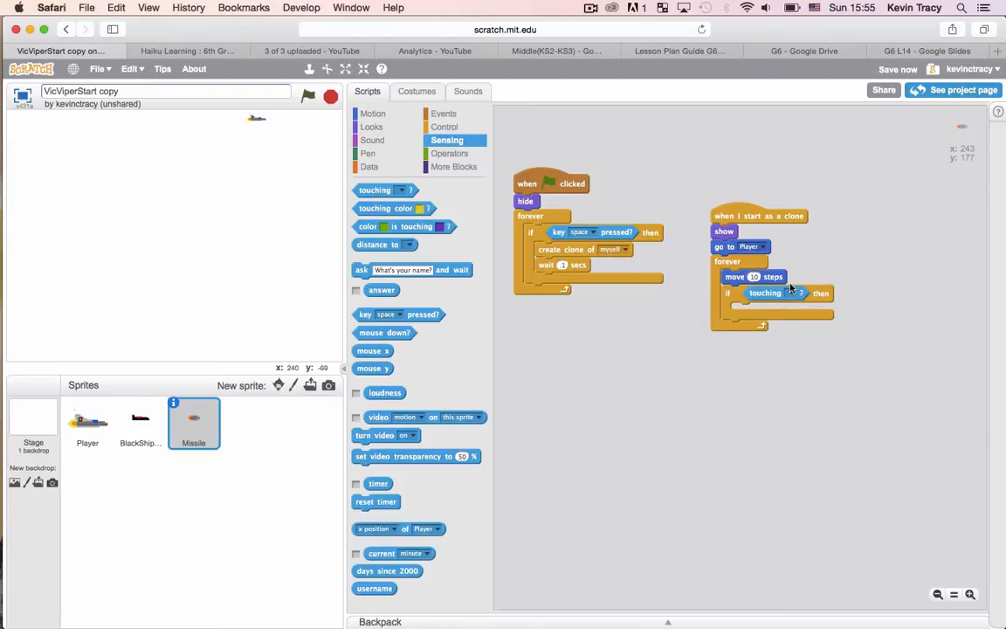
{"action": "left_click", "coordinate": [801, 294]}
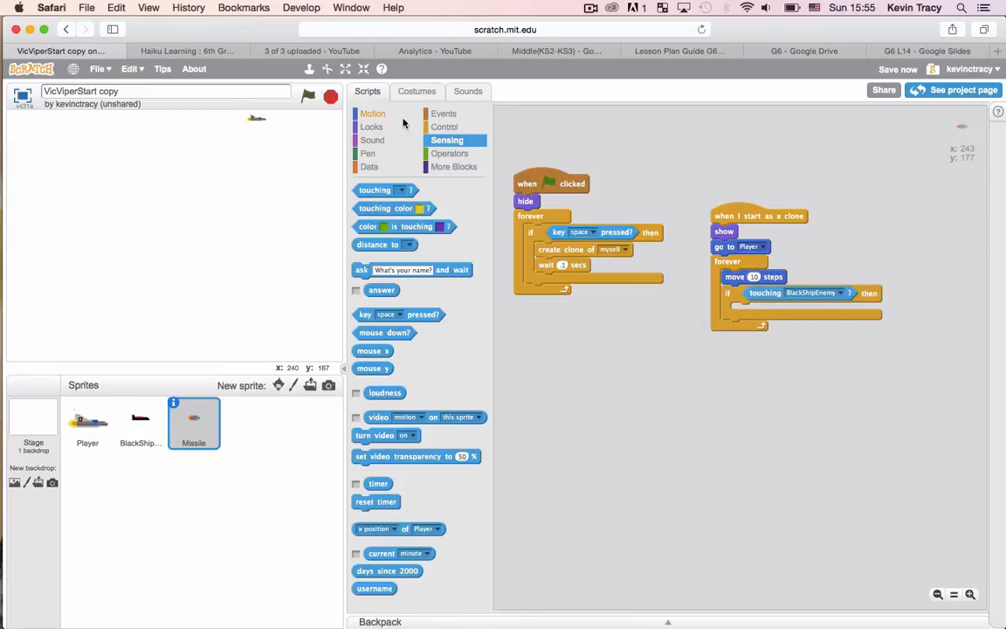
{"action": "left_click", "coordinate": [444, 126]}
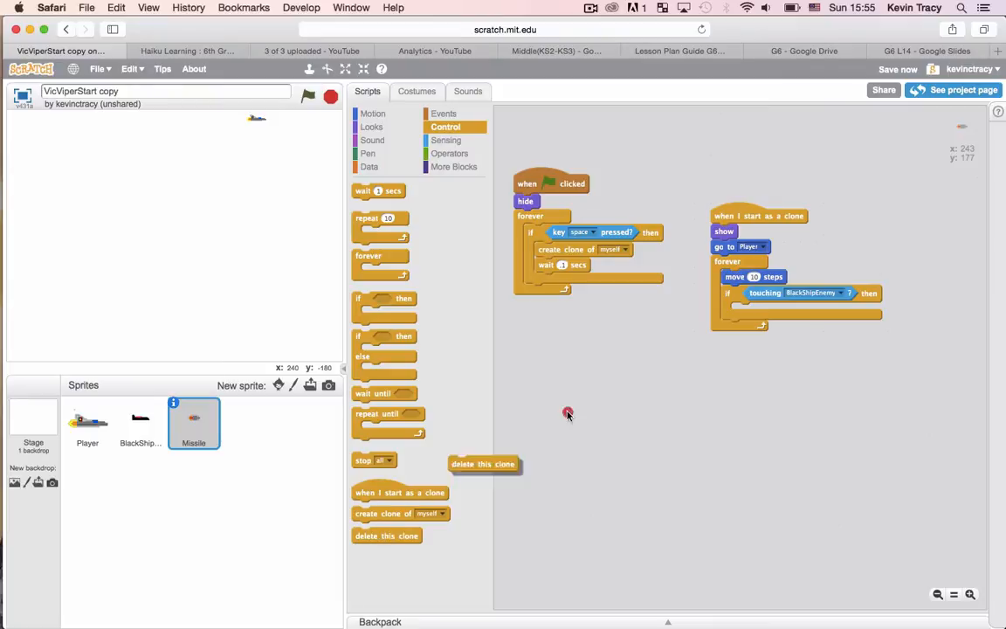
{"action": "left_click_drag", "start_coordinate": [482, 465], "coordinate": [765, 311]}
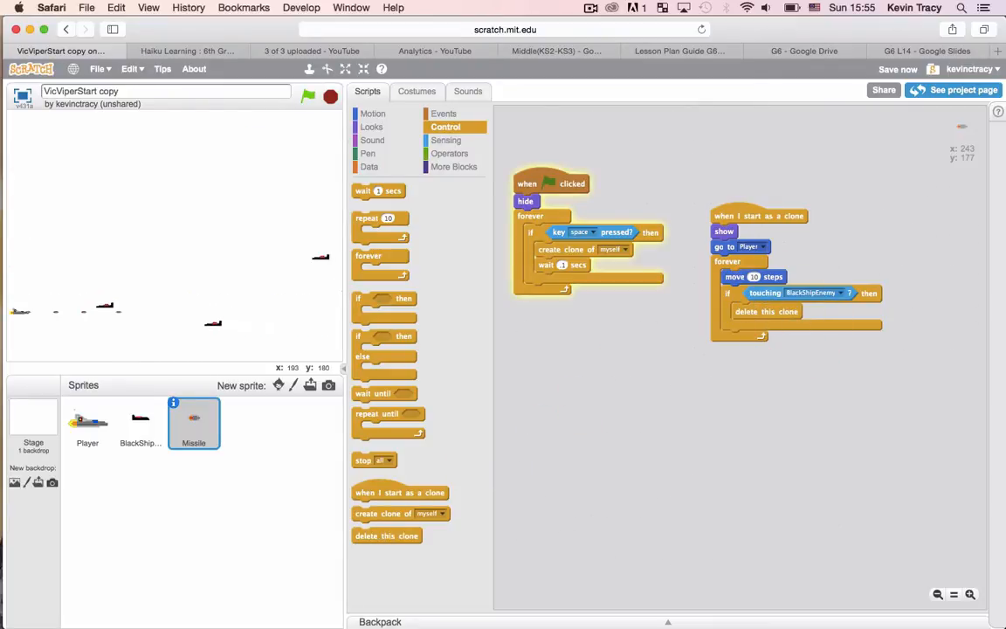
Play and stop several test runs of the shooter, glancing at the lesson slides in between.
{"action": "left_click", "coordinate": [307, 96]}
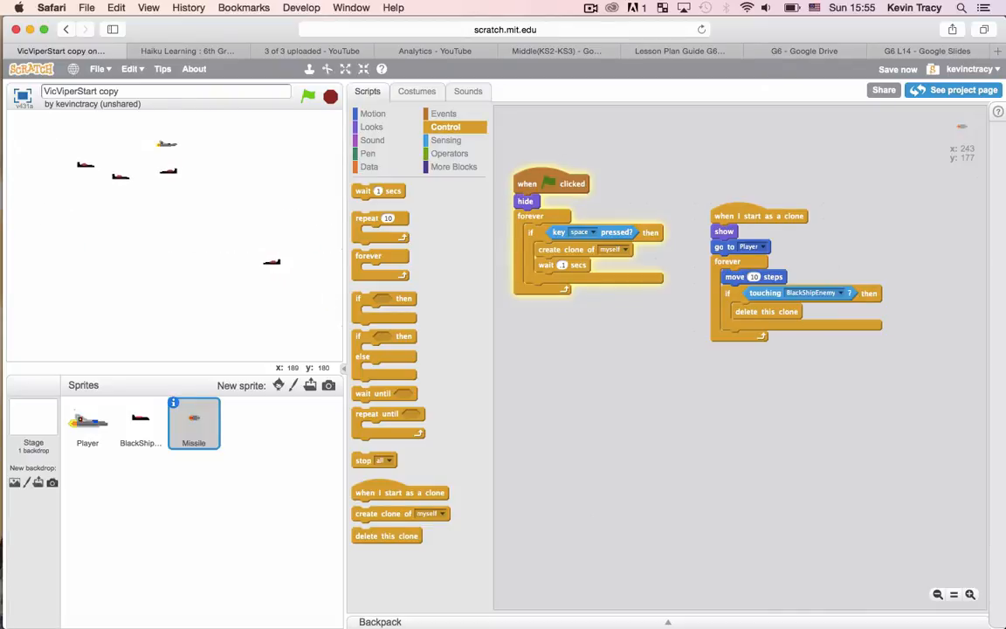
{"action": "left_click", "coordinate": [308, 96]}
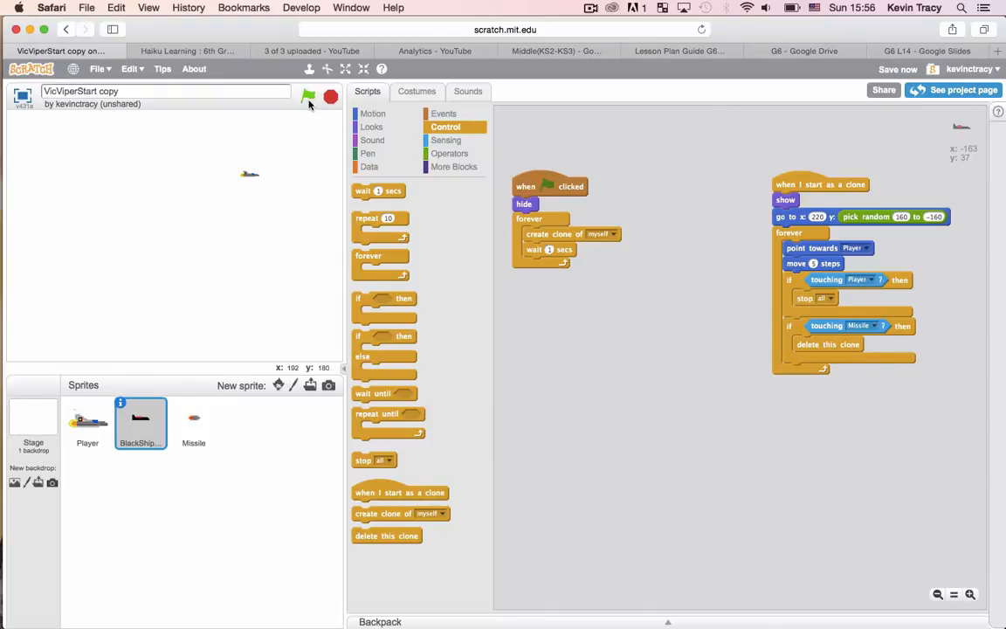
{"action": "left_click", "coordinate": [307, 96]}
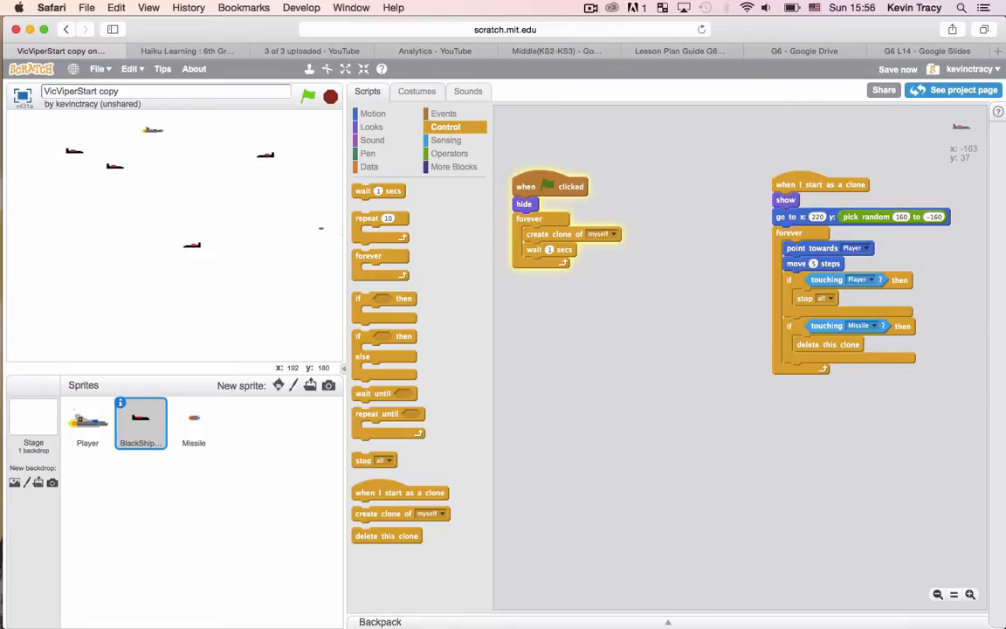
{"action": "left_click", "coordinate": [330, 96]}
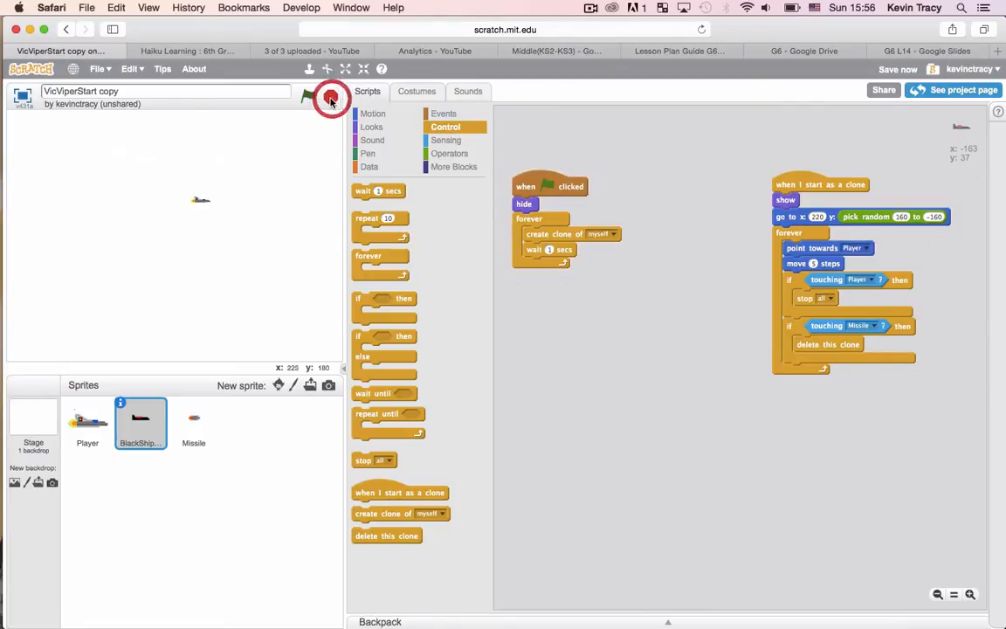
{"action": "left_click", "coordinate": [330, 96]}
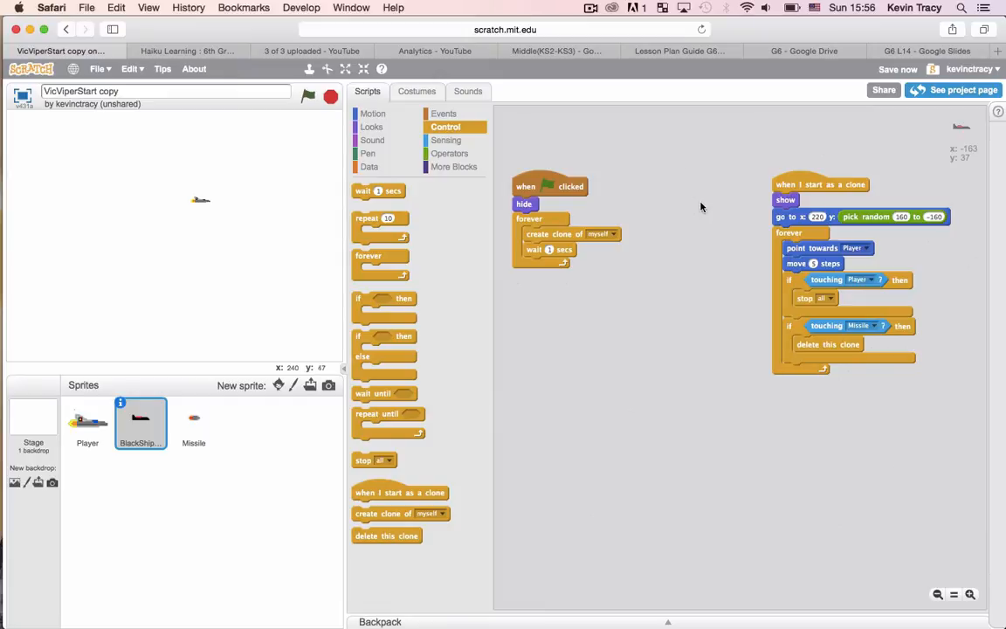
{"action": "mouse_move", "coordinate": [577, 238]}
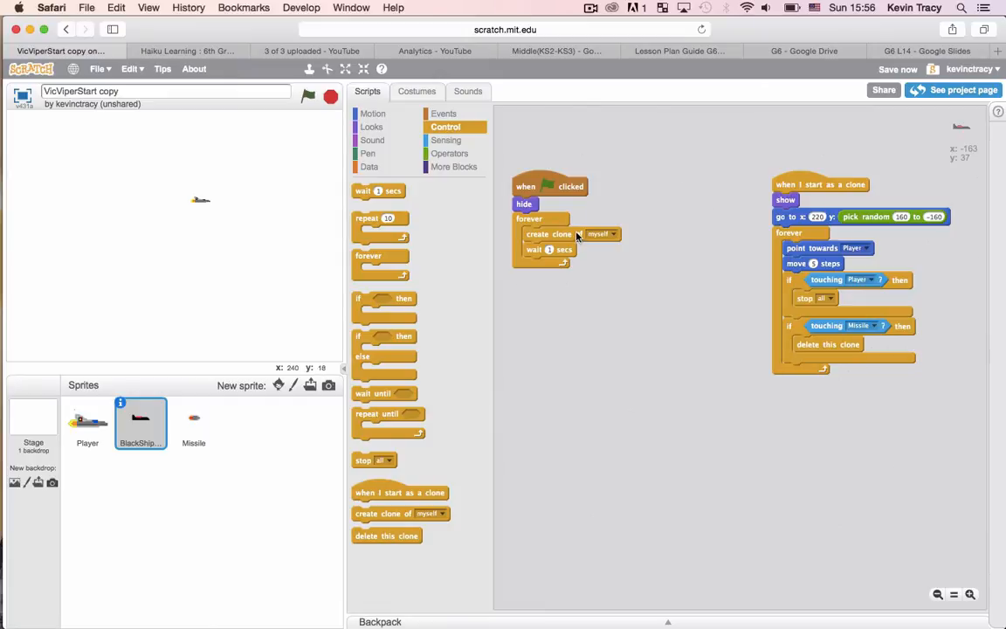
{"action": "left_click", "coordinate": [307, 96]}
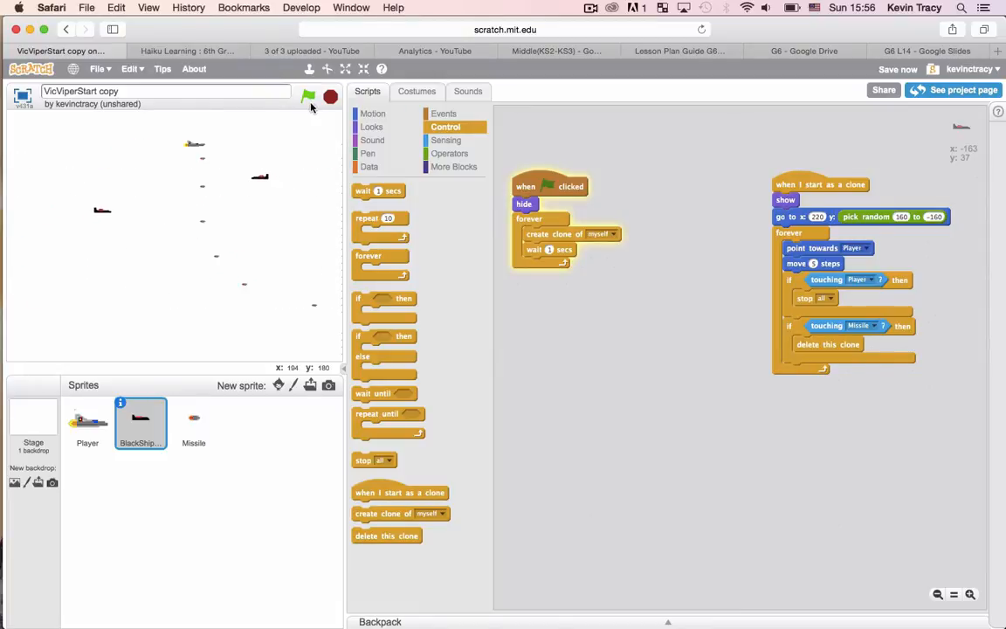
{"action": "left_click", "coordinate": [929, 50]}
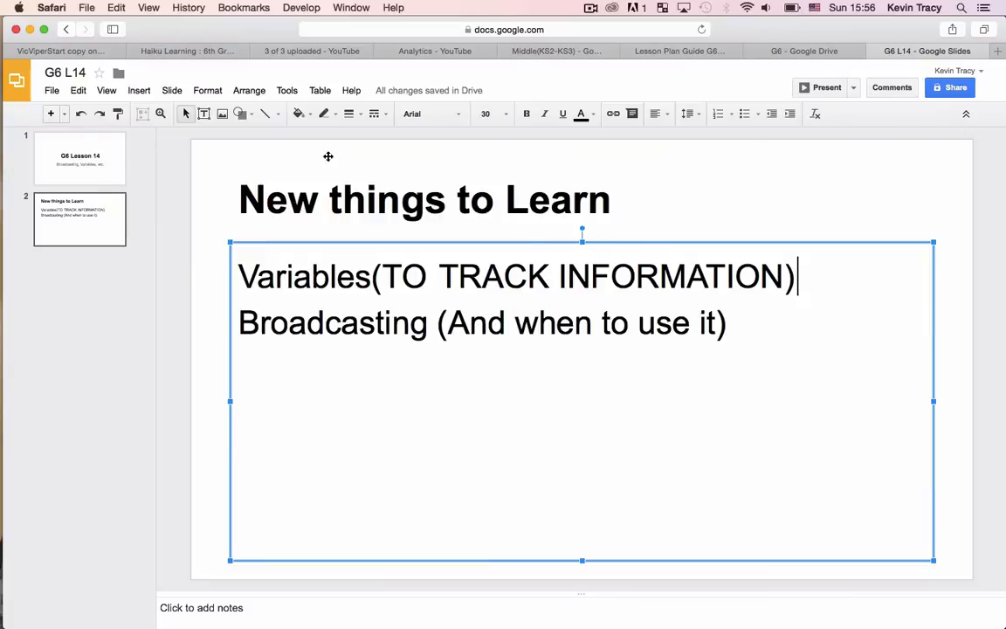
{"action": "left_click", "coordinate": [62, 49]}
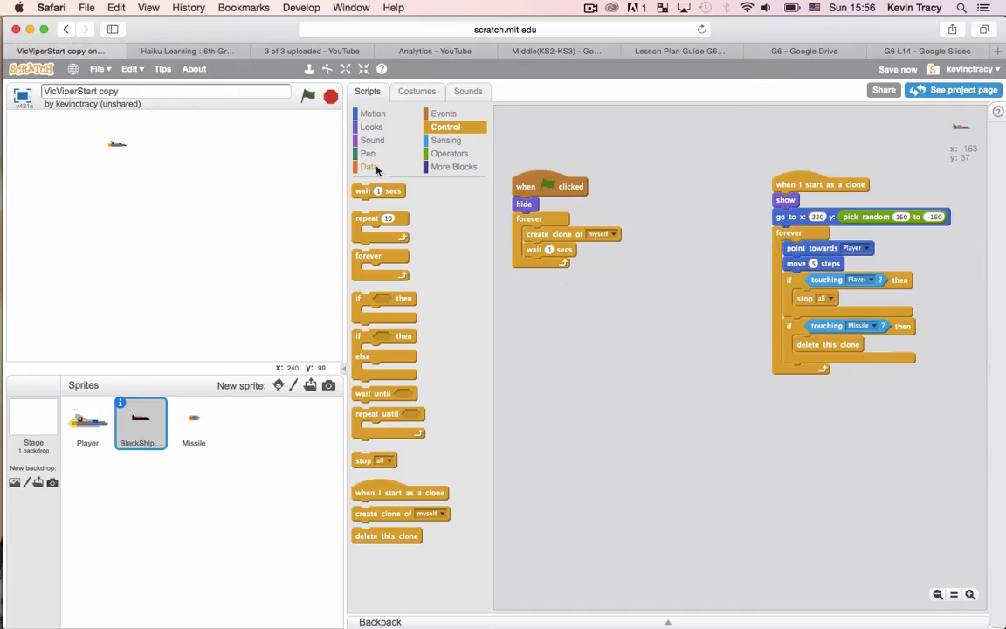
Create a 'Destroyed Ships' variable for all sprites from the Player's Data palette.
{"action": "left_click", "coordinate": [369, 167]}
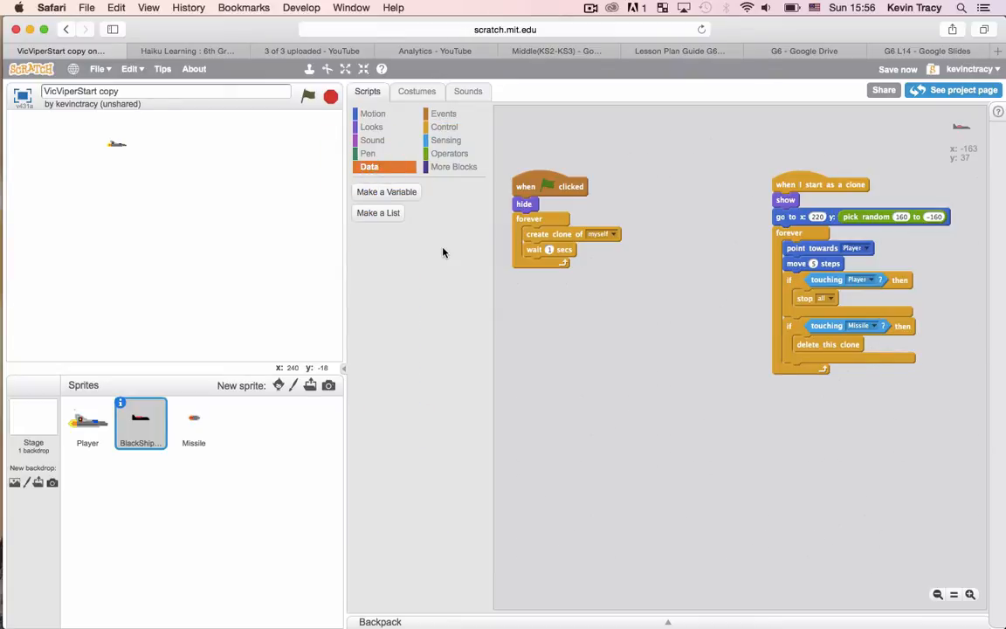
{"action": "left_click", "coordinate": [88, 425]}
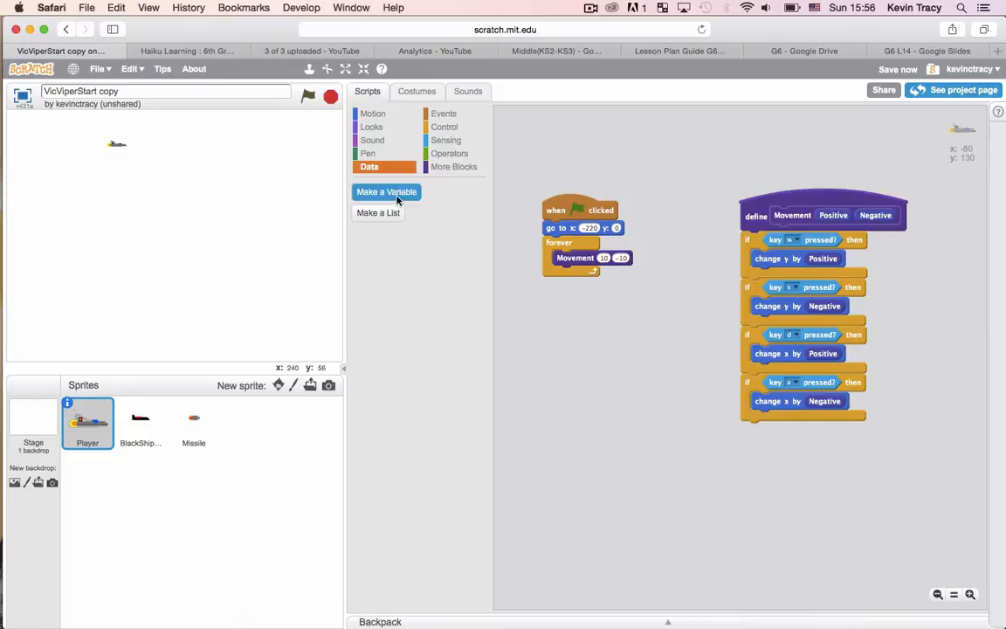
{"action": "left_click", "coordinate": [386, 190]}
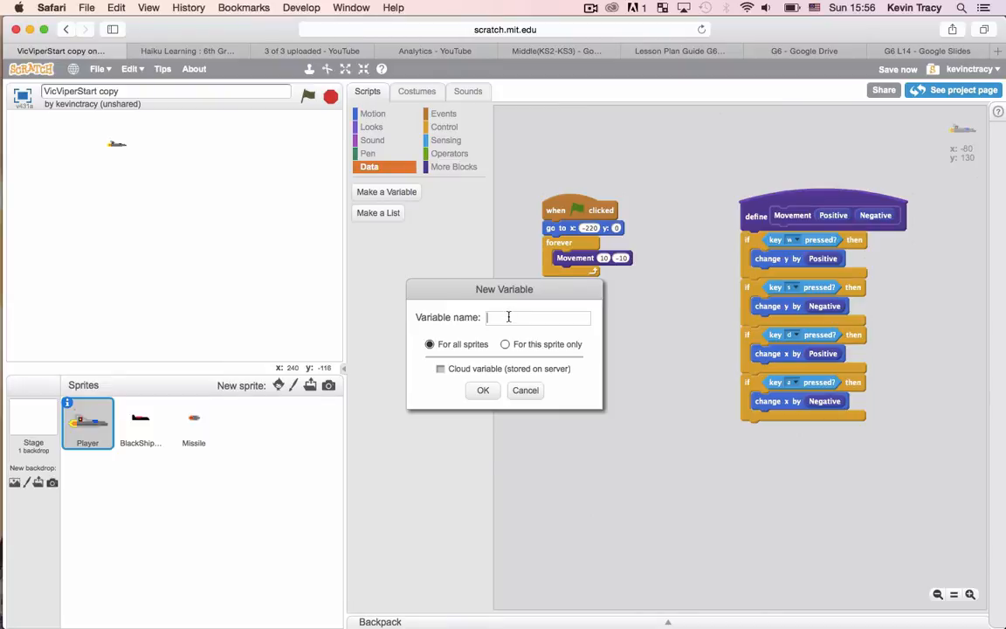
{"action": "type", "text": "Destro"}
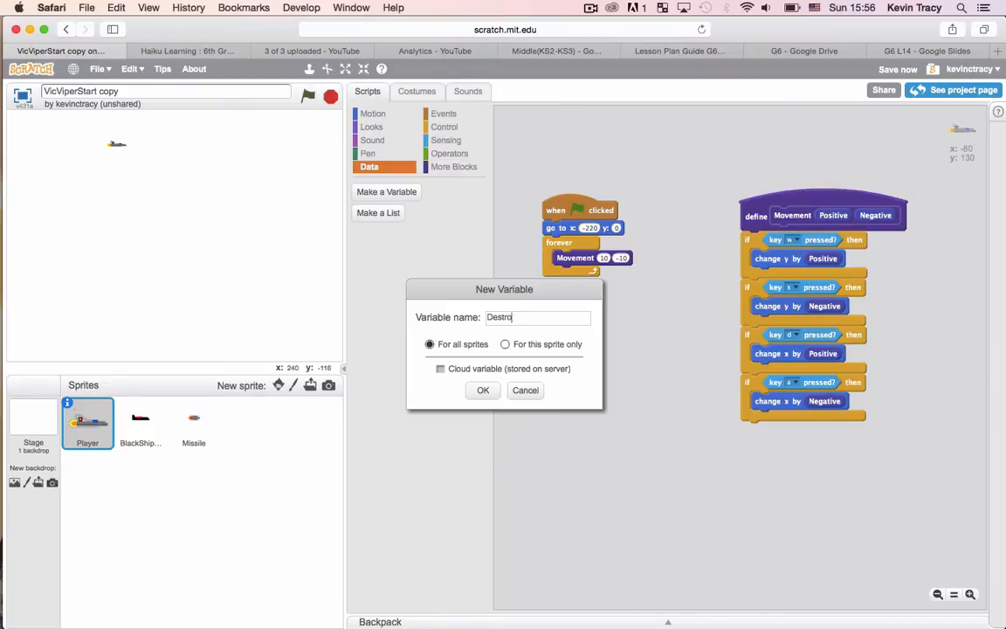
{"action": "type", "text": "s"}
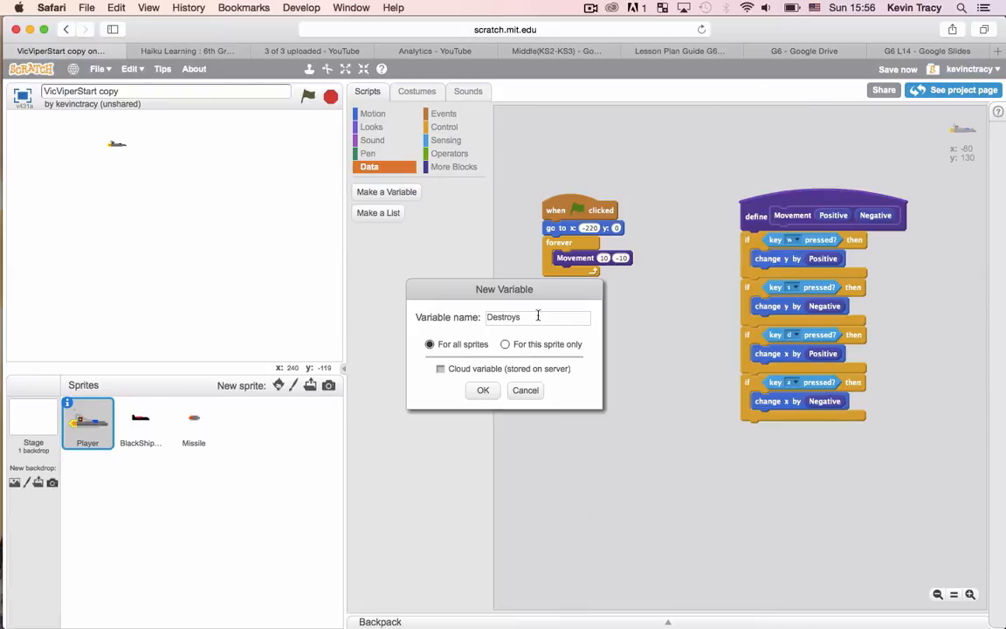
{"action": "type", "text": "Destroyed S"}
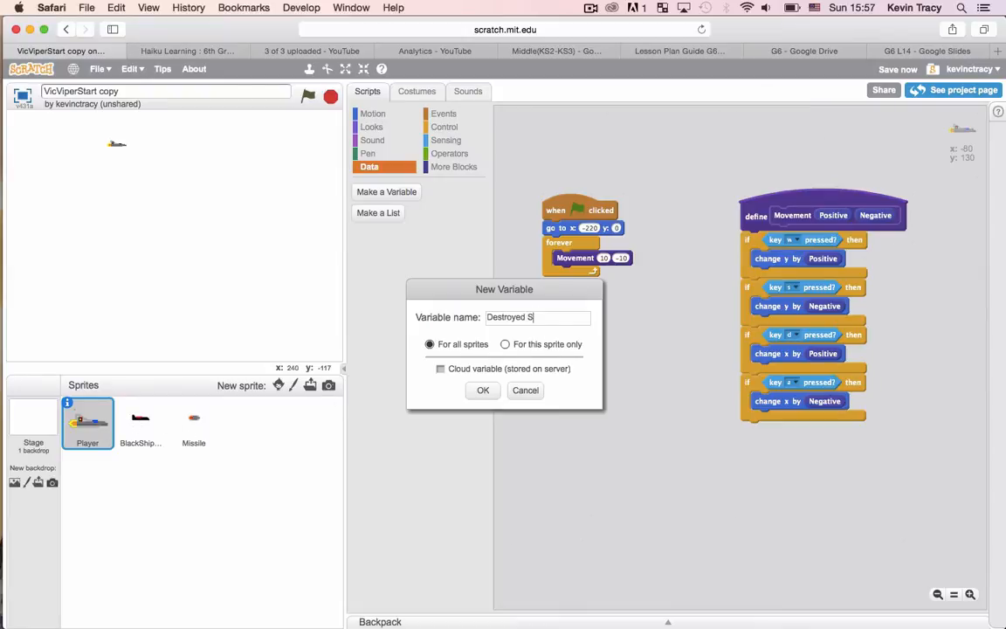
{"action": "left_click", "coordinate": [482, 391]}
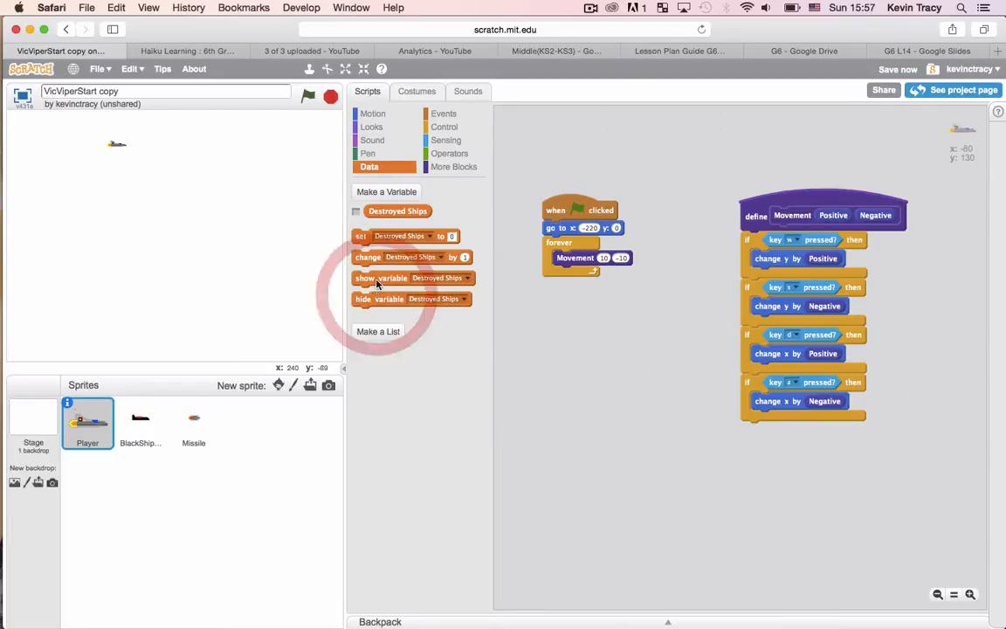
{"action": "left_click", "coordinate": [357, 209]}
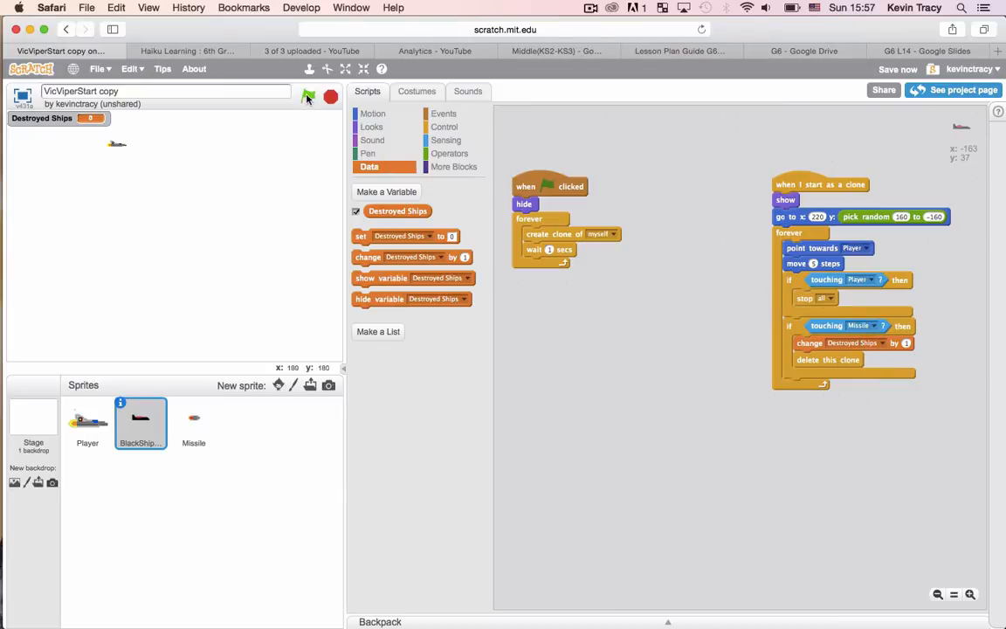
{"action": "left_click", "coordinate": [307, 96]}
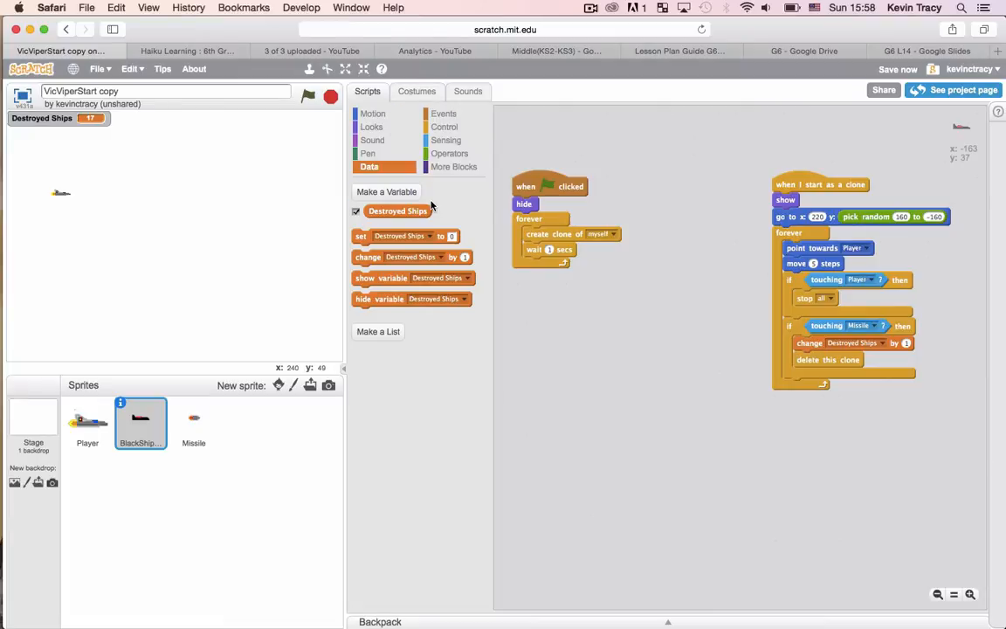
{"action": "left_click", "coordinate": [308, 96]}
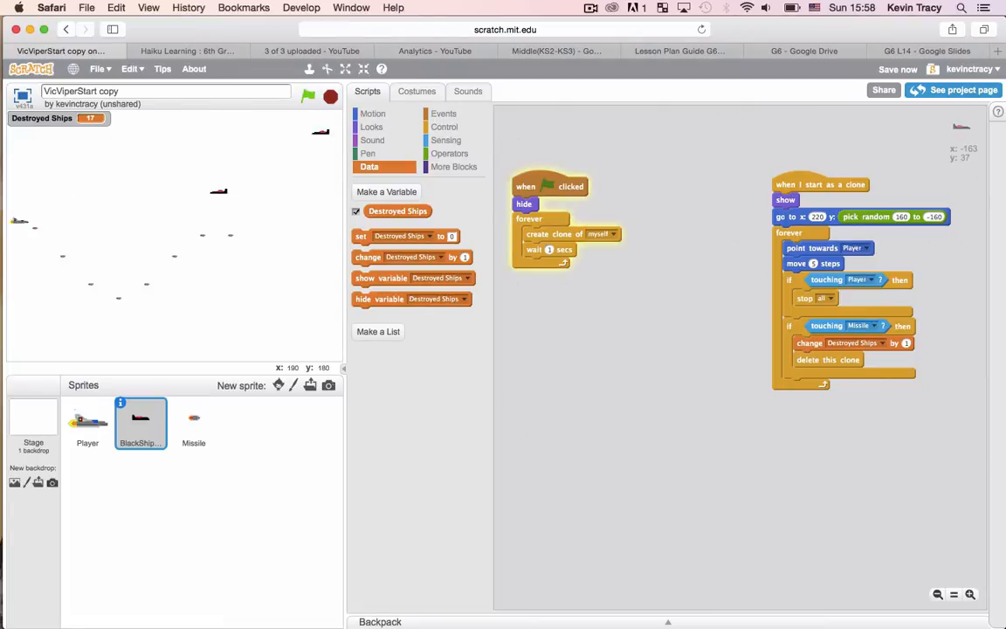
{"action": "left_click", "coordinate": [330, 96]}
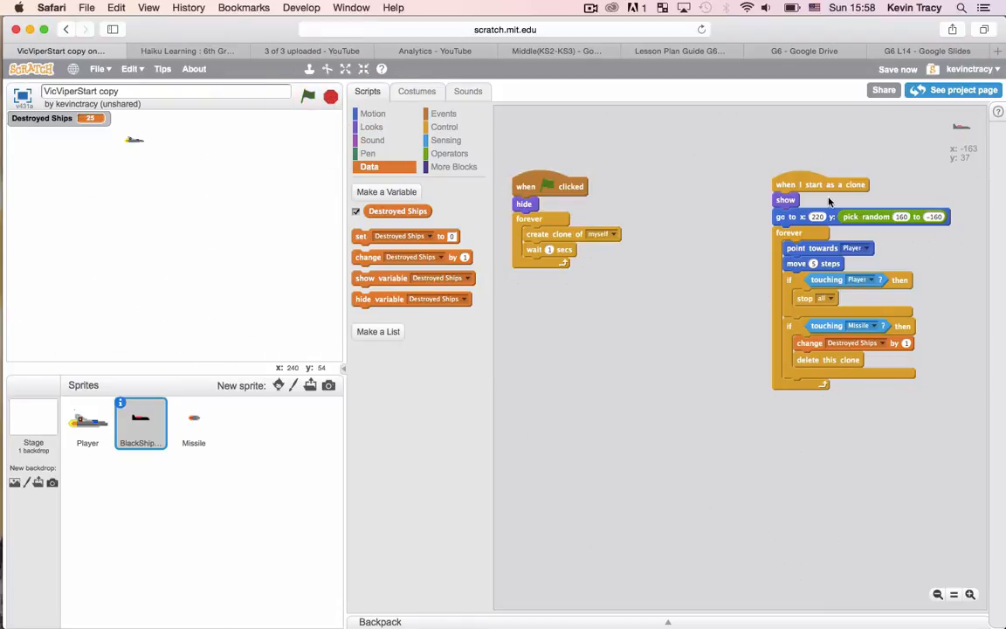
{"action": "left_click", "coordinate": [87, 425]}
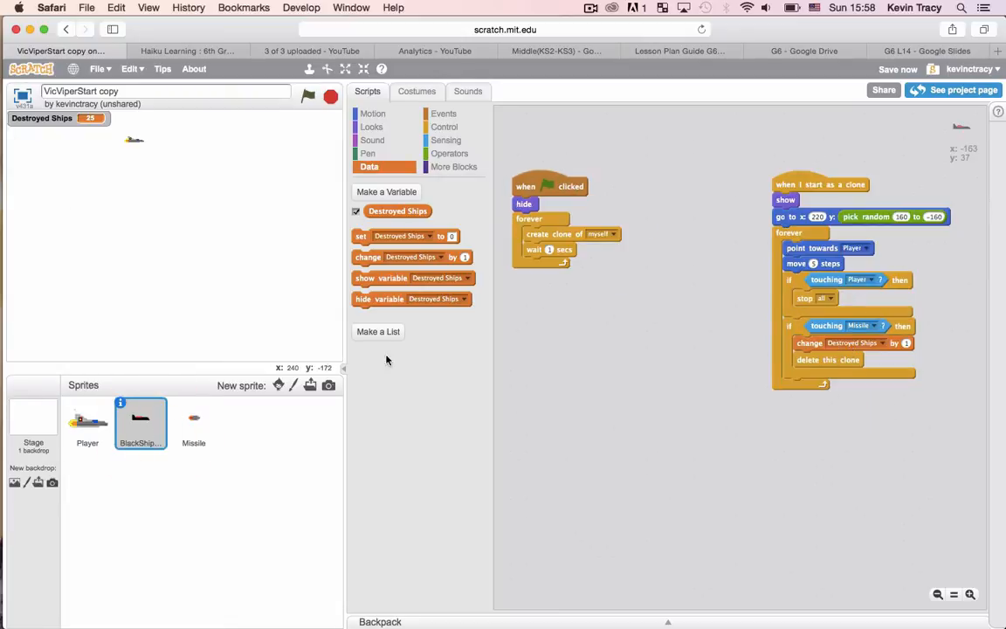
{"action": "left_click", "coordinate": [307, 96]}
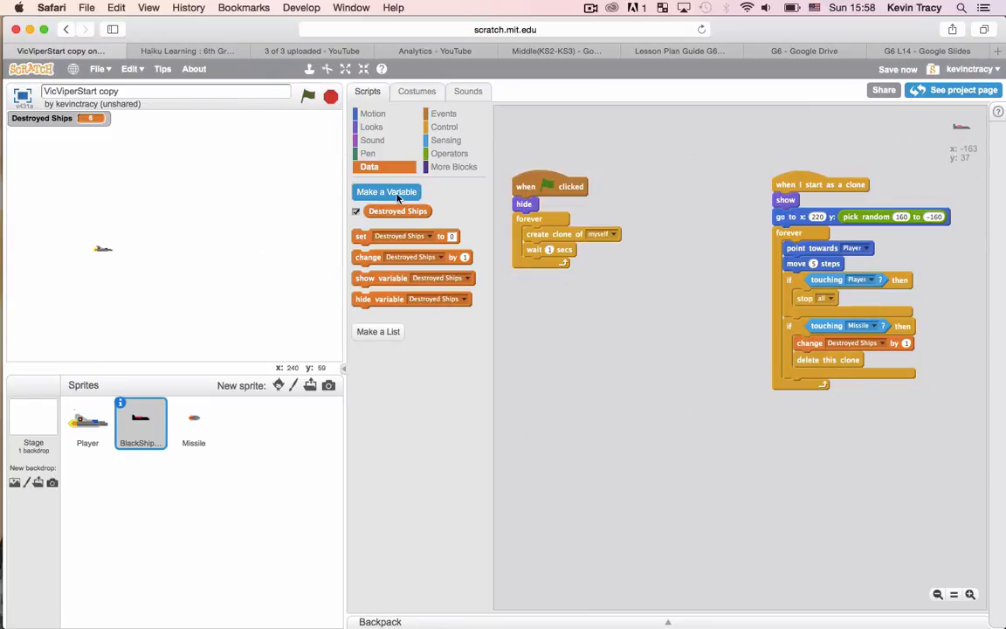
Create a 'Lives' variable for all sprites and move to the enemy ship's scripts to use it.
{"action": "left_click", "coordinate": [386, 190]}
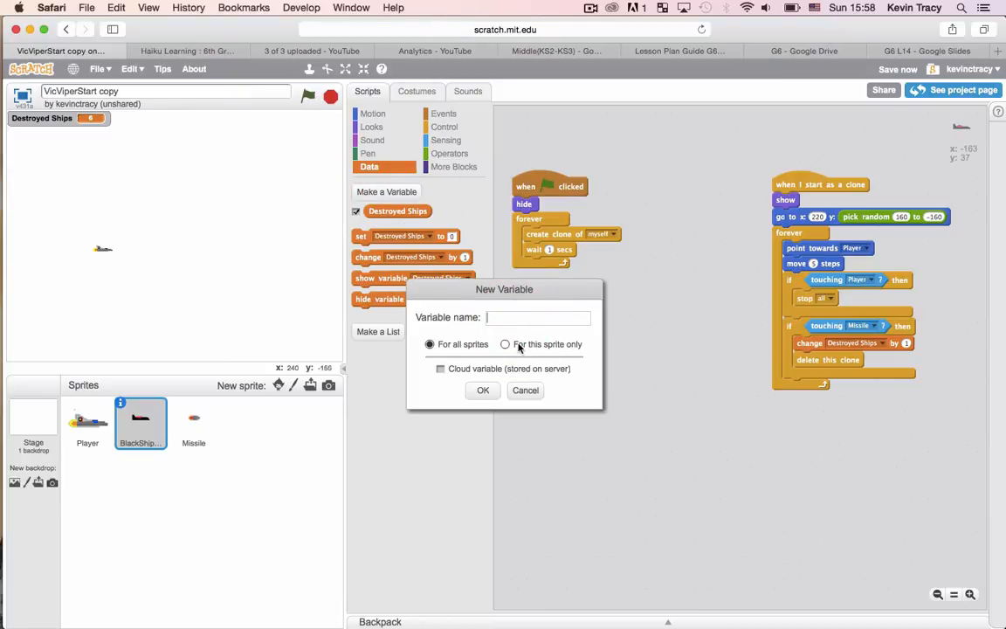
{"action": "type", "text": "Li"}
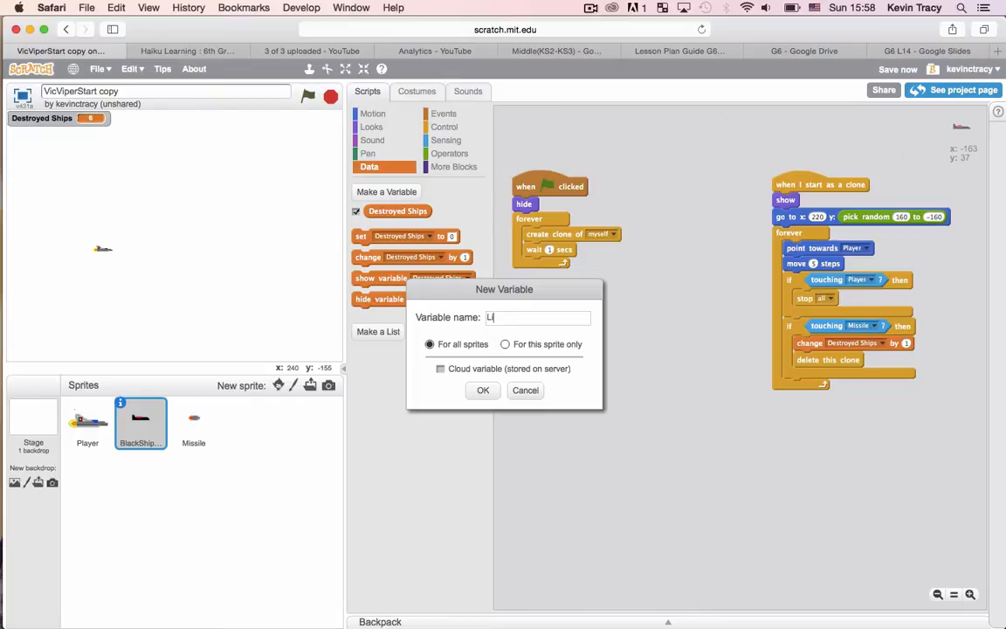
{"action": "type", "text": "ives"}
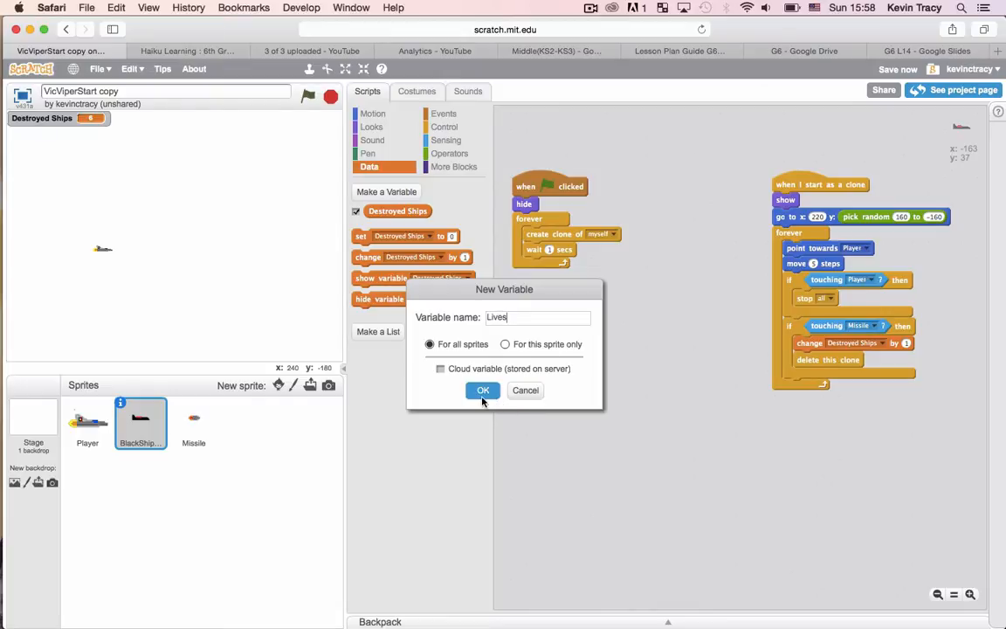
{"action": "left_click", "coordinate": [482, 392]}
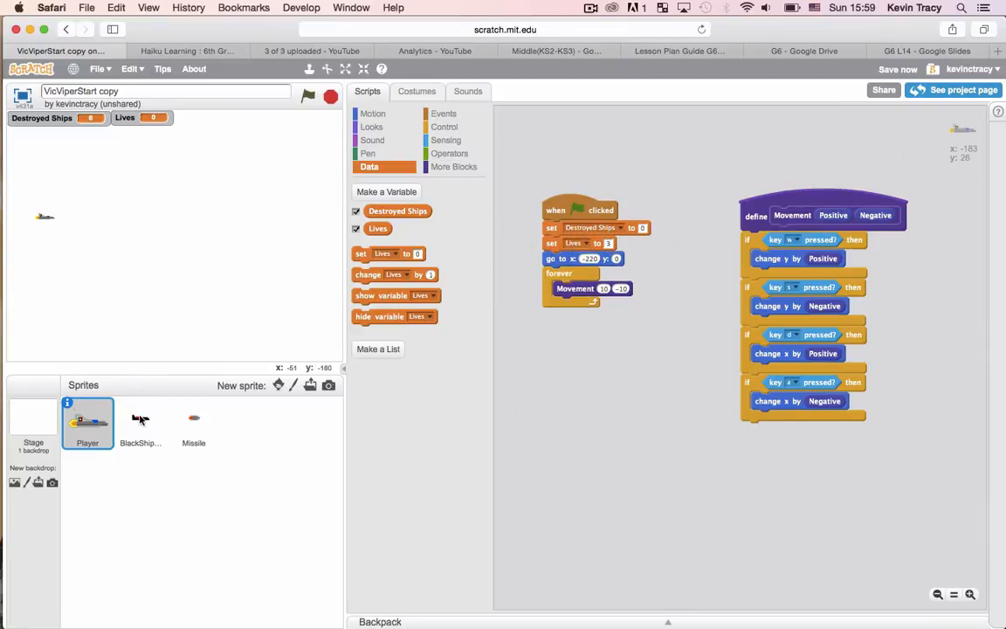
{"action": "left_click", "coordinate": [140, 424]}
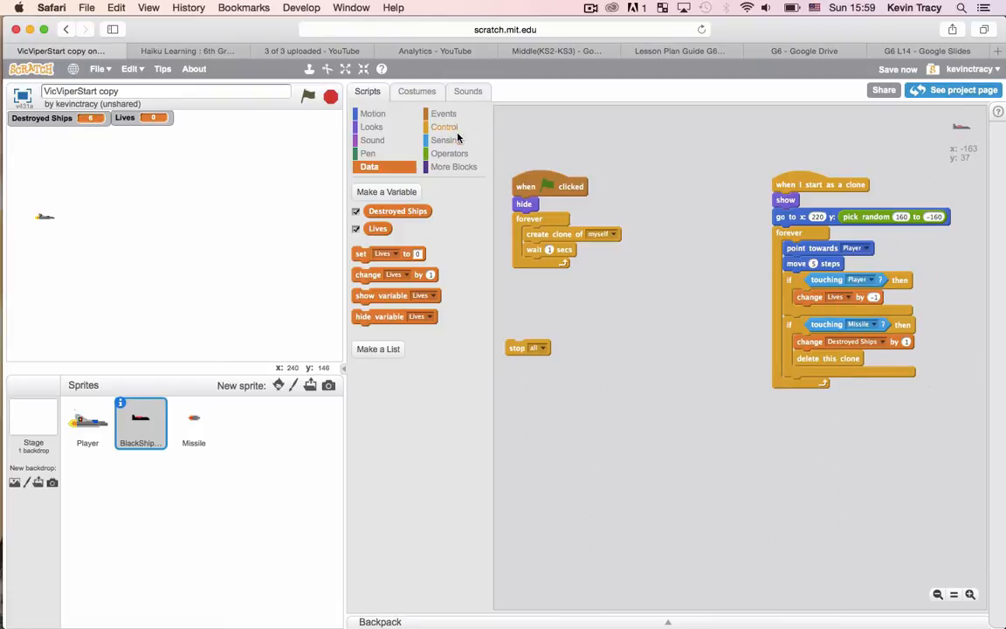
Add 'delete this clone' after the enemy's change Lives block and test-run the game.
{"action": "left_click", "coordinate": [445, 126]}
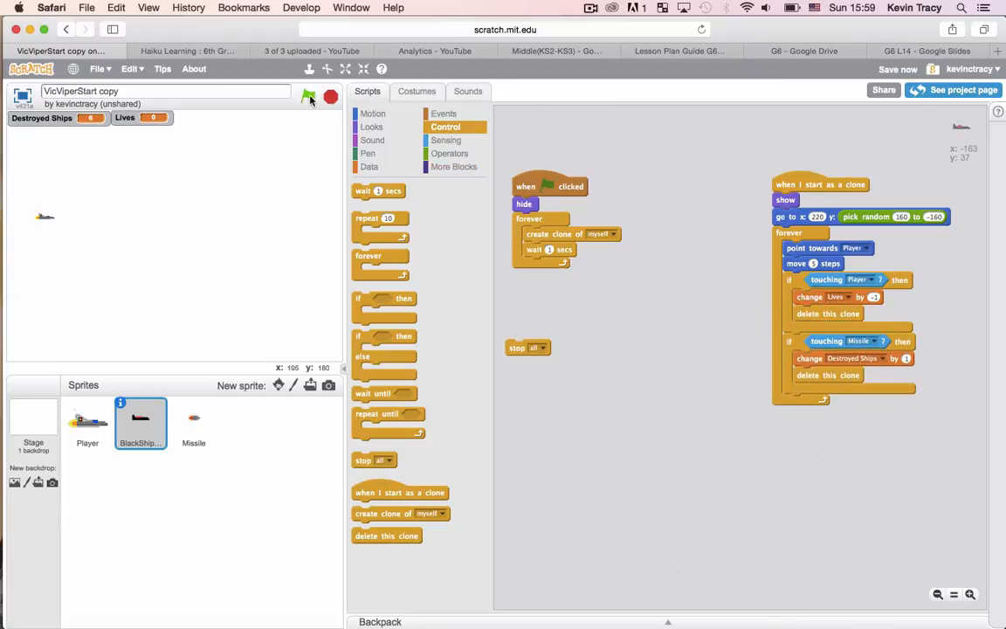
{"action": "left_click", "coordinate": [307, 96]}
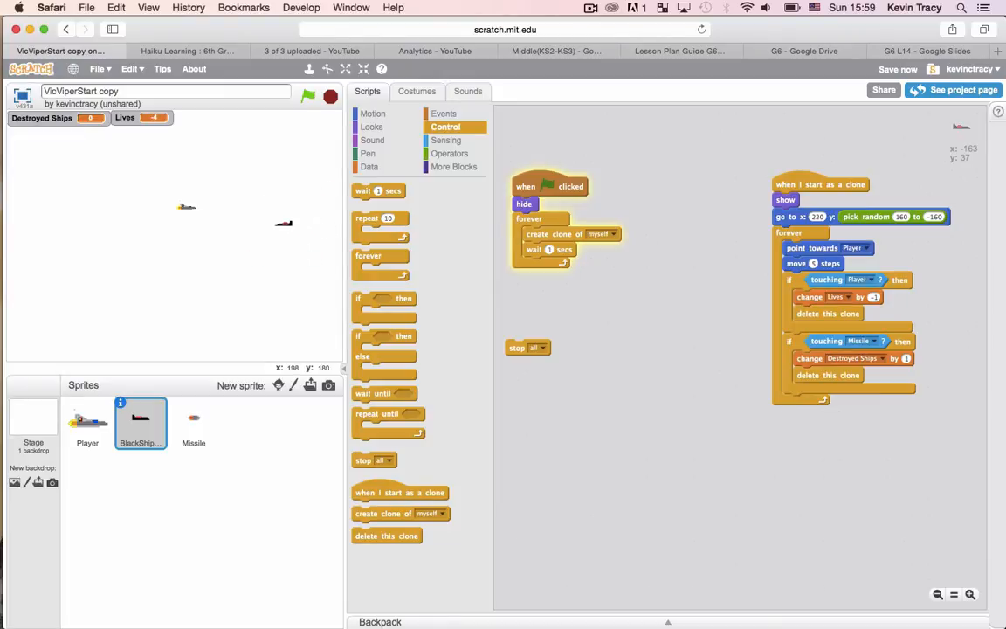
{"action": "left_click", "coordinate": [307, 96]}
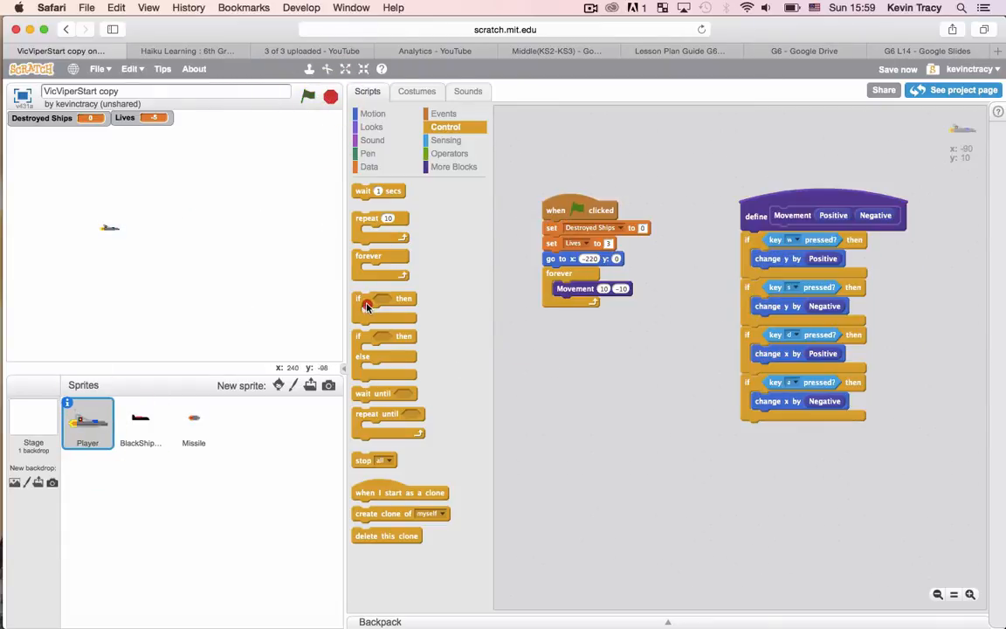
Add an 'if Lives < 1 then stop all' check inside the Player's forever loop.
{"action": "left_click_drag", "start_coordinate": [384, 304], "coordinate": [594, 311]}
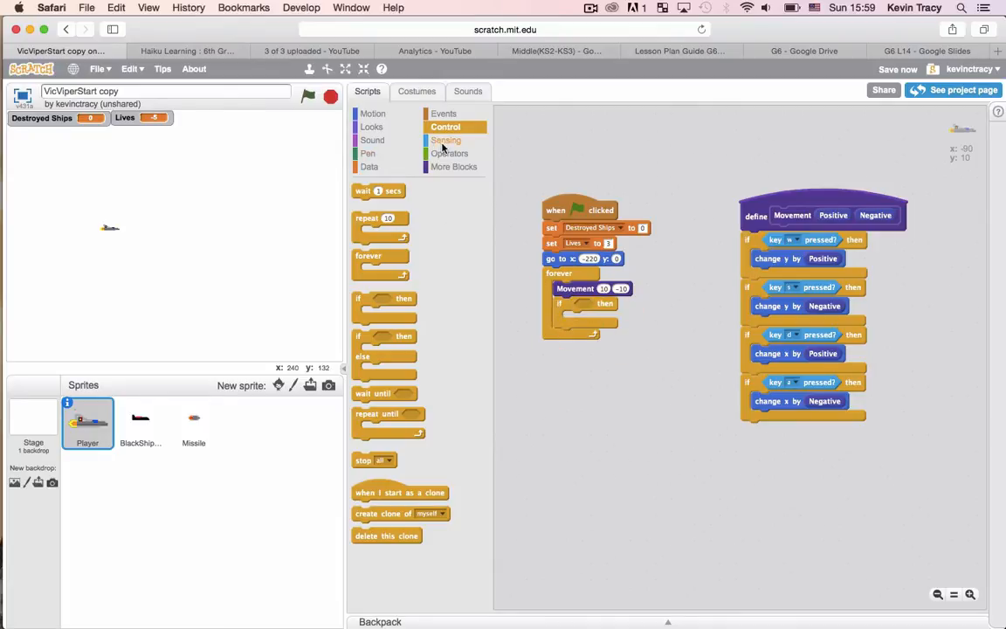
{"action": "left_click", "coordinate": [451, 153]}
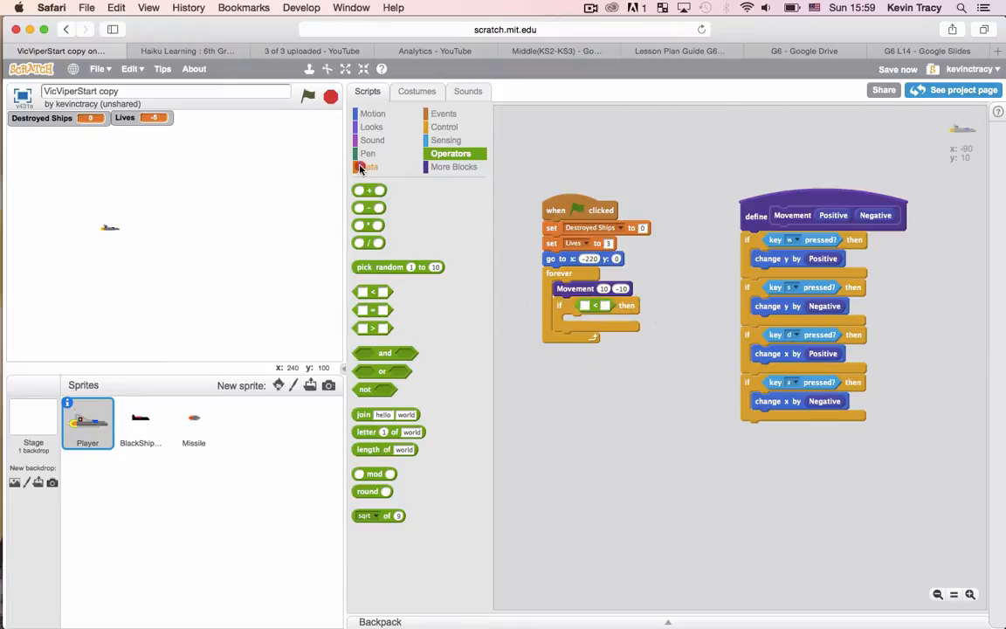
{"action": "left_click", "coordinate": [371, 167]}
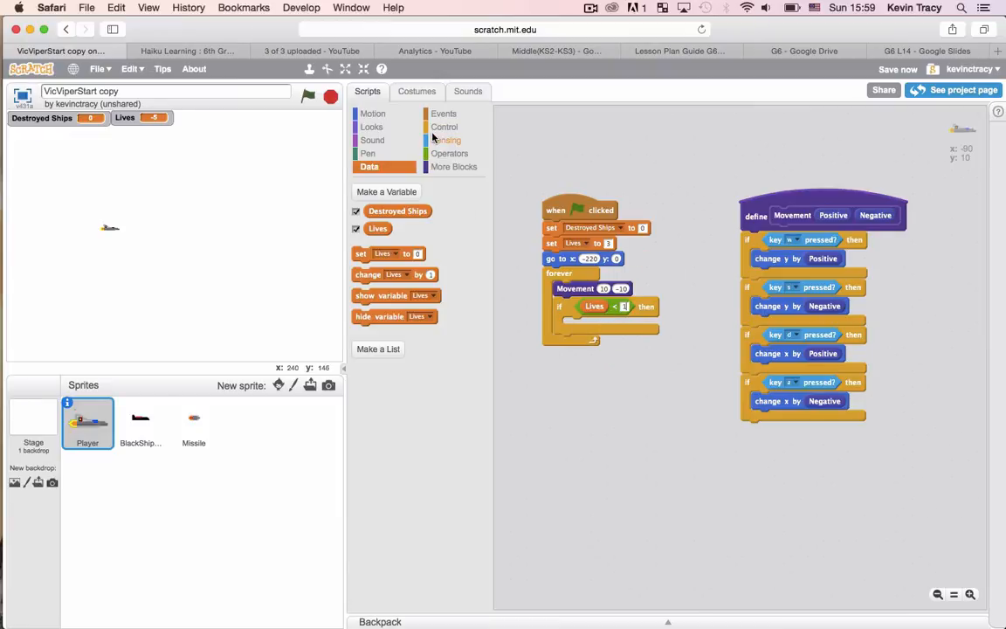
{"action": "left_click", "coordinate": [445, 126]}
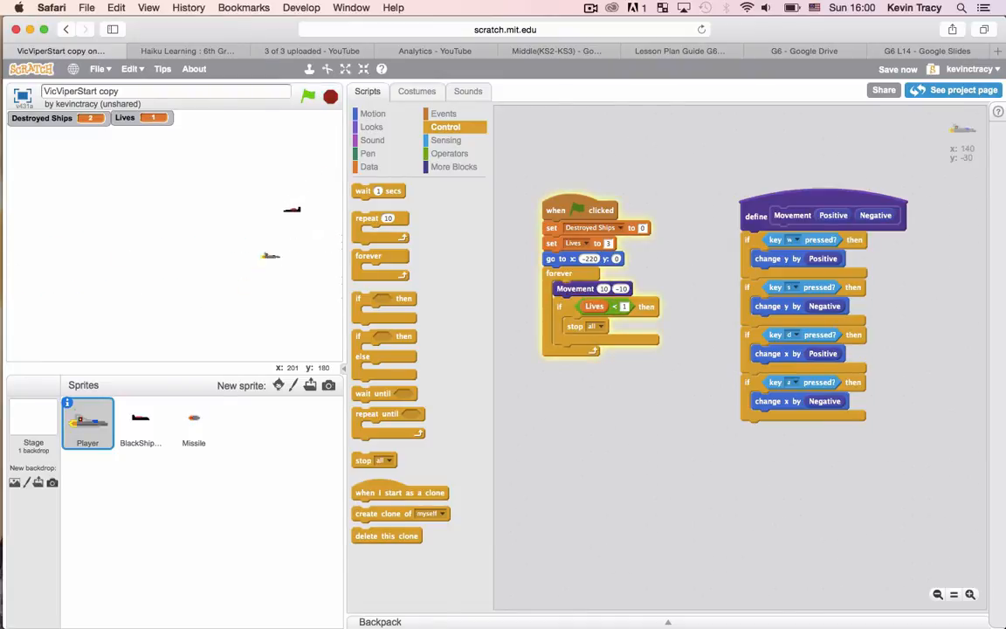
Test-run the game-over check, stop it, and go back to the BlackShip scripts.
{"action": "left_click", "coordinate": [331, 96]}
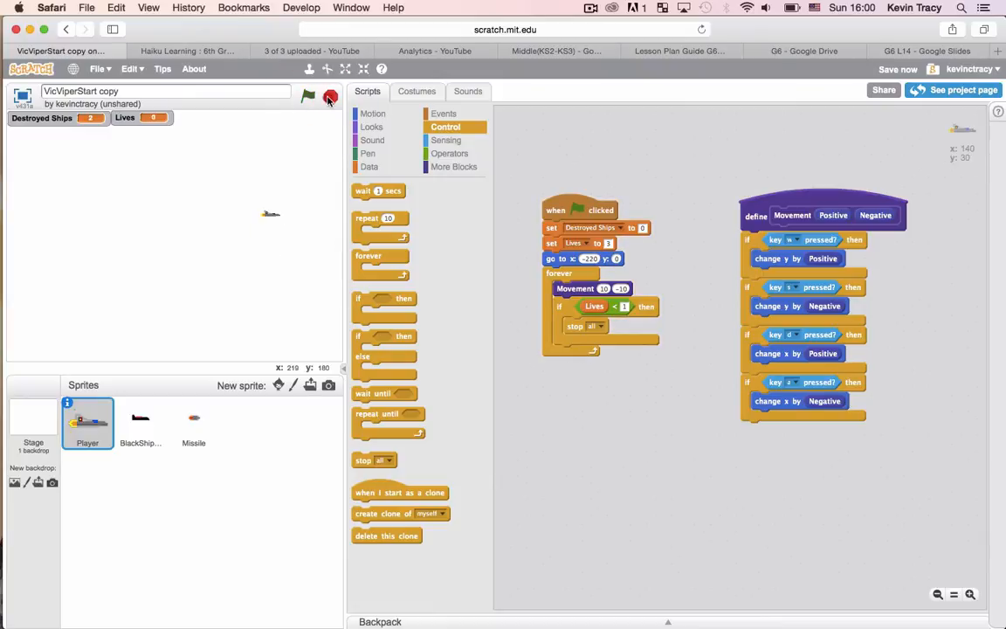
{"action": "left_click", "coordinate": [307, 96]}
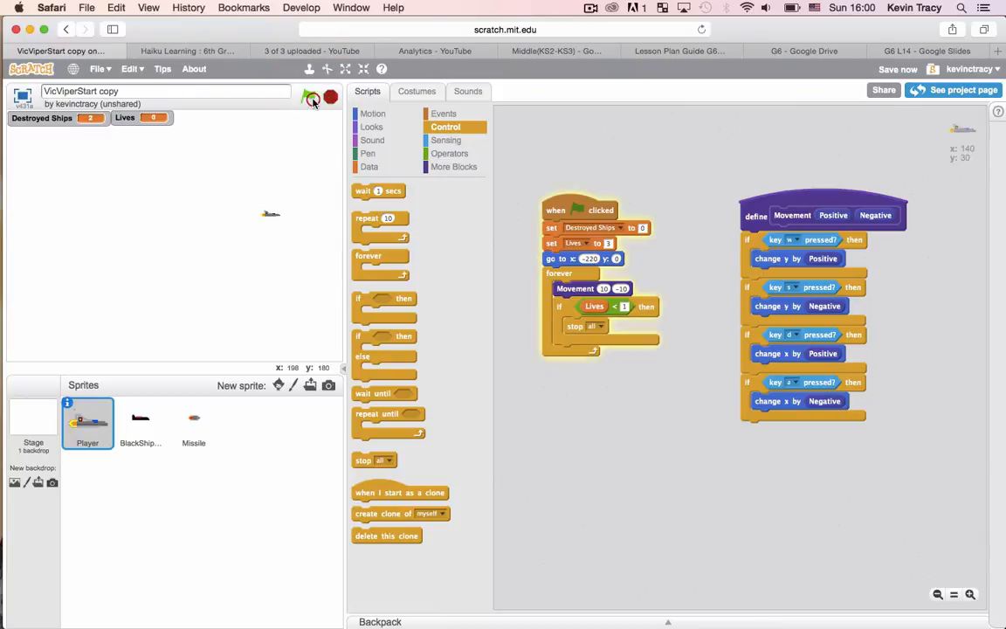
{"action": "left_click", "coordinate": [308, 98]}
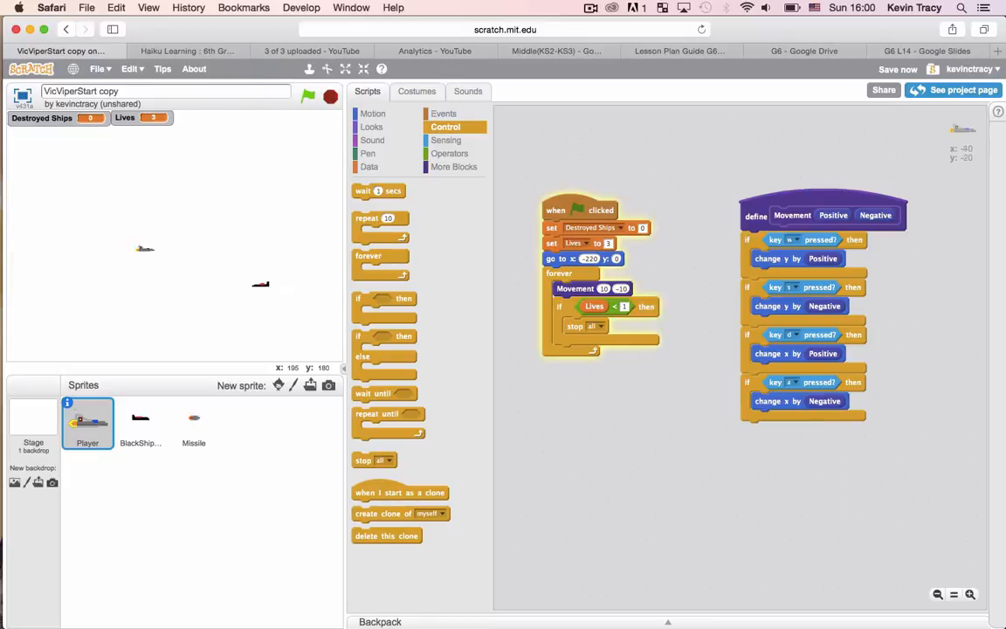
{"action": "left_click", "coordinate": [308, 96]}
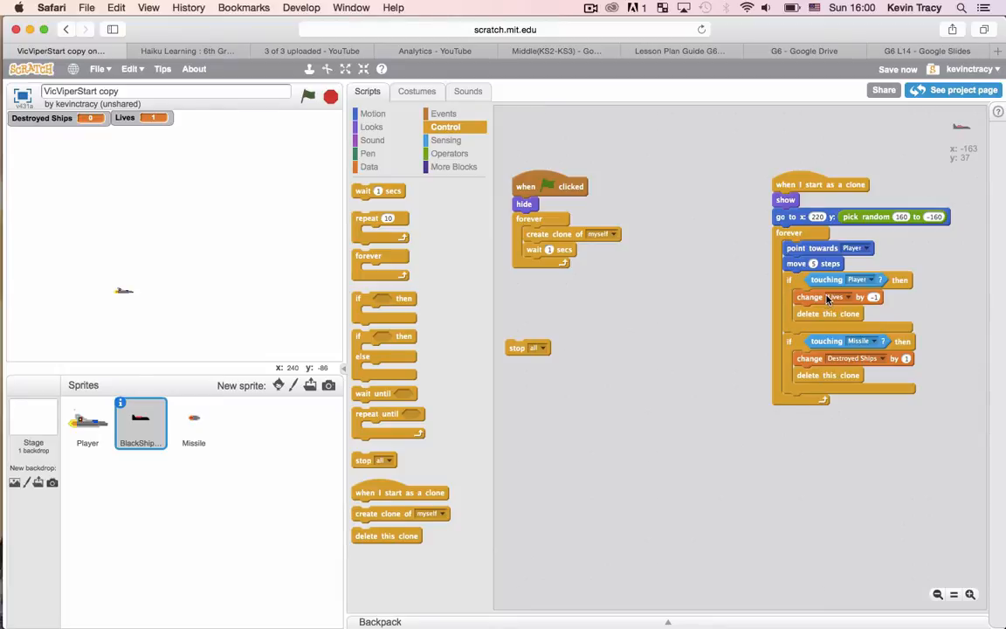
Have BlackShip broadcast a new 'PlayerHit' message on touching the Player, then select the Player to receive it.
{"action": "left_click", "coordinate": [370, 126]}
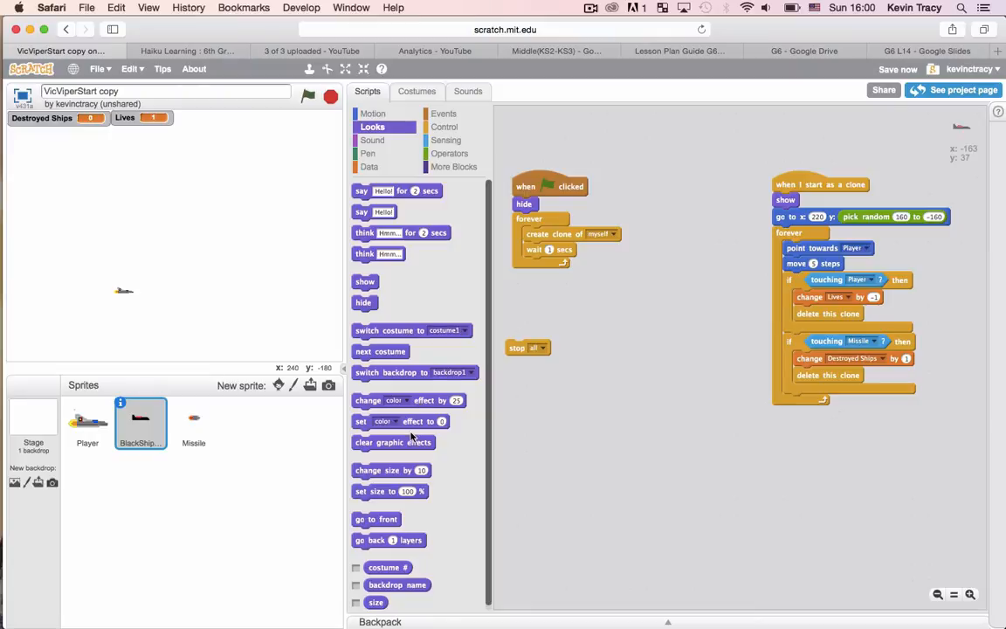
{"action": "mouse_move", "coordinate": [477, 412]}
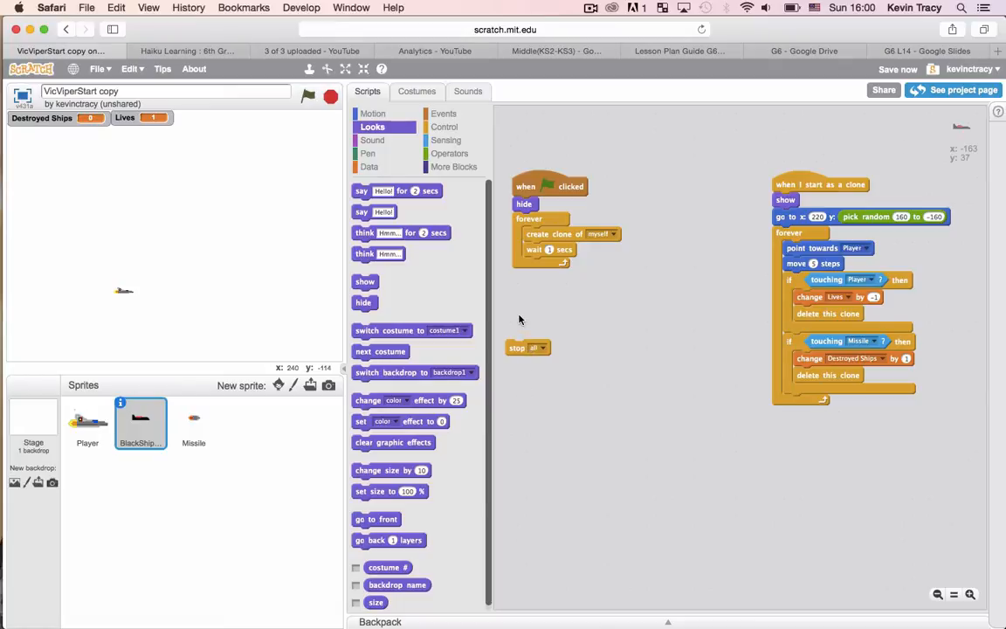
{"action": "mouse_move", "coordinate": [191, 346]}
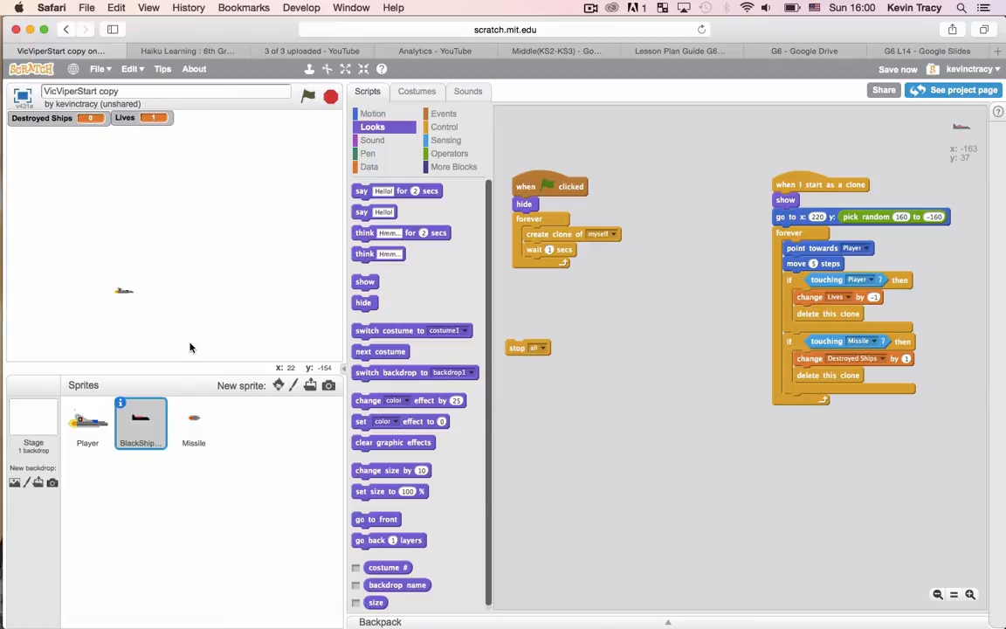
{"action": "mouse_move", "coordinate": [247, 425]}
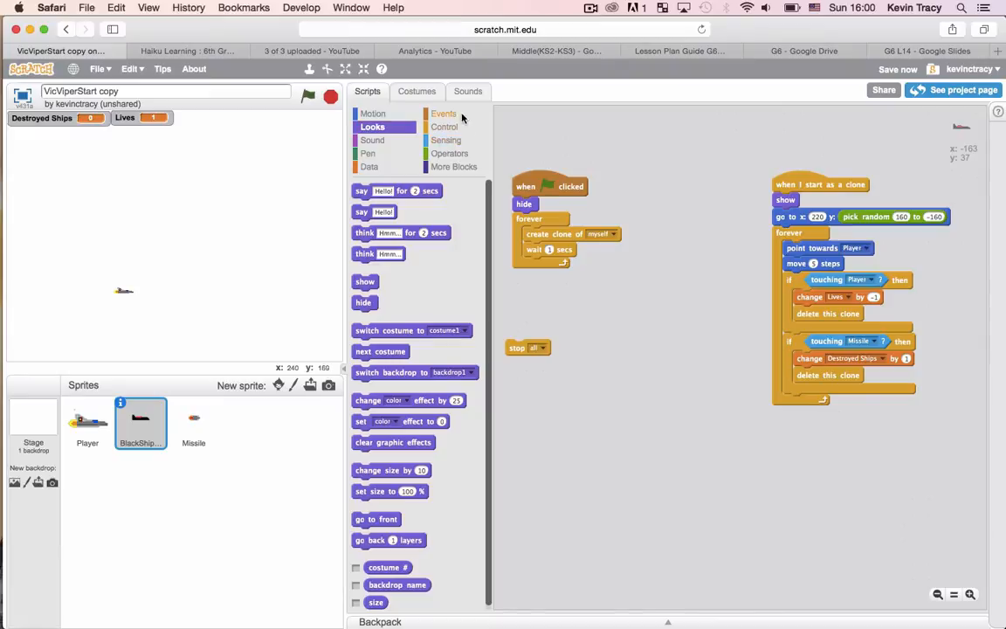
{"action": "left_click", "coordinate": [444, 114]}
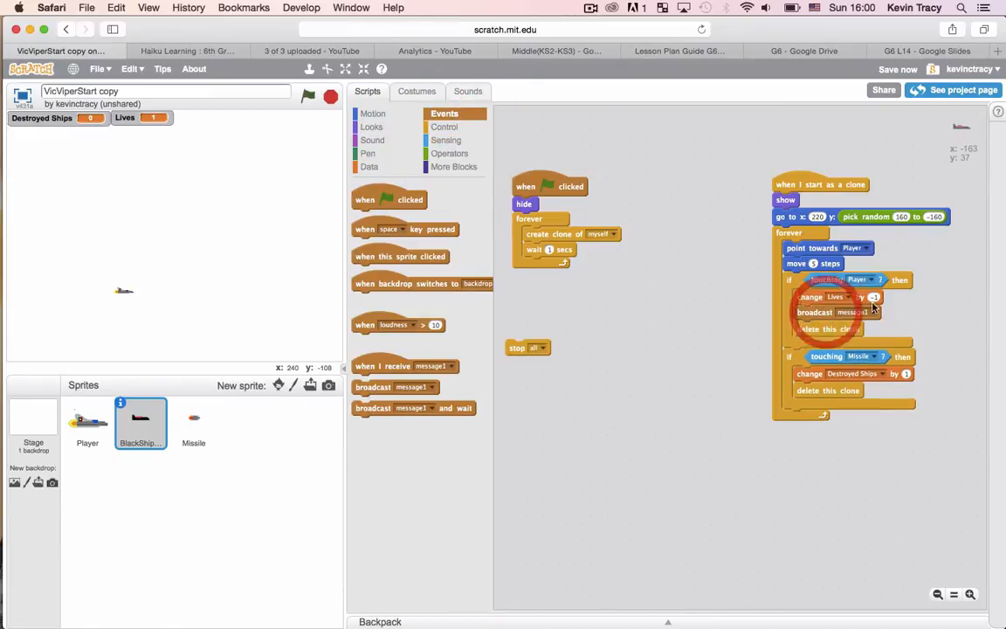
{"action": "left_click", "coordinate": [874, 311]}
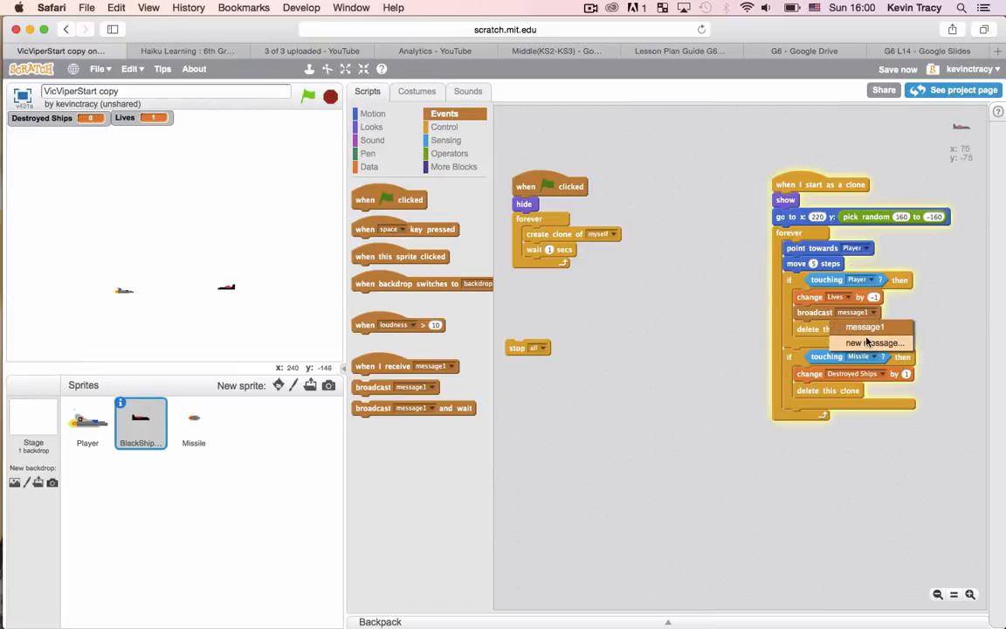
{"action": "left_click", "coordinate": [874, 342]}
{"action": "type", "text": "PlayerHit"}
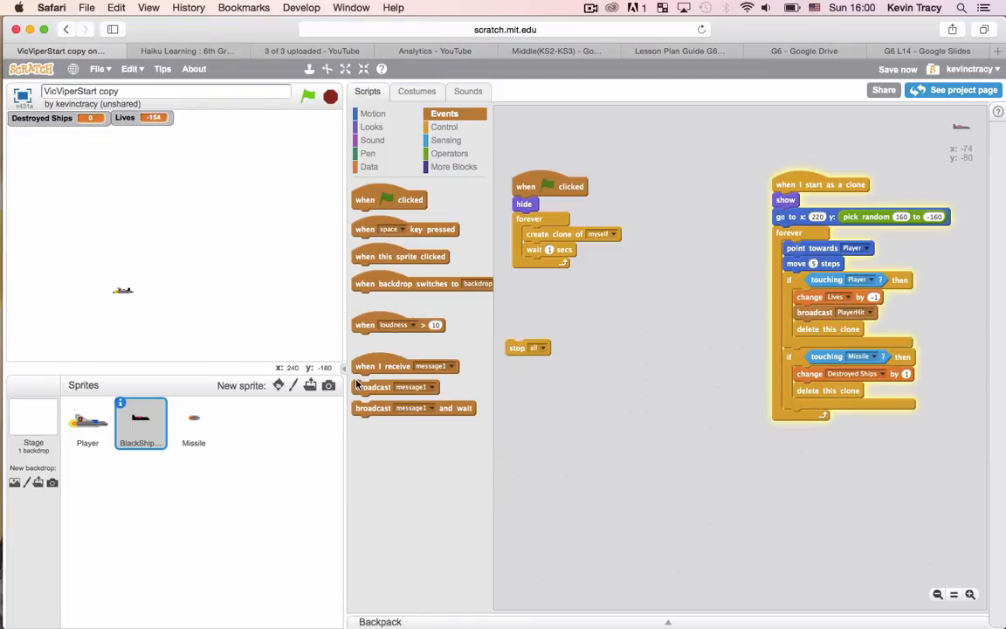
{"action": "left_click", "coordinate": [87, 424]}
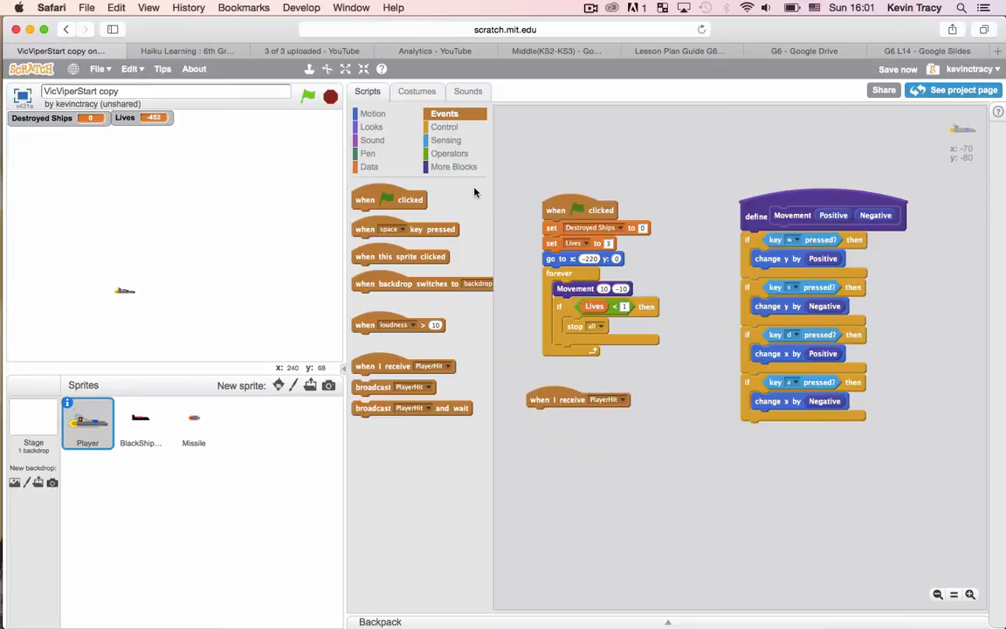
Build the Player's 'when I receive Player hit' script as a repeat loop changing a graphic effect.
{"action": "left_click", "coordinate": [370, 126]}
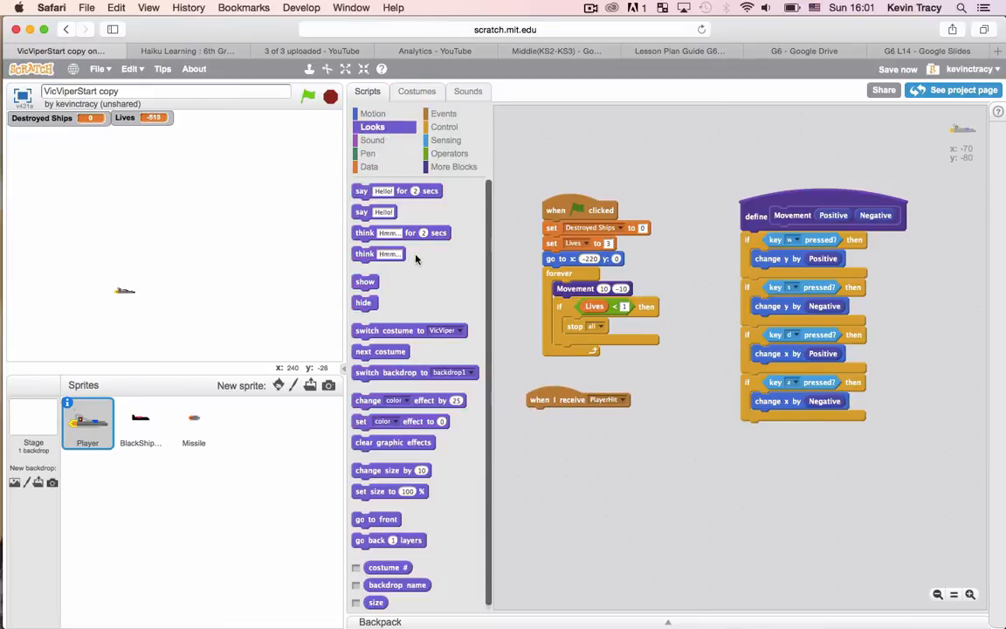
{"action": "left_click", "coordinate": [446, 126]}
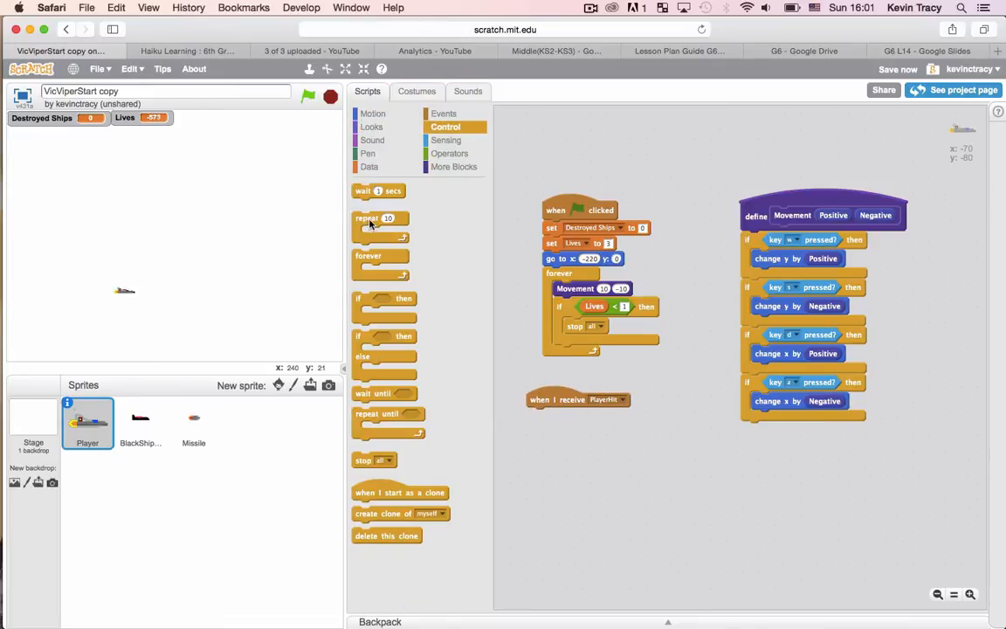
{"action": "left_click_drag", "start_coordinate": [381, 219], "coordinate": [556, 416]}
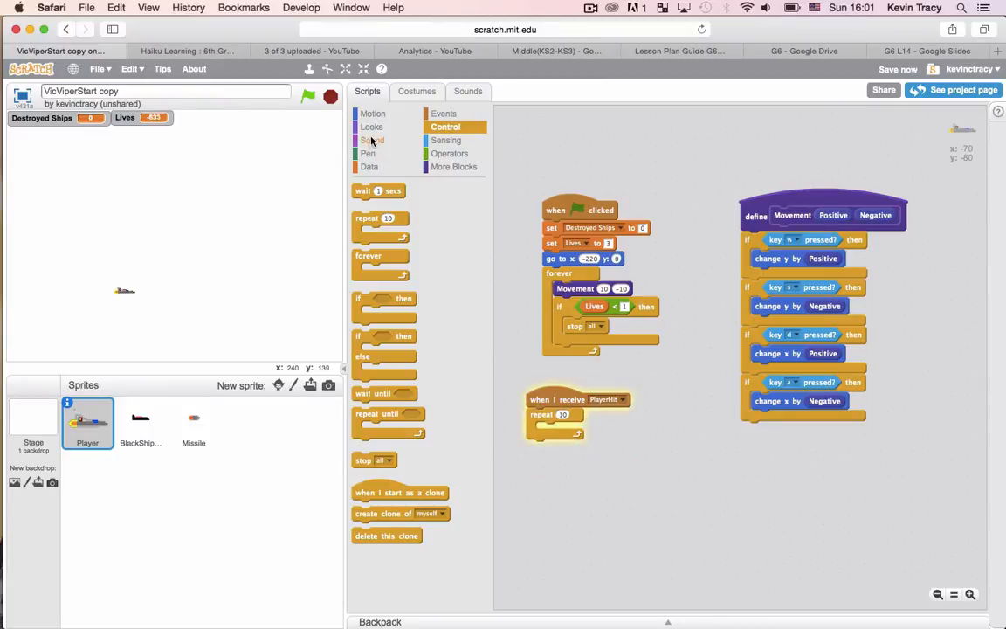
{"action": "left_click", "coordinate": [370, 126]}
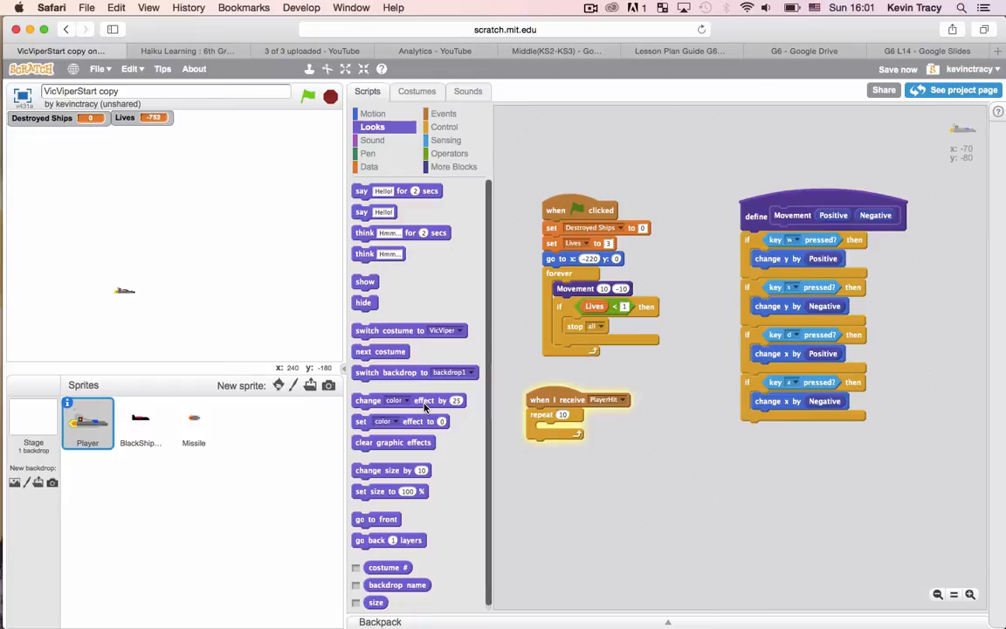
{"action": "left_click_drag", "start_coordinate": [393, 400], "coordinate": [542, 412]}
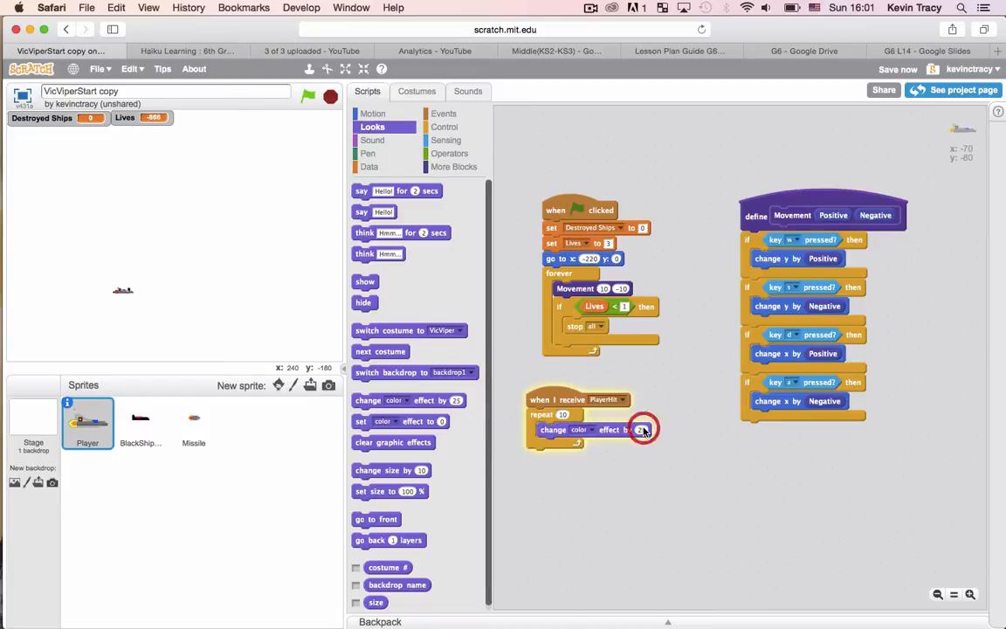
{"action": "left_click", "coordinate": [643, 430]}
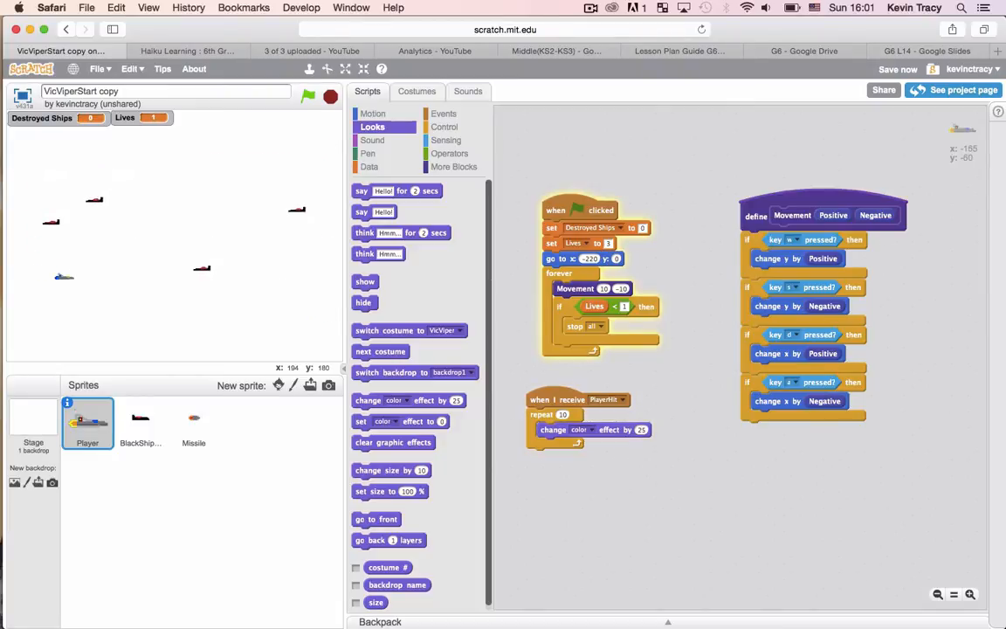
Add a wait from Control inside the flash loop and test-run the game, then go full-size stage.
{"action": "left_click", "coordinate": [308, 97]}
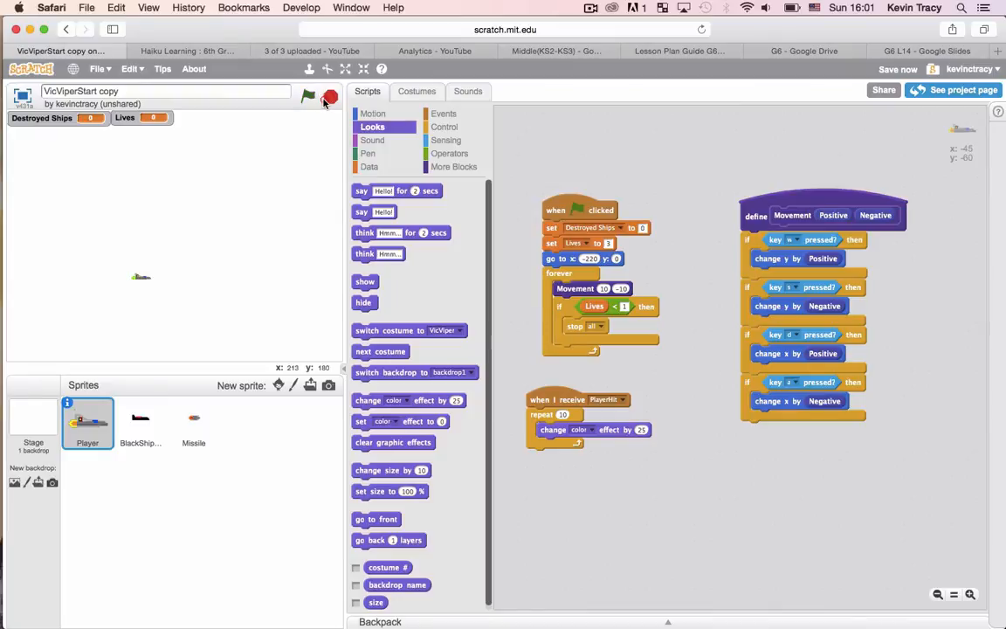
{"action": "left_click", "coordinate": [446, 126]}
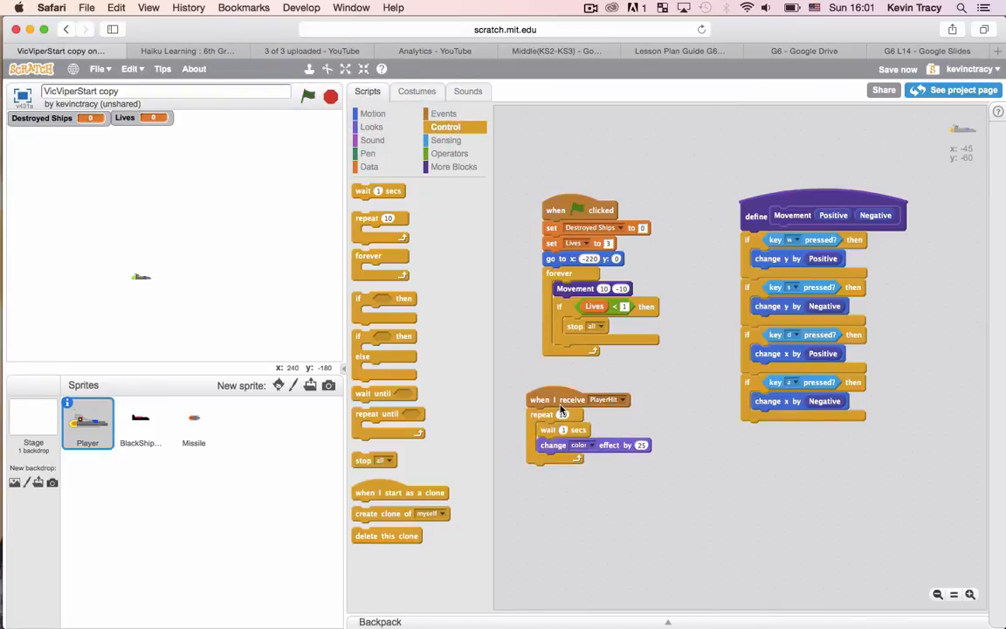
{"action": "left_click", "coordinate": [307, 96]}
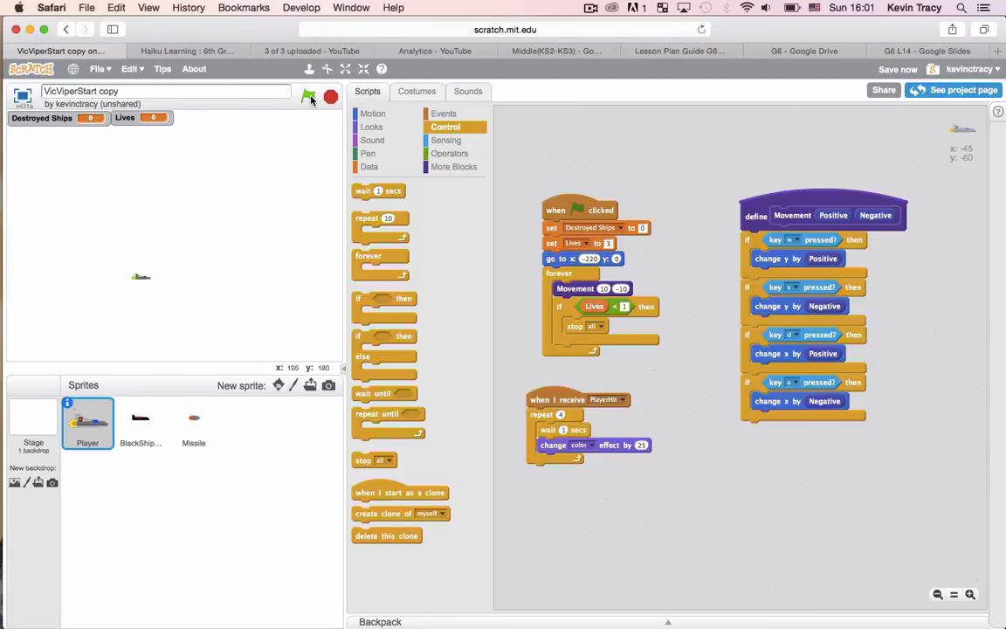
{"action": "left_click", "coordinate": [308, 96]}
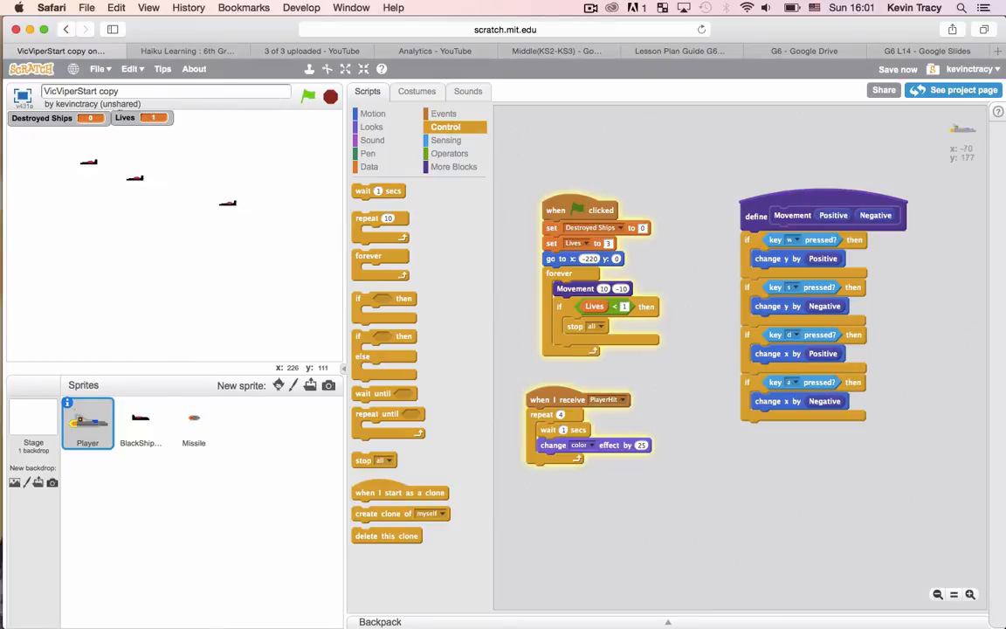
{"action": "left_click", "coordinate": [308, 96]}
{"action": "type", "text": ".25"}
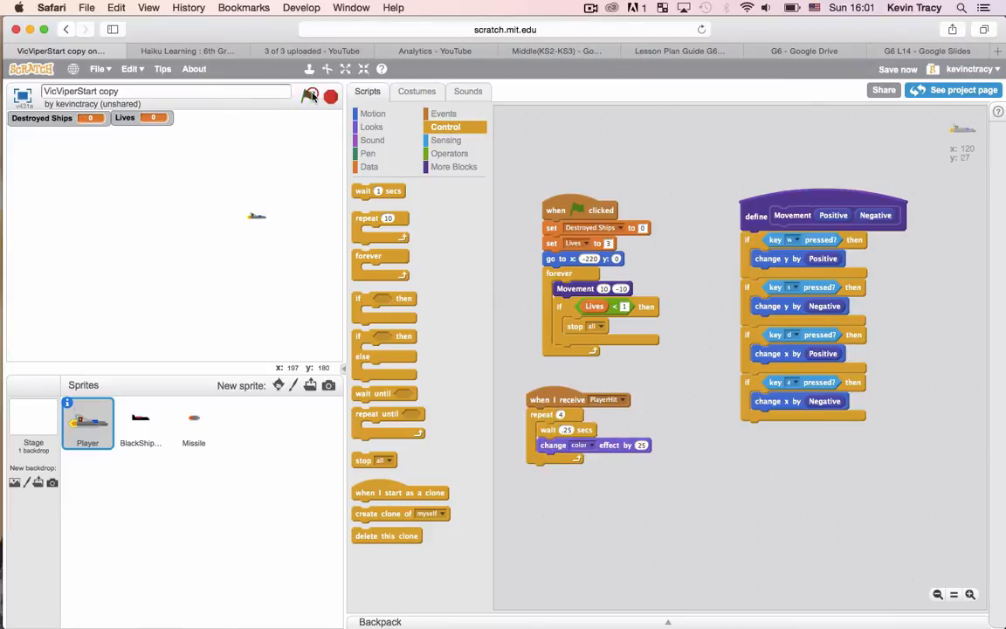
{"action": "left_click", "coordinate": [308, 96]}
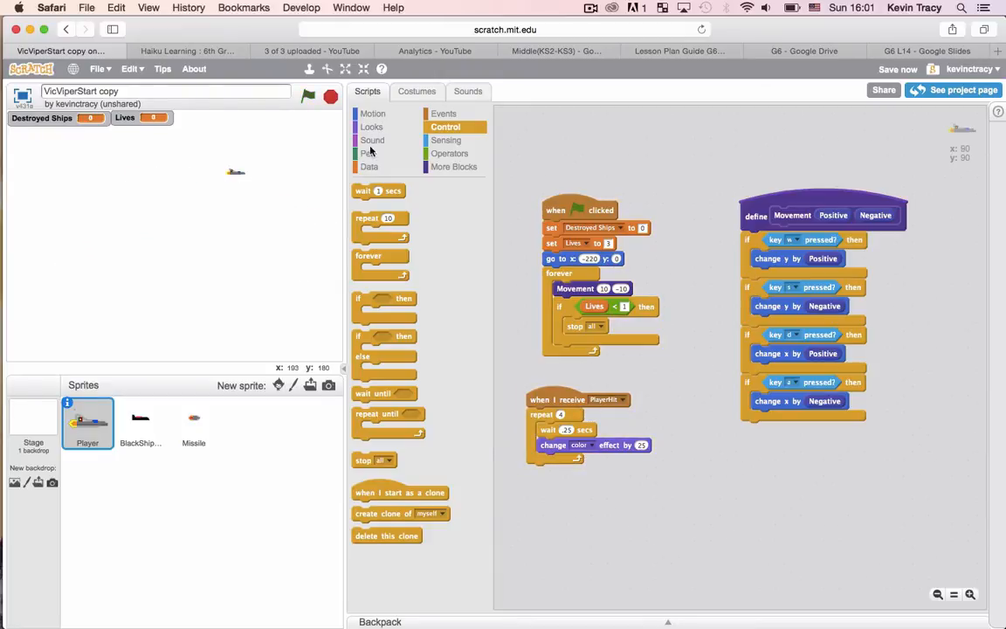
{"action": "mouse_move", "coordinate": [498, 377]}
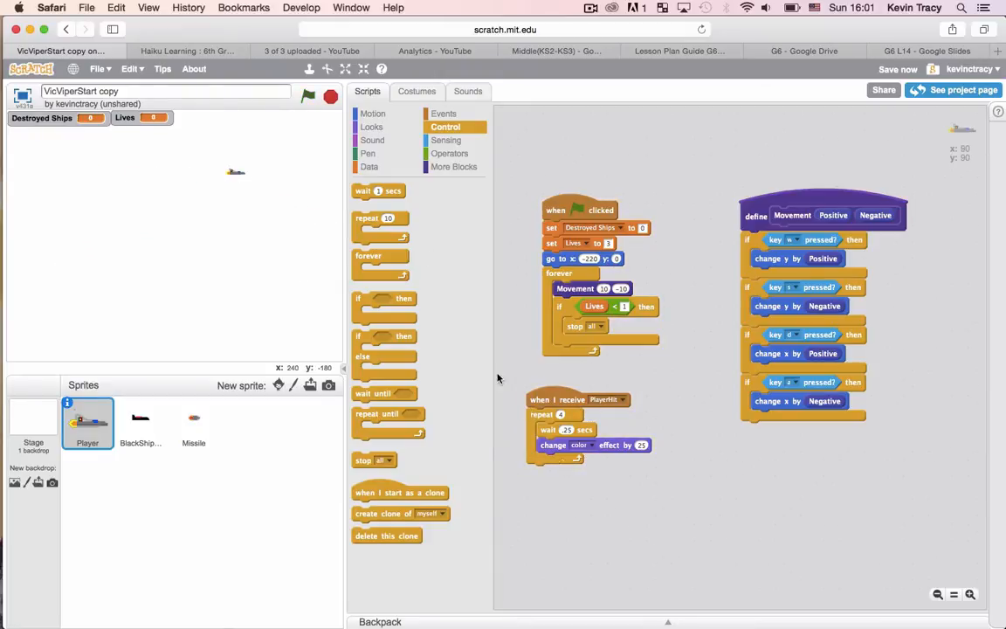
{"action": "left_click", "coordinate": [346, 70]}
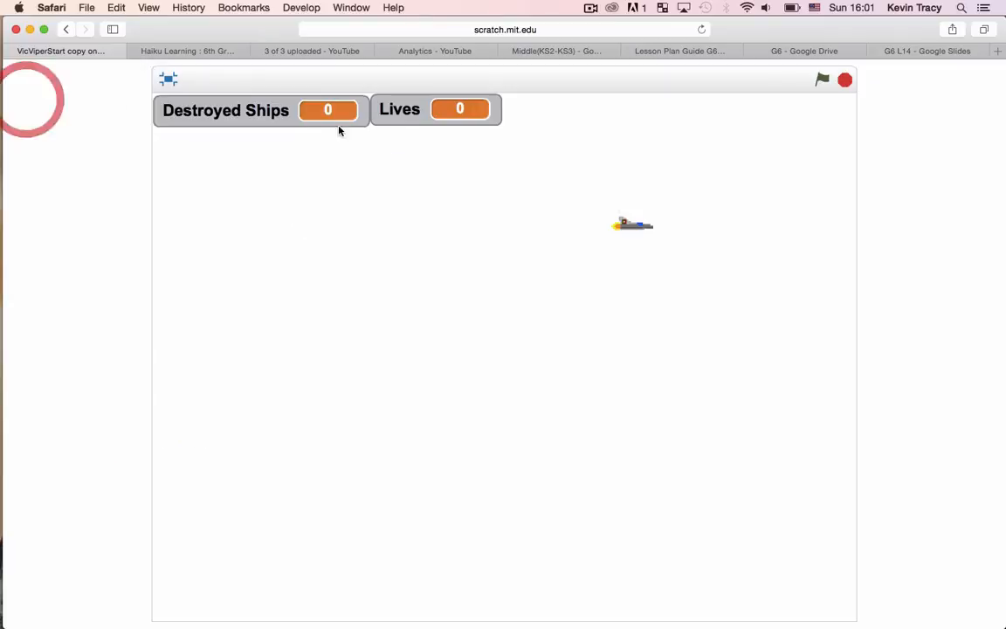
Play the shooter on the full-size stage, restart it once, then leave full-size view.
{"action": "left_click", "coordinate": [821, 81]}
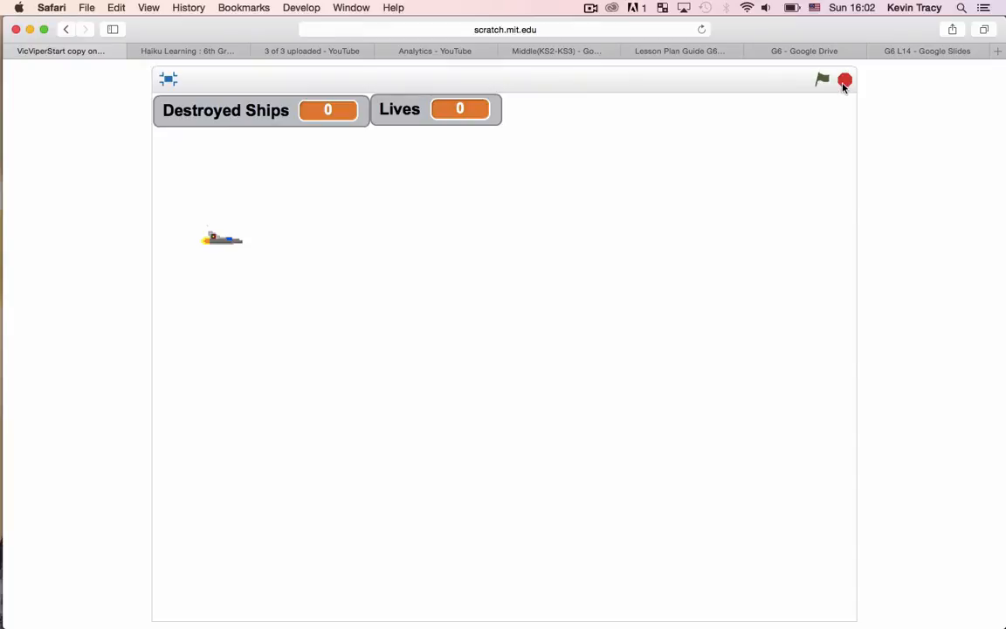
{"action": "left_click", "coordinate": [822, 81]}
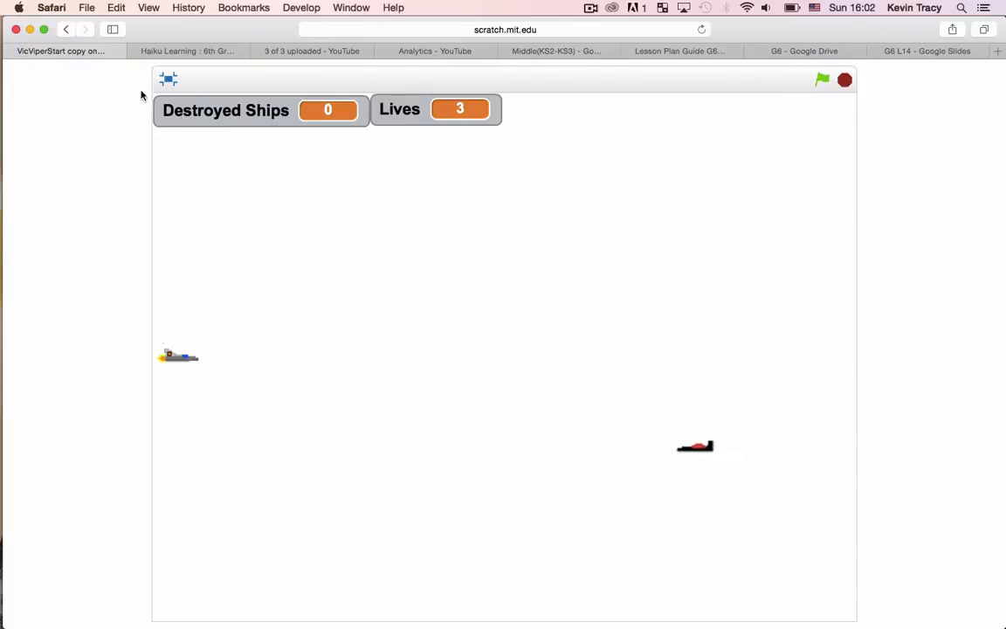
{"action": "left_click", "coordinate": [168, 81]}
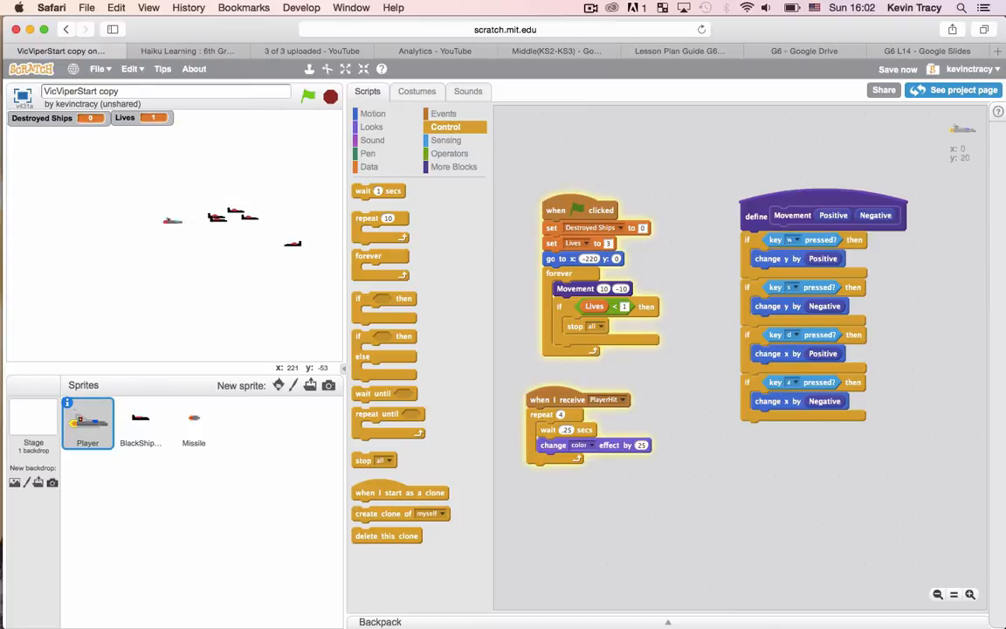
Stop and restart the game for another quick test run.
{"action": "left_click", "coordinate": [328, 97]}
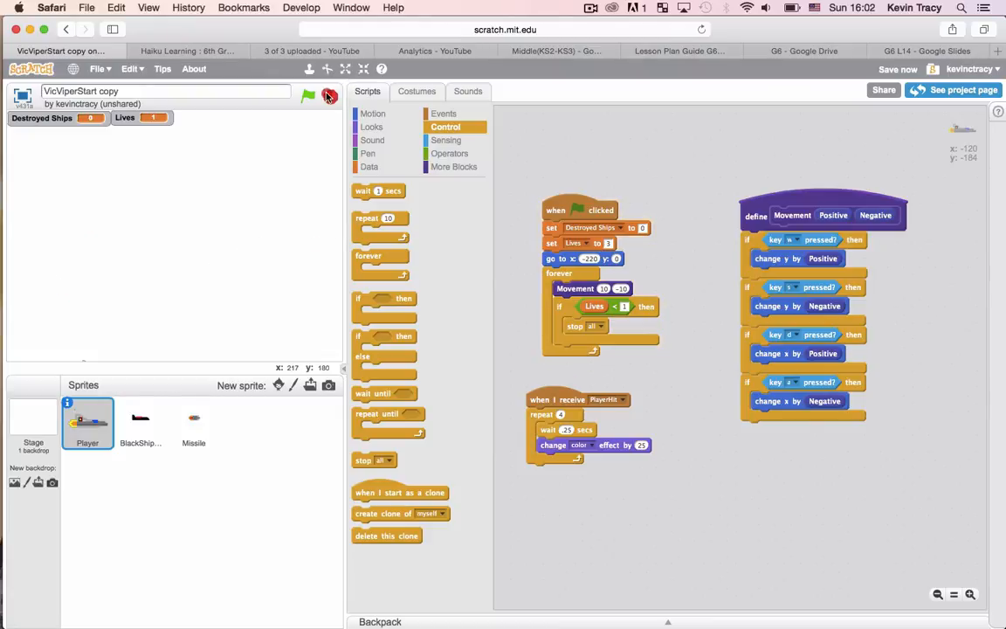
{"action": "left_click", "coordinate": [307, 96]}
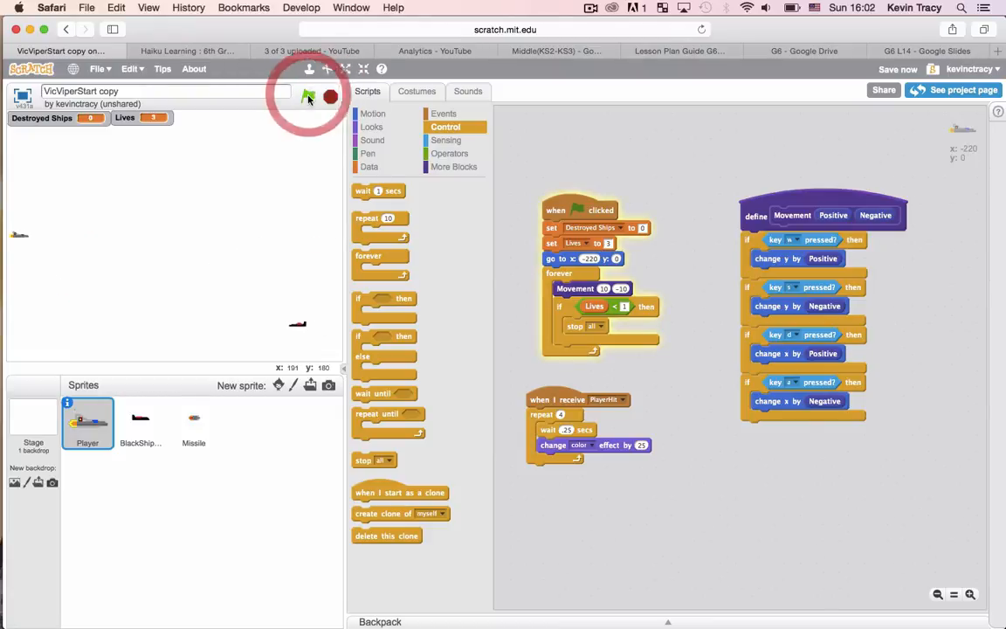
{"action": "left_click", "coordinate": [308, 96]}
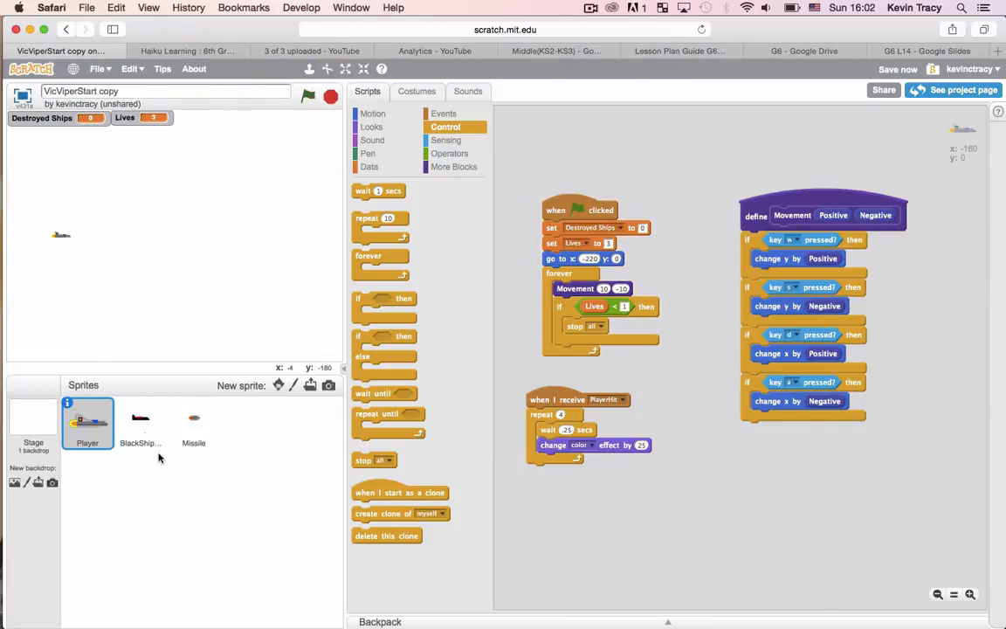
Review the BlackShip and Player scripts, ending on the Missile sprite's code.
{"action": "left_click", "coordinate": [140, 425]}
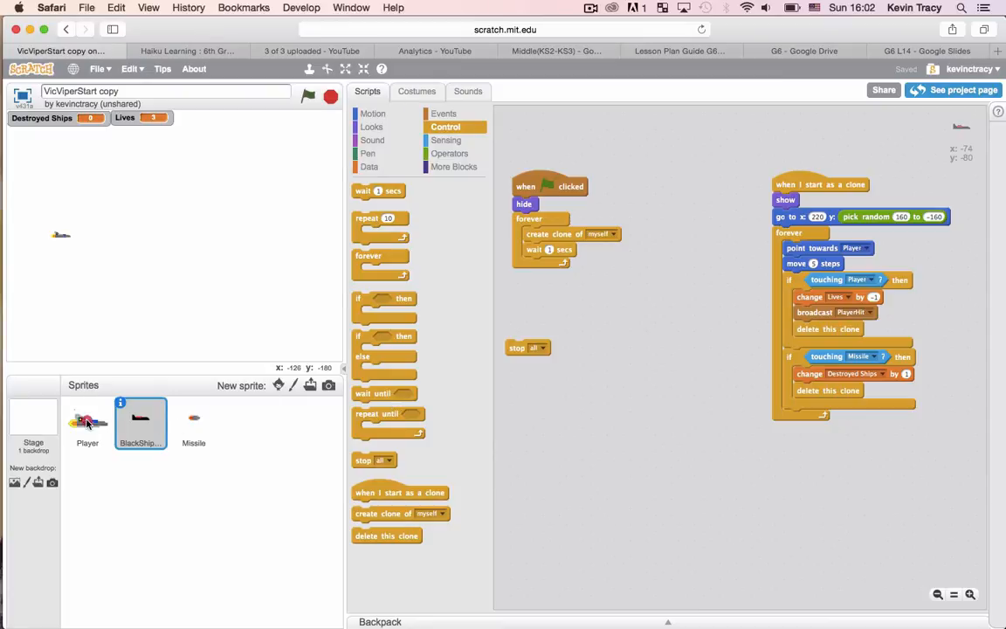
{"action": "left_click", "coordinate": [87, 424]}
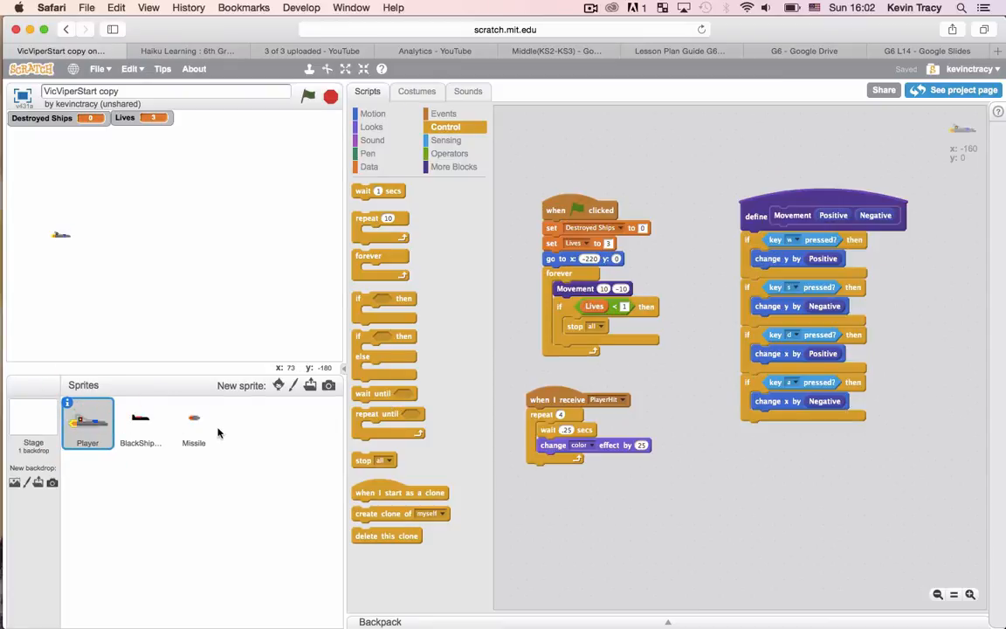
{"action": "left_click", "coordinate": [140, 425]}
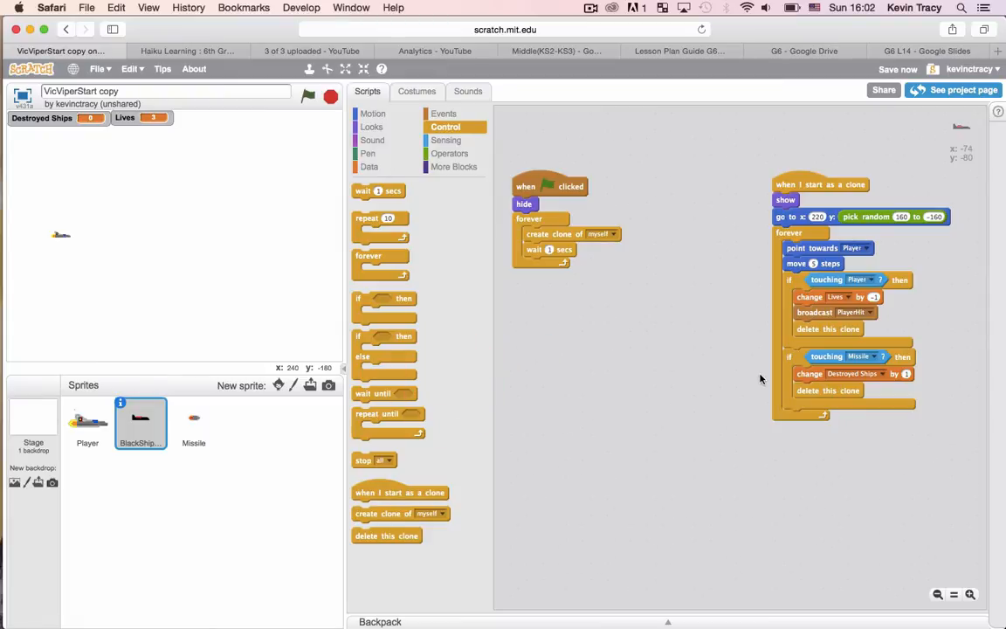
{"action": "mouse_move", "coordinate": [540, 346]}
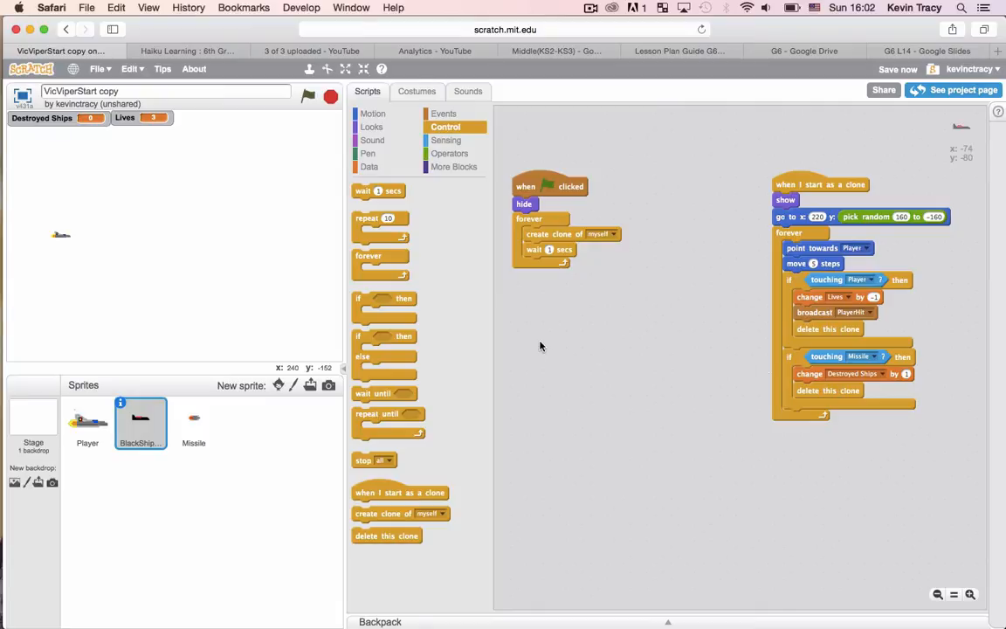
{"action": "mouse_move", "coordinate": [438, 366]}
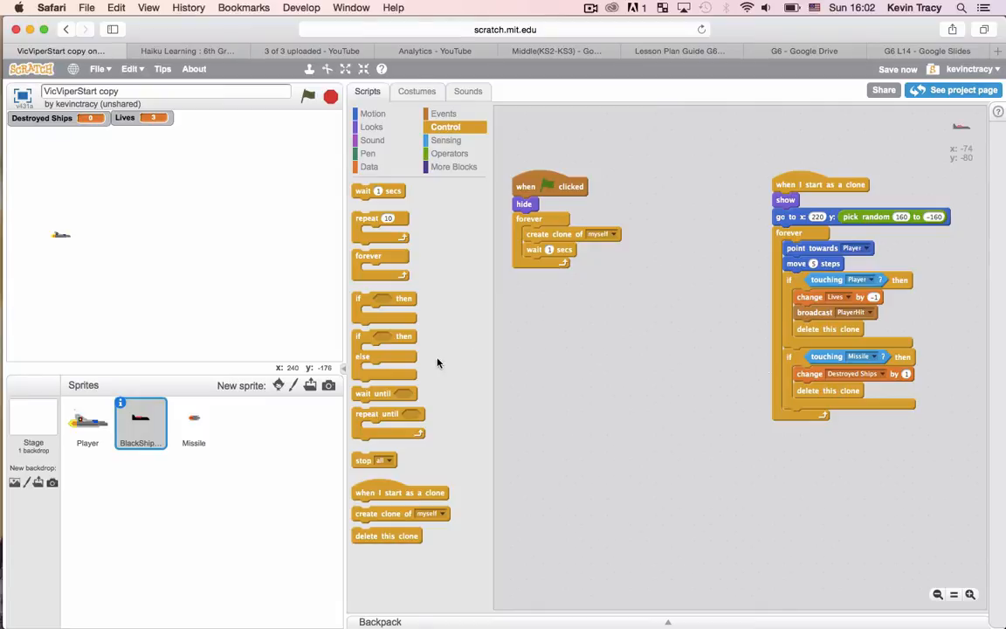
{"action": "left_click", "coordinate": [194, 425]}
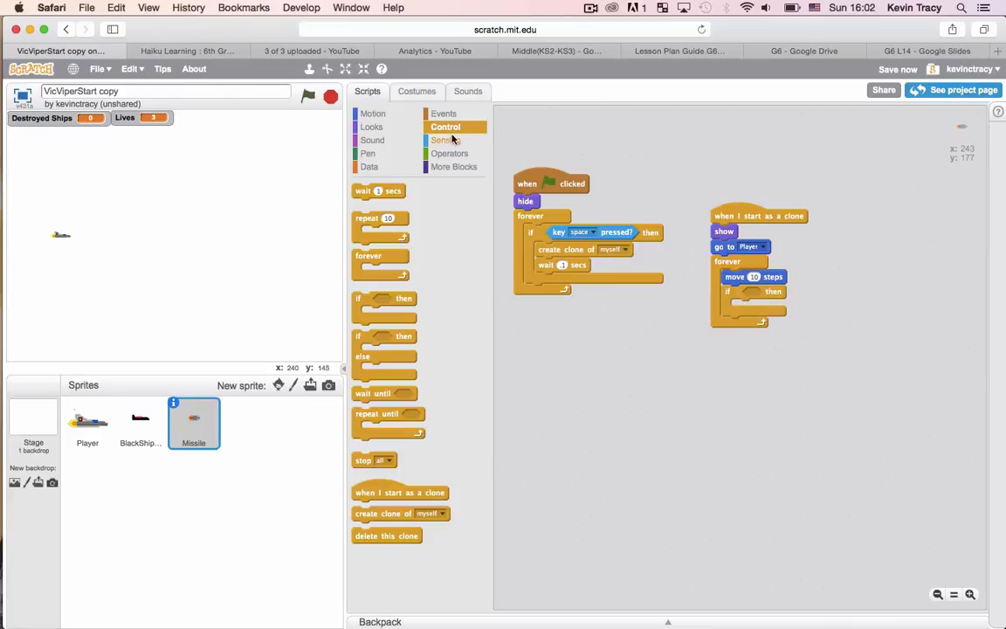
Make Missile clones check for touching BlackShipEnemy so they delete themselves on a hit.
{"action": "left_click", "coordinate": [447, 140]}
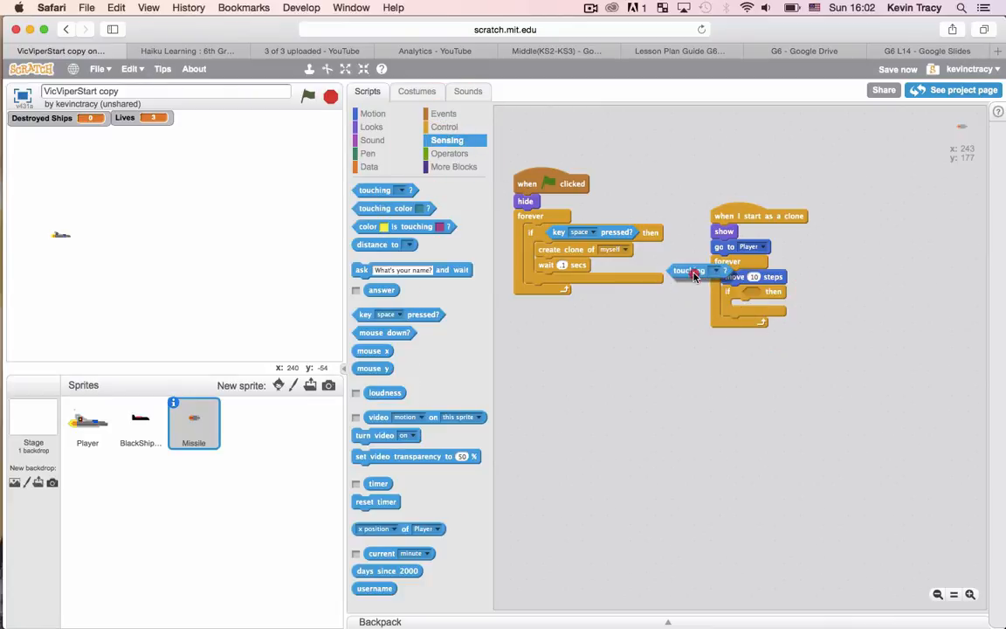
{"action": "left_click", "coordinate": [796, 294]}
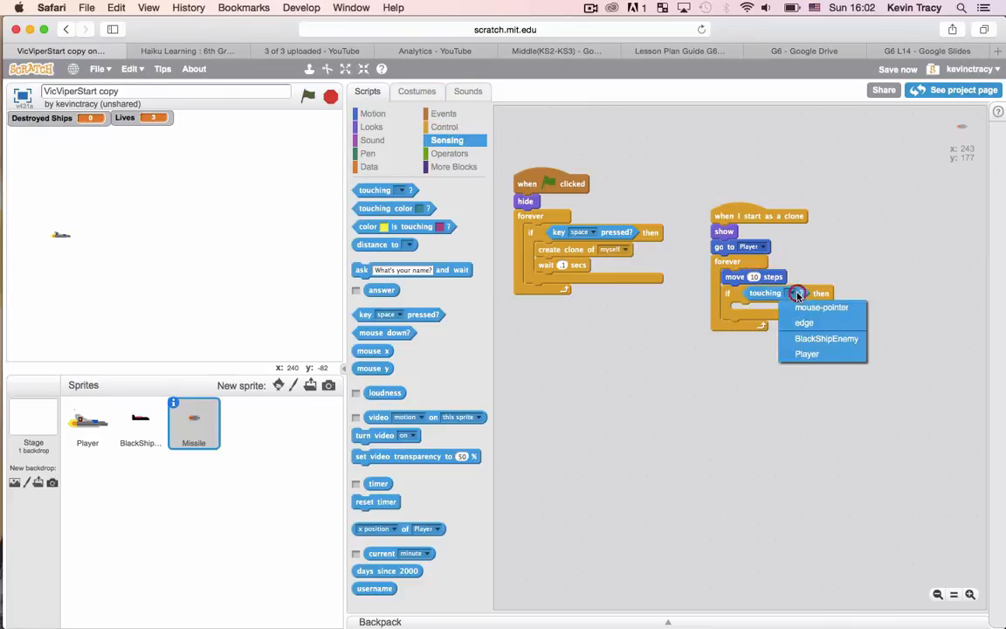
{"action": "left_click", "coordinate": [827, 339]}
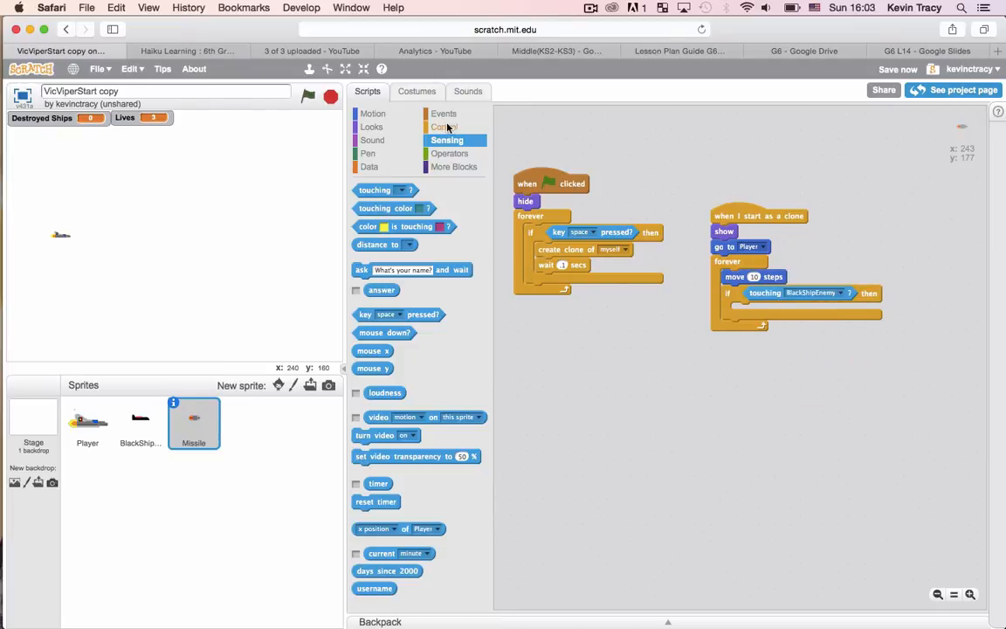
{"action": "left_click", "coordinate": [446, 126]}
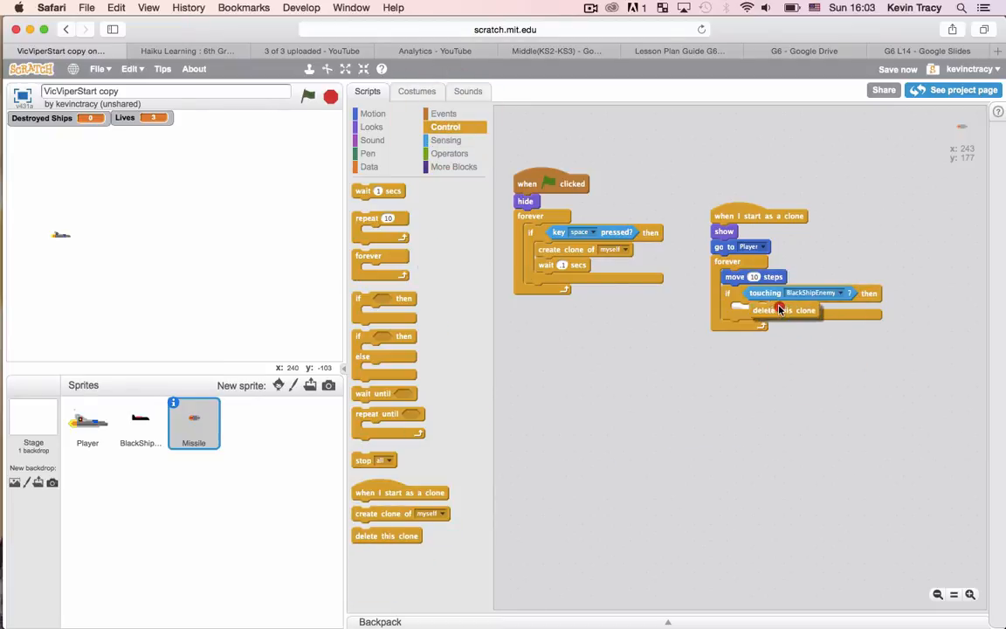
Insert a wait before BlackShip's hit clone deletes itself, then test-run the game.
{"action": "left_click", "coordinate": [140, 425]}
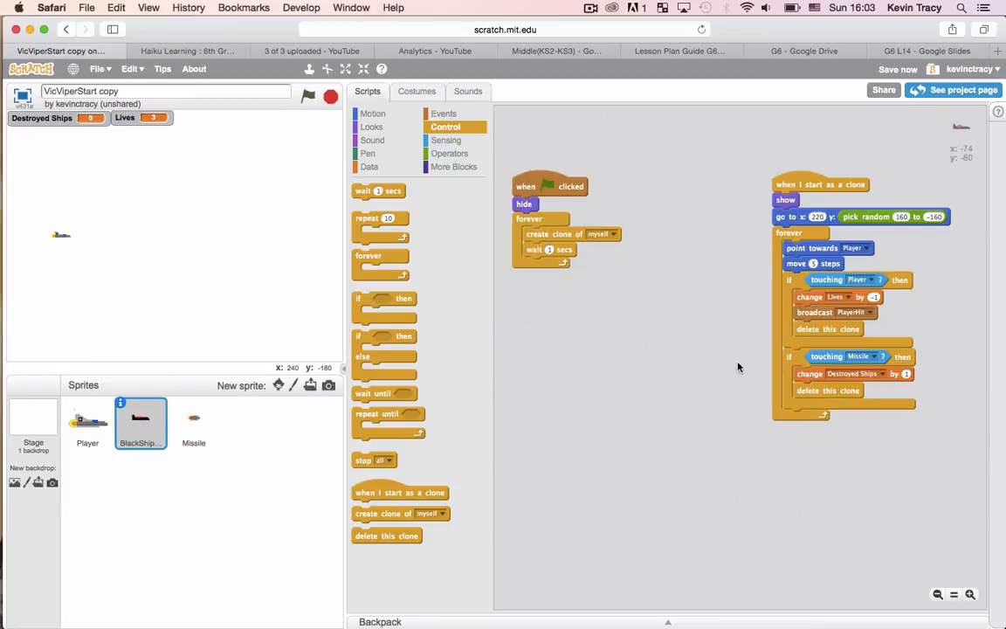
{"action": "mouse_move", "coordinate": [872, 398]}
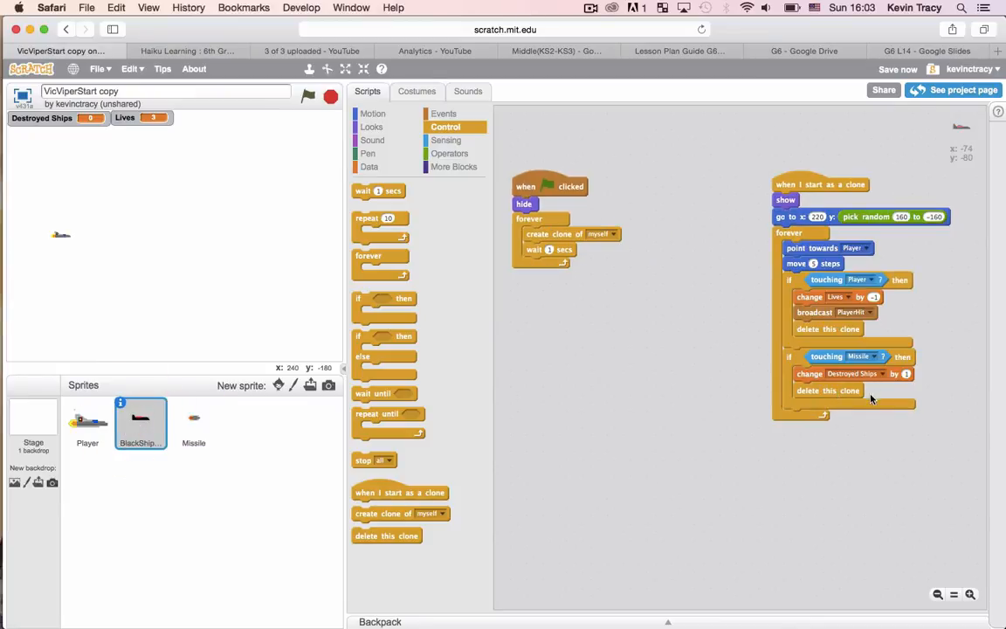
{"action": "mouse_move", "coordinate": [902, 379]}
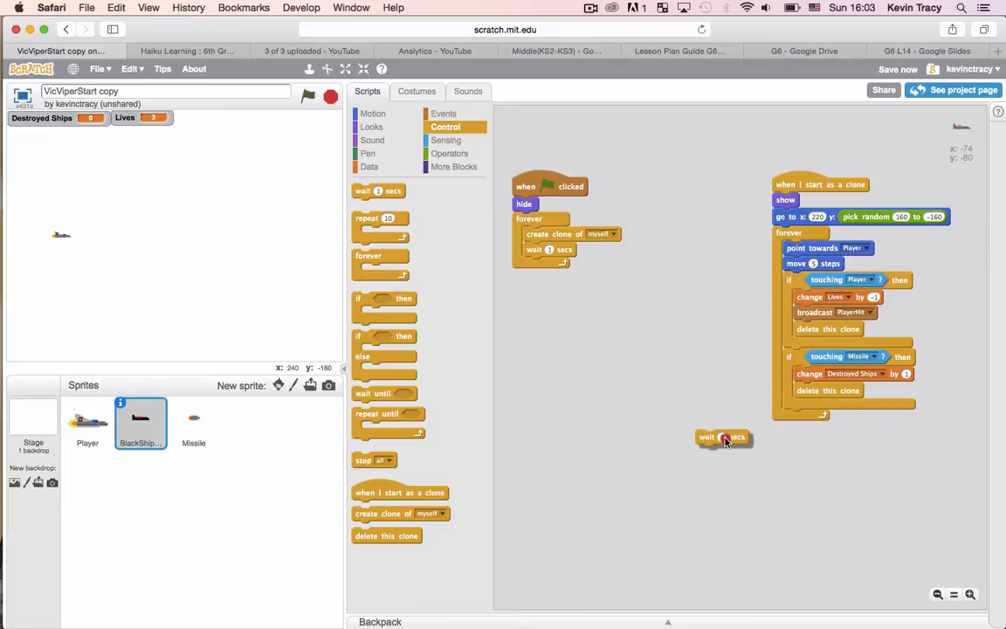
{"action": "left_click_drag", "start_coordinate": [723, 437], "coordinate": [804, 388]}
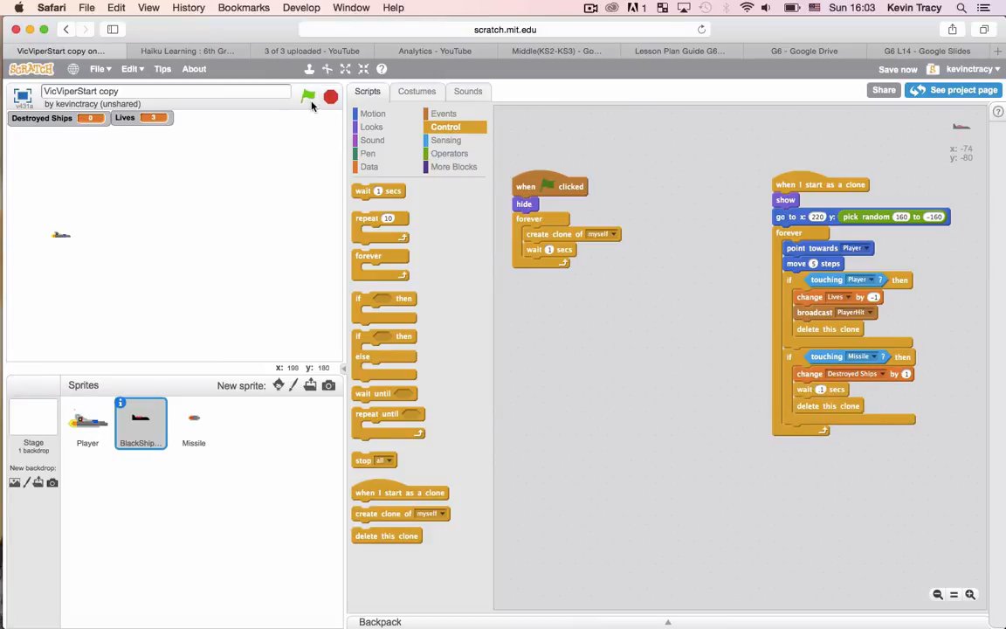
{"action": "left_click", "coordinate": [307, 97]}
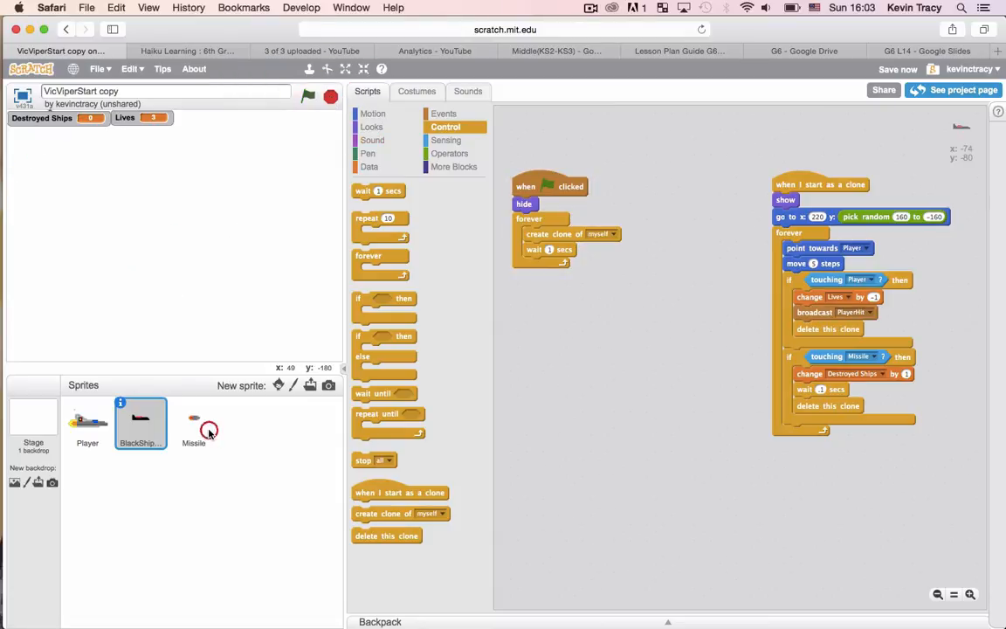
Add a short wait before the Missile clone deletes on hitting an enemy, and test-run.
{"action": "left_click", "coordinate": [194, 425]}
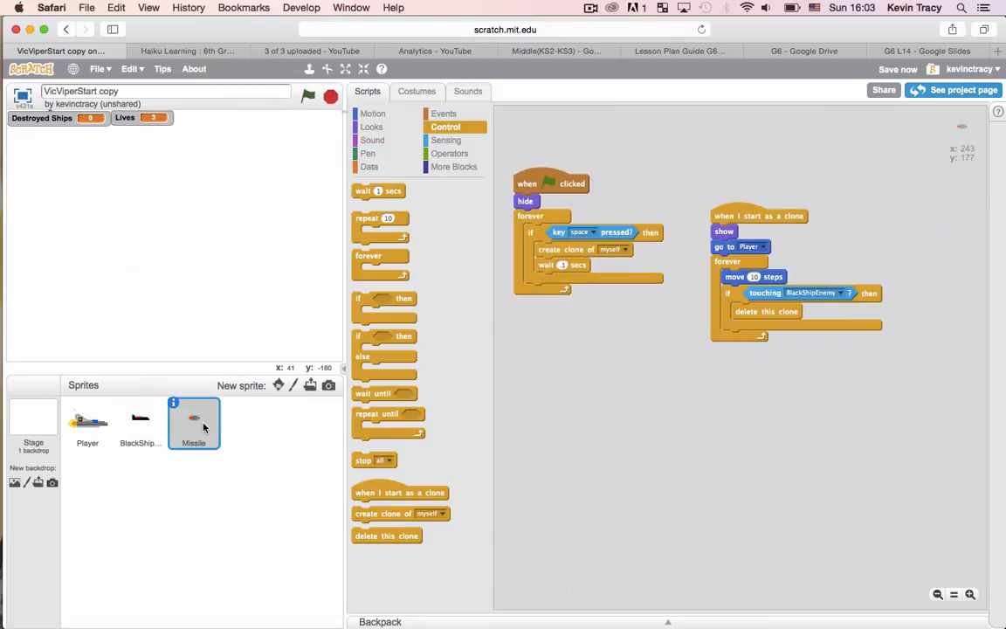
{"action": "left_click_drag", "start_coordinate": [377, 190], "coordinate": [673, 353]}
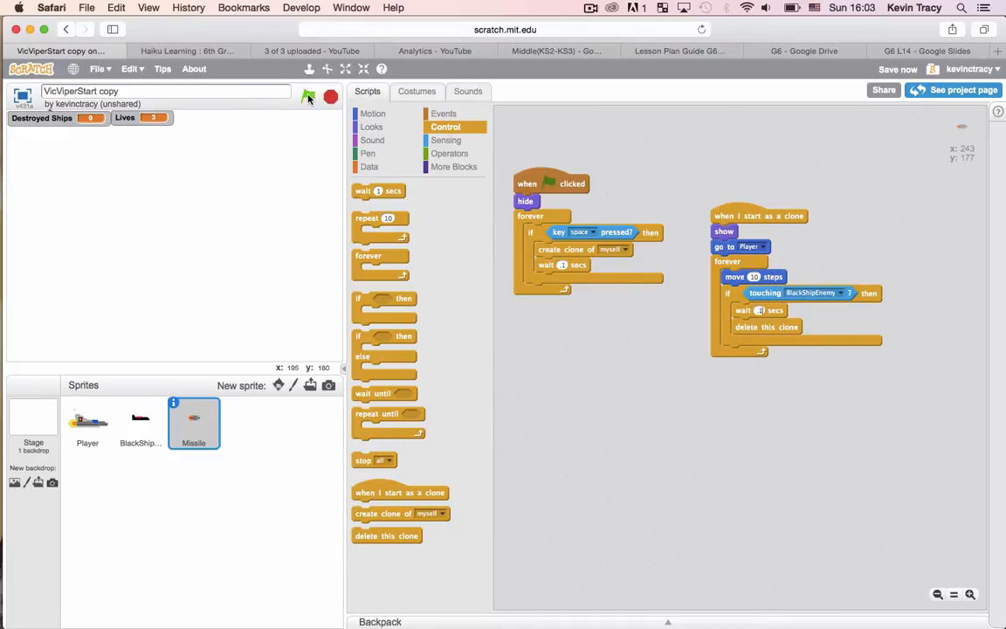
{"action": "left_click", "coordinate": [308, 96]}
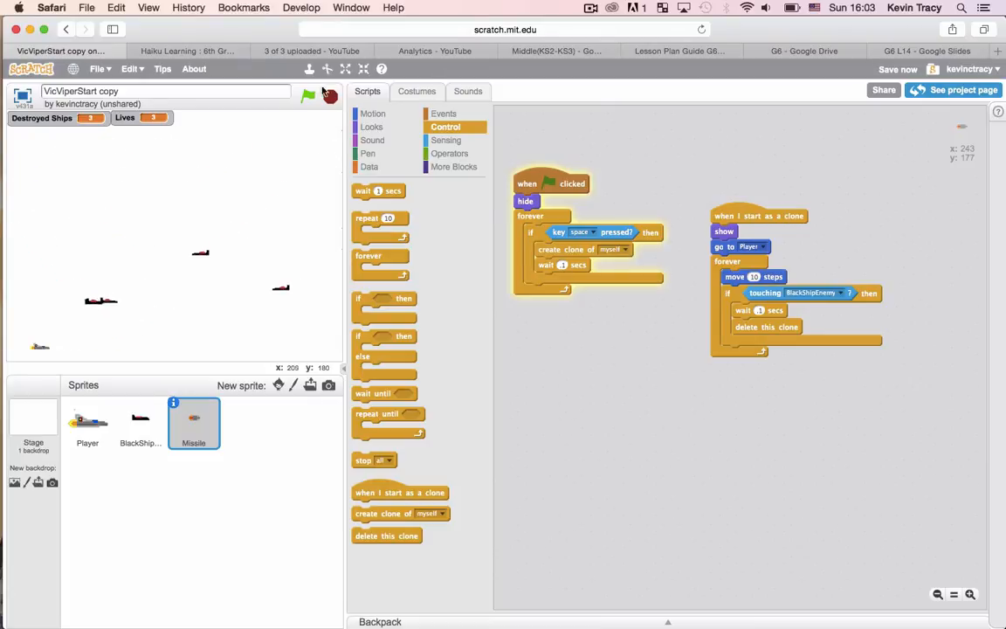
{"action": "left_click", "coordinate": [307, 95]}
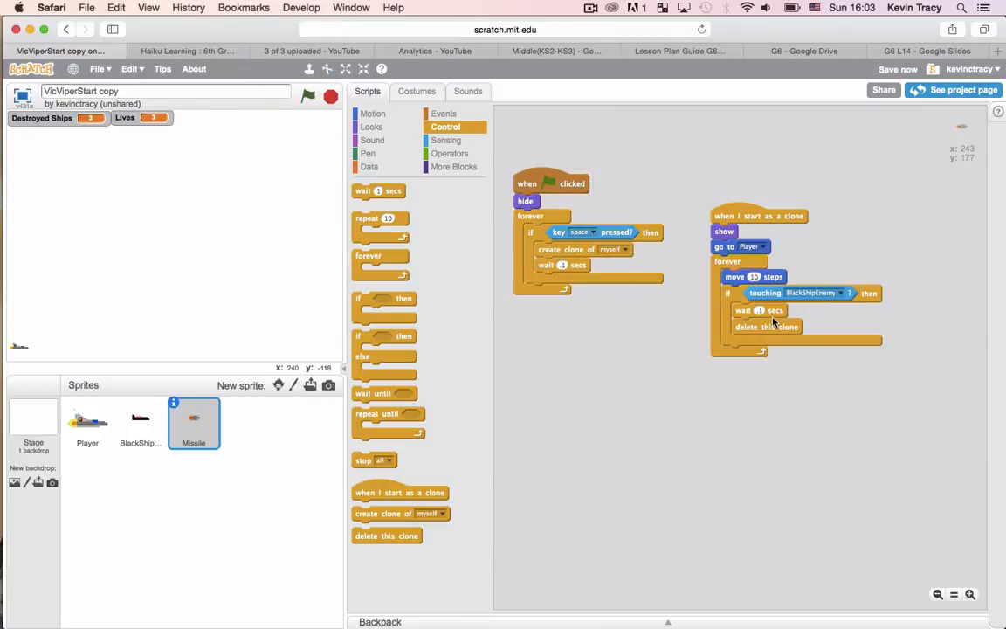
Review the BlackShip and Missile hit scripts, ending on the BlackShip sprite's code.
{"action": "left_click", "coordinate": [140, 421]}
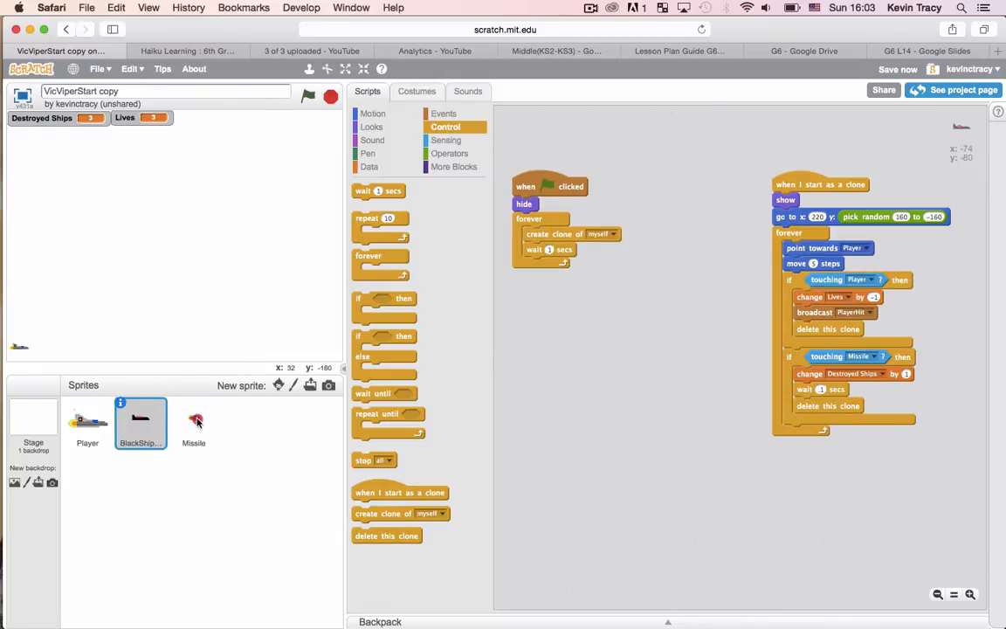
{"action": "left_click", "coordinate": [194, 424]}
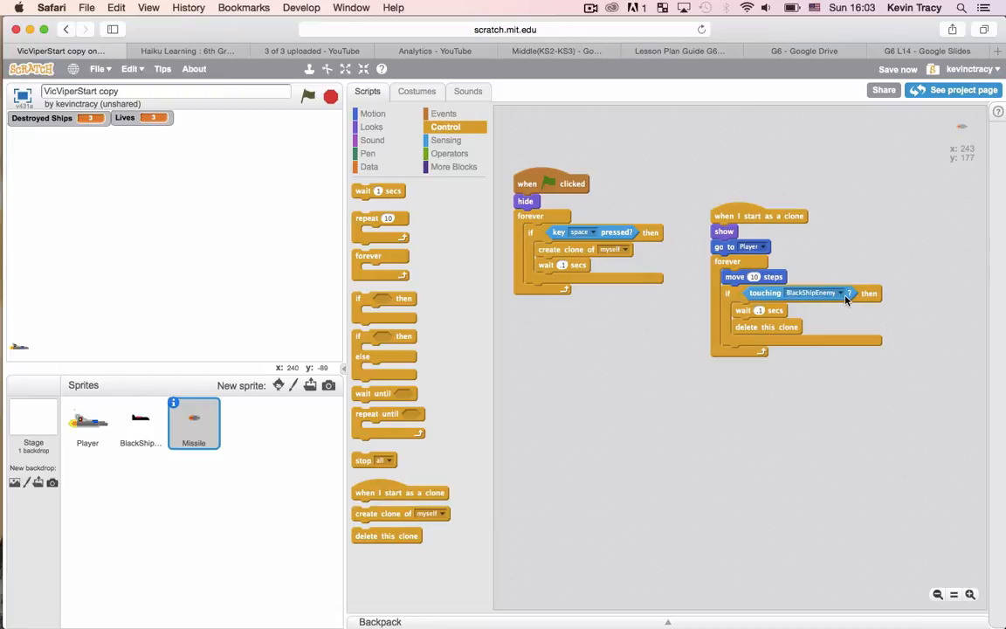
{"action": "mouse_move", "coordinate": [741, 301]}
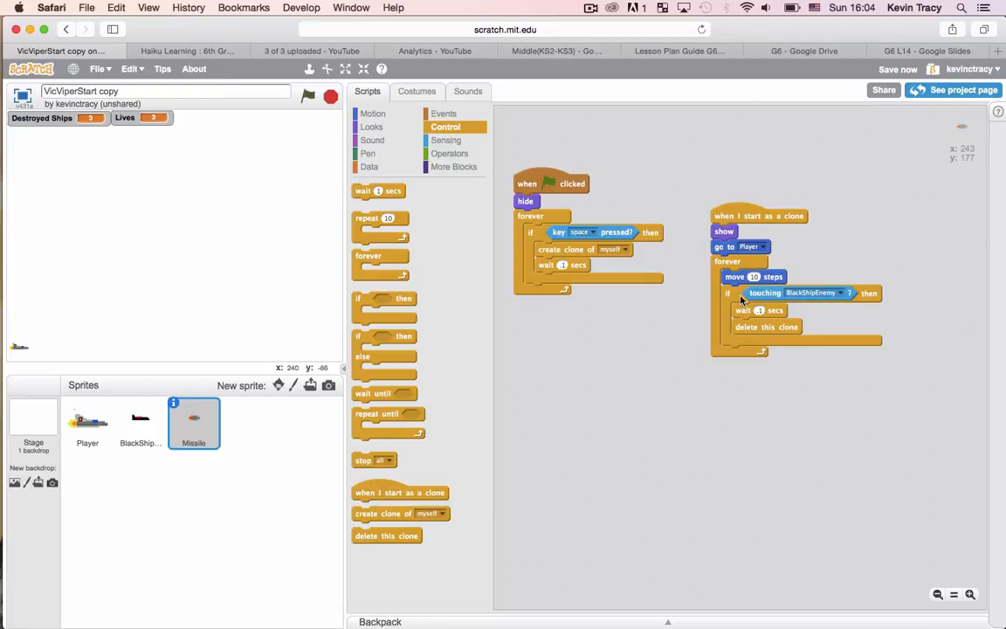
{"action": "left_click", "coordinate": [760, 311]}
{"action": "type", "text": ".05"}
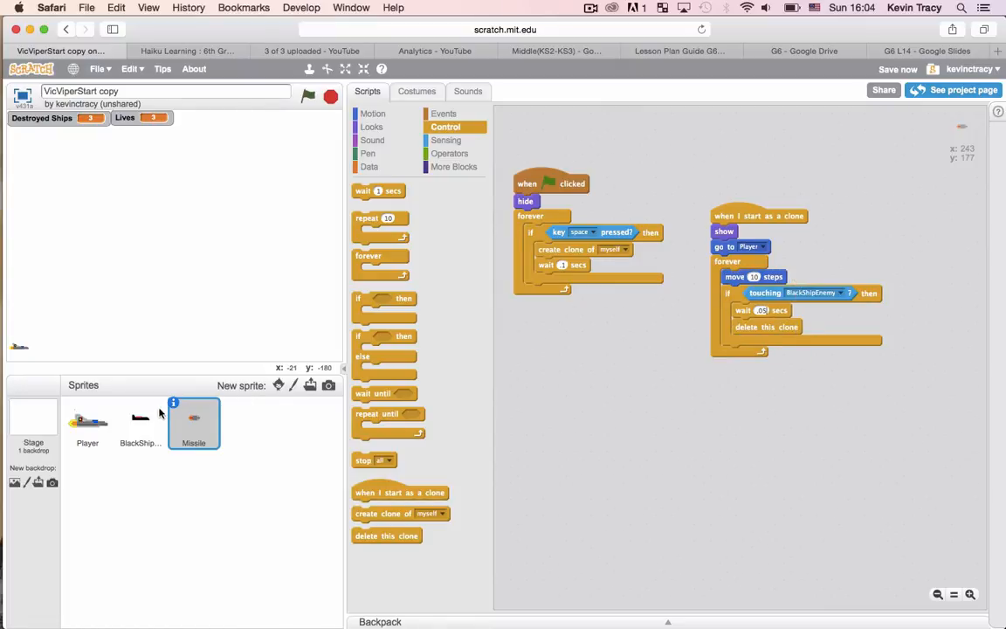
{"action": "left_click", "coordinate": [139, 423]}
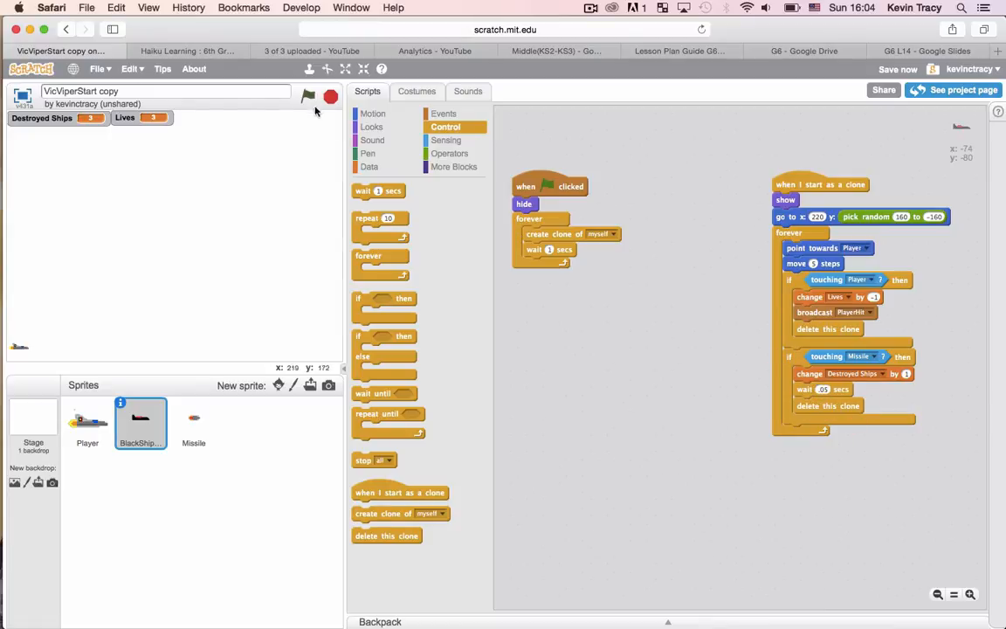
{"action": "left_click", "coordinate": [307, 96]}
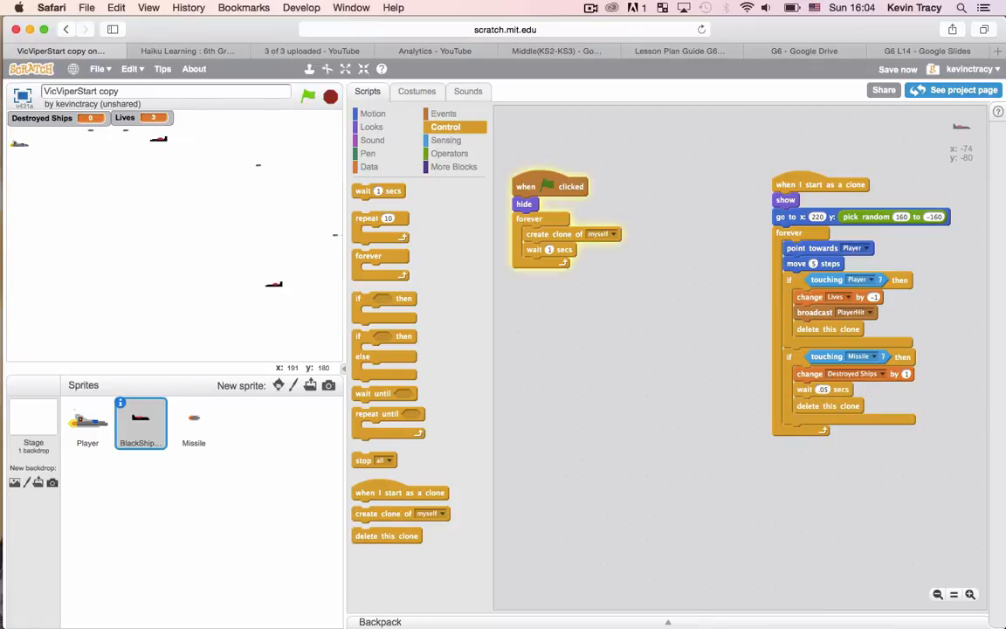
{"action": "left_click", "coordinate": [307, 96]}
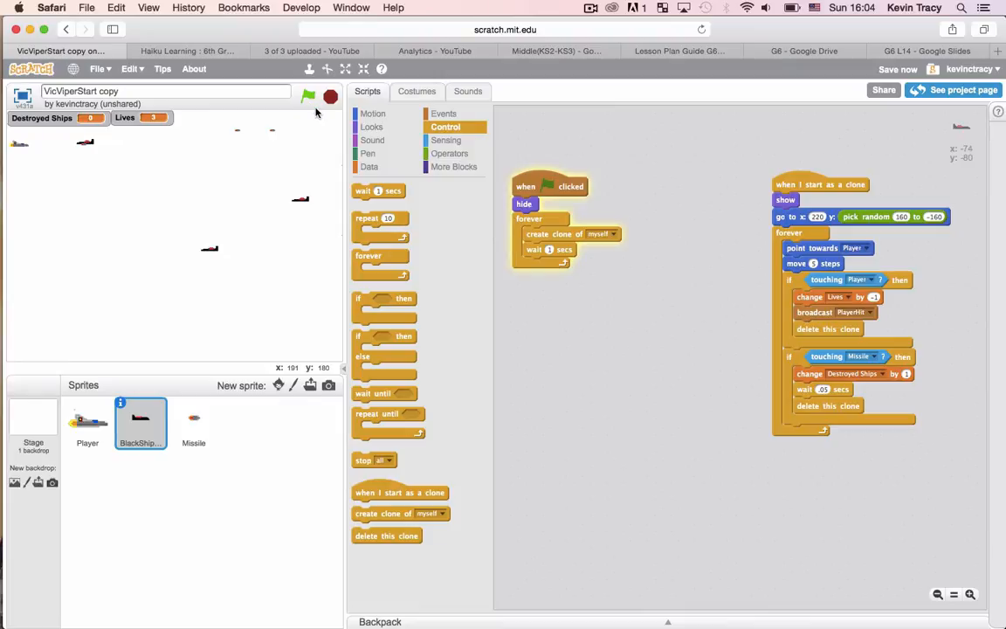
{"action": "left_click", "coordinate": [308, 96]}
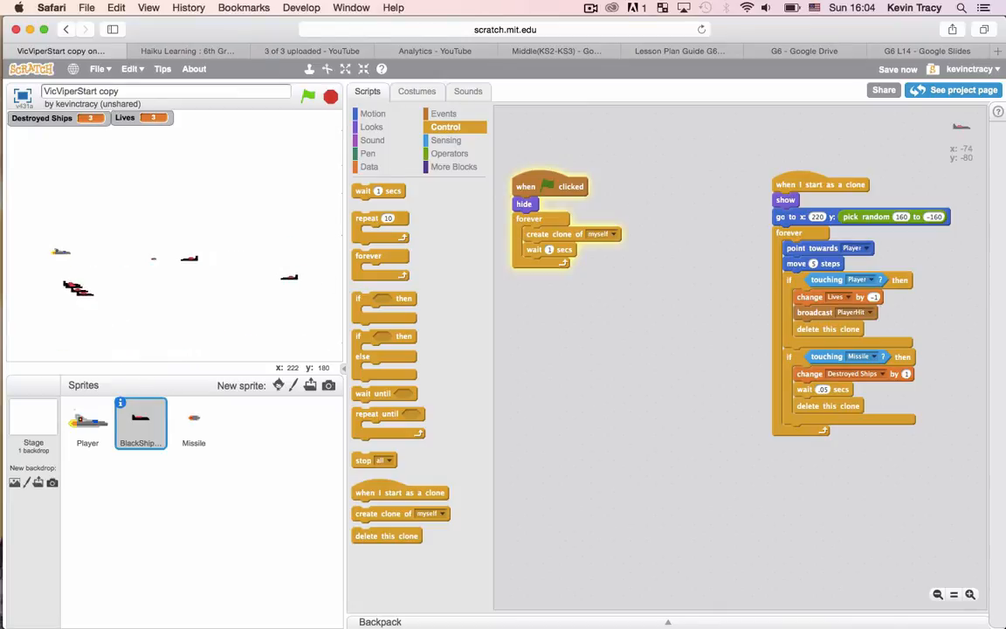
{"action": "left_click", "coordinate": [308, 96]}
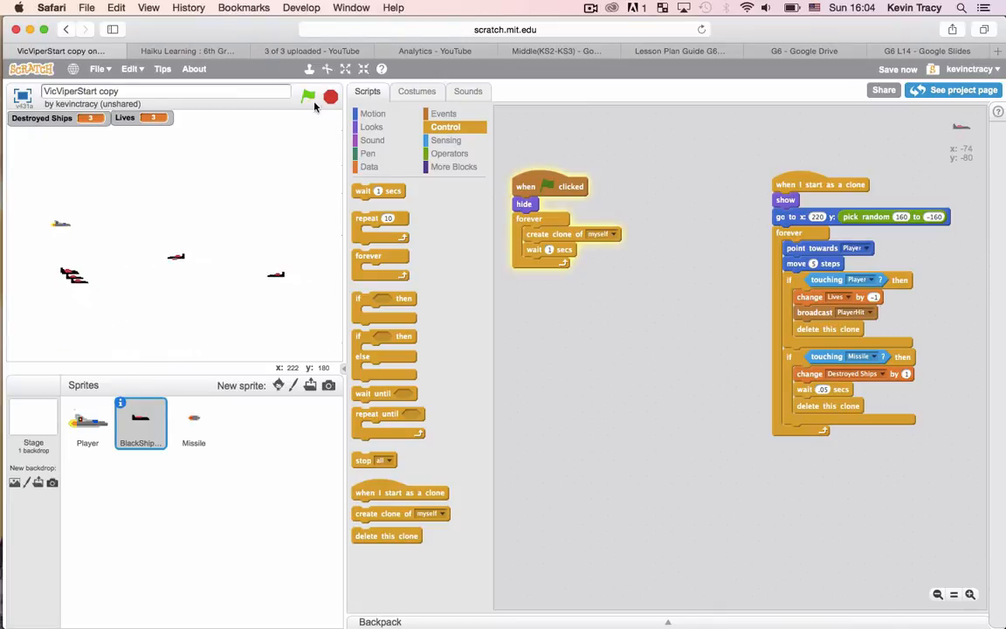
{"action": "left_click", "coordinate": [307, 96]}
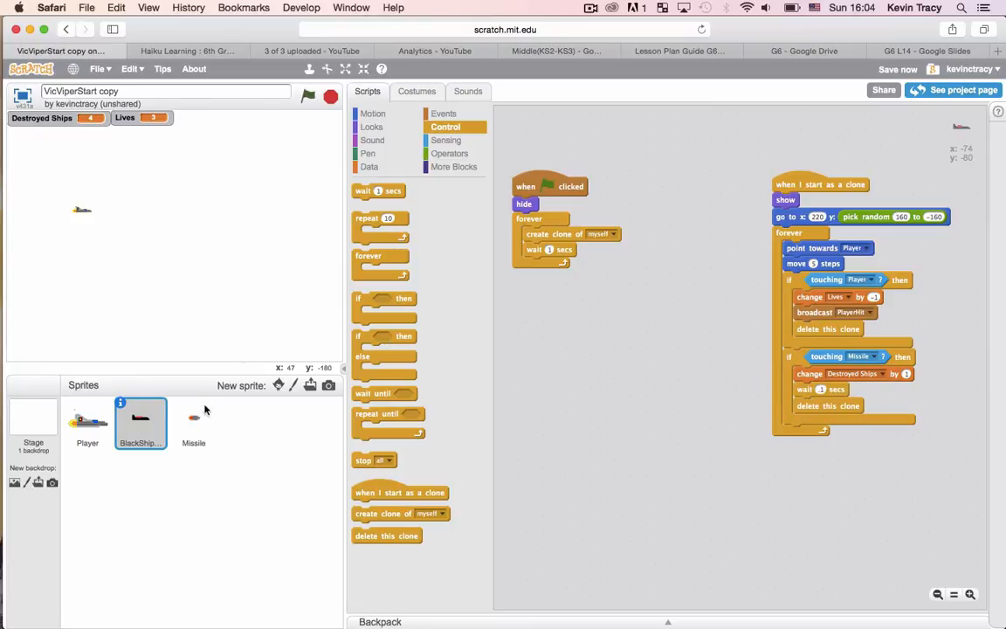
{"action": "left_click", "coordinate": [194, 423]}
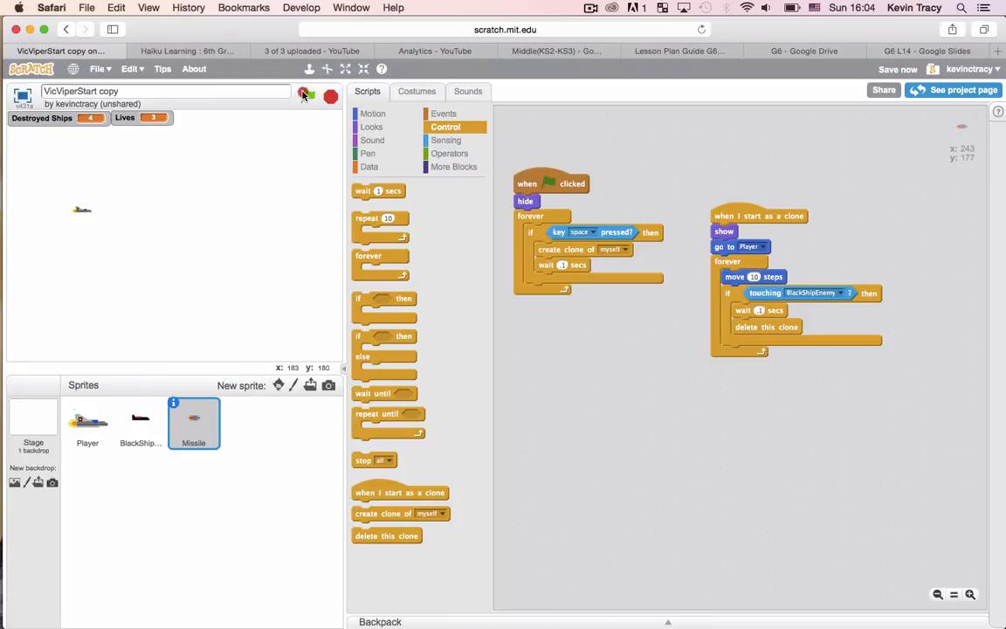
{"action": "left_click", "coordinate": [308, 94]}
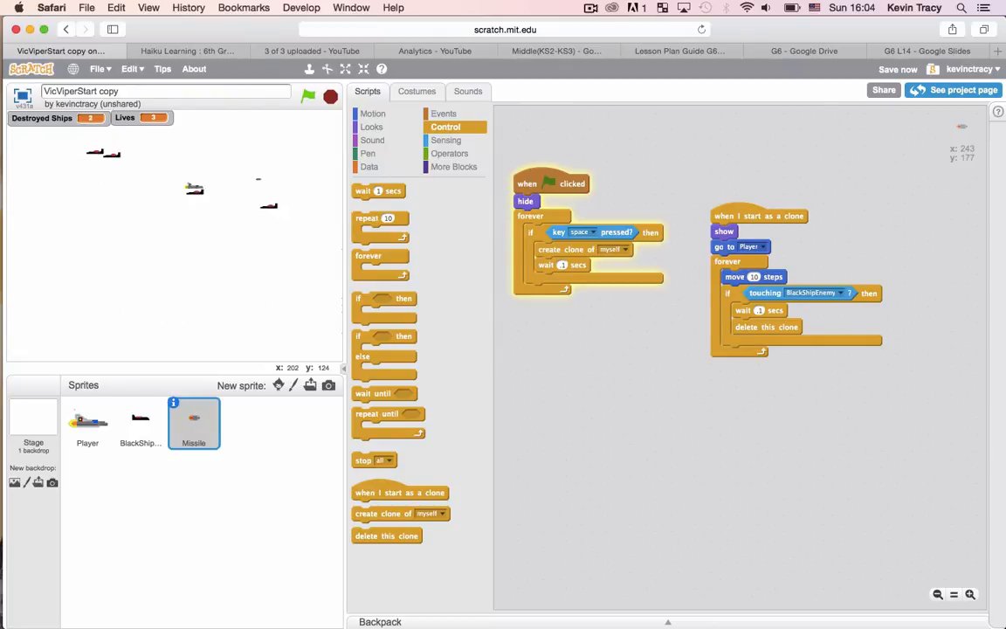
{"action": "left_click", "coordinate": [307, 95]}
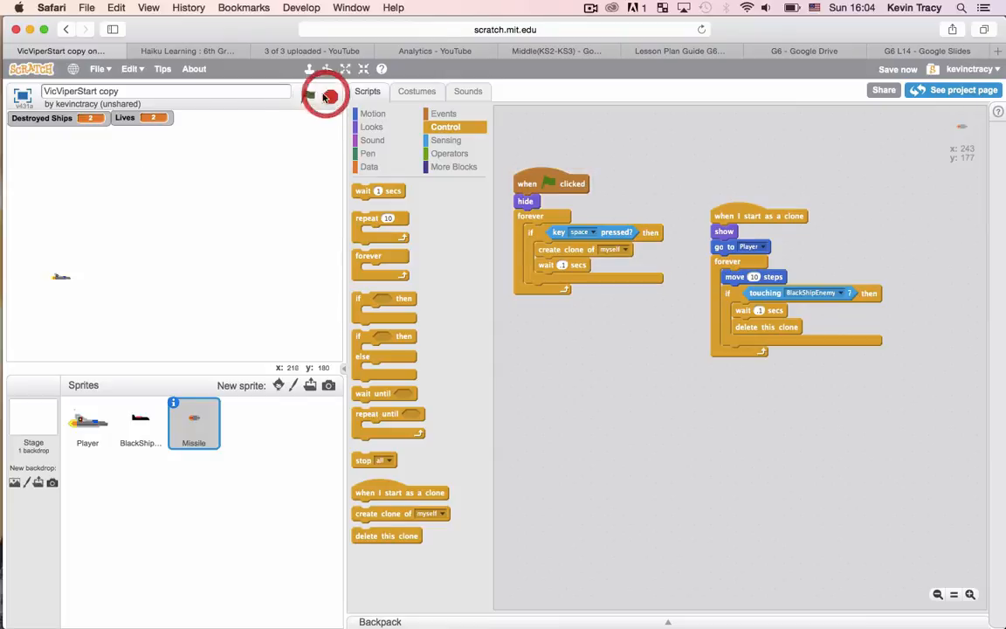
{"action": "left_click", "coordinate": [307, 94]}
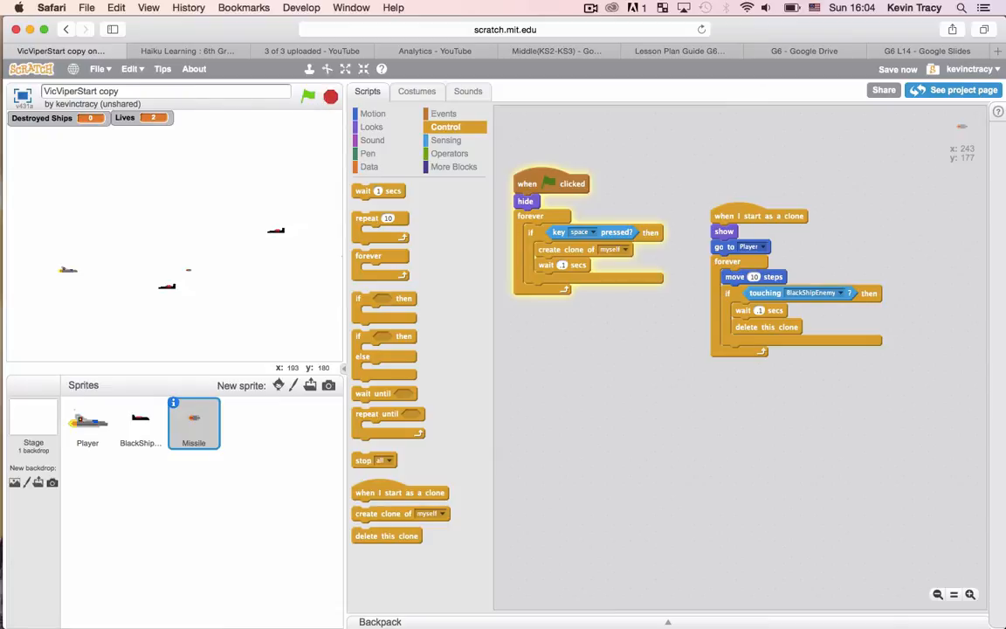
{"action": "left_click", "coordinate": [308, 96]}
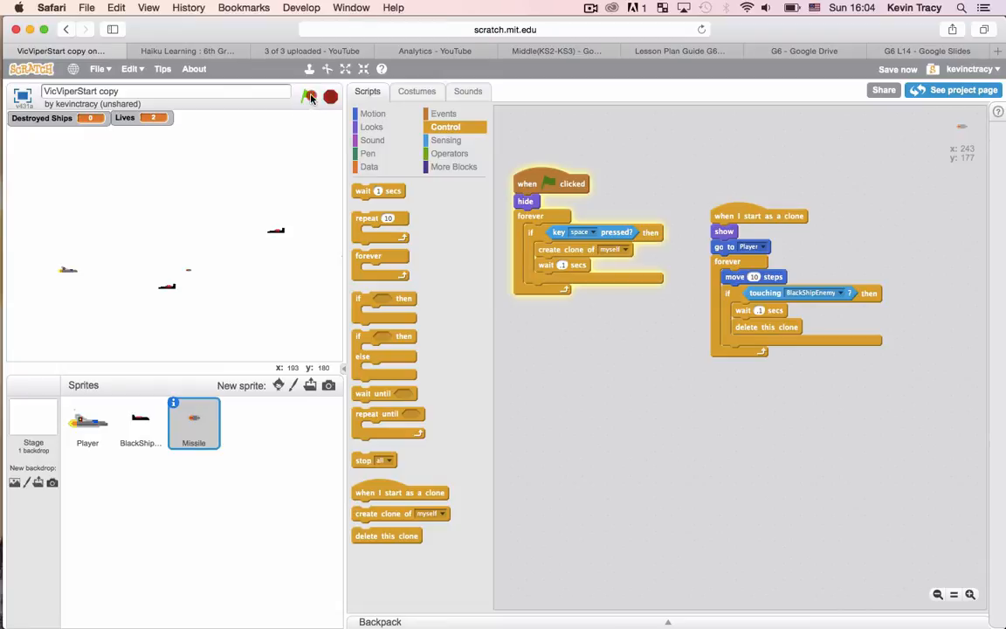
{"action": "left_click", "coordinate": [308, 96]}
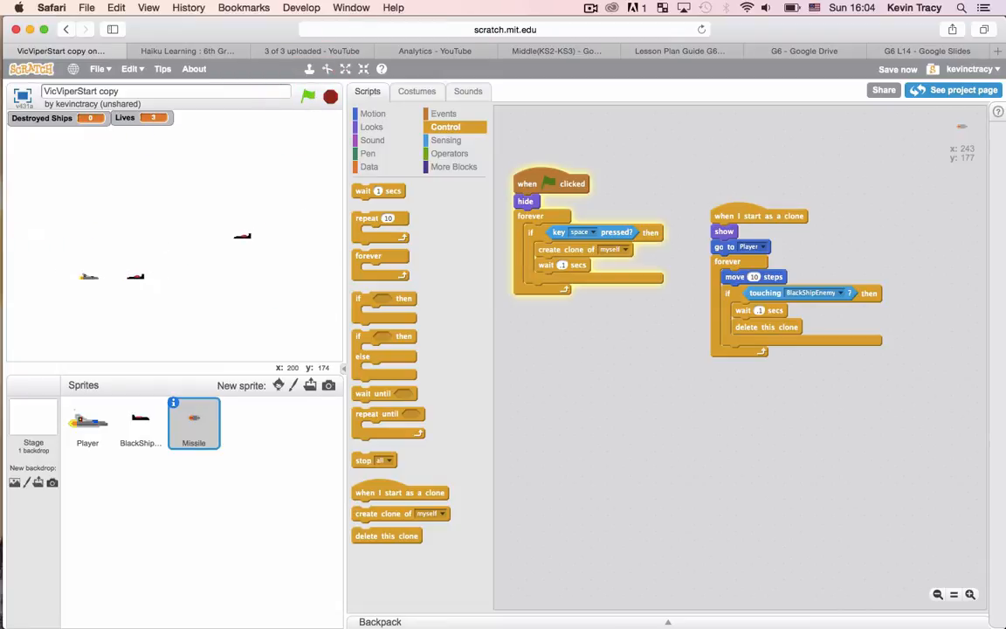
{"action": "left_click", "coordinate": [308, 96]}
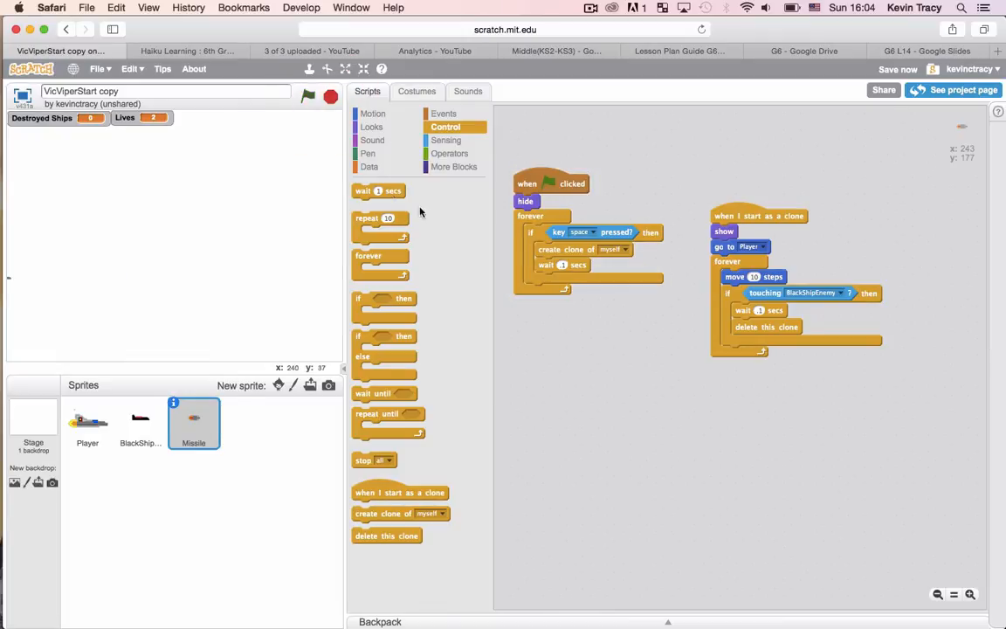
{"action": "left_click", "coordinate": [194, 421]}
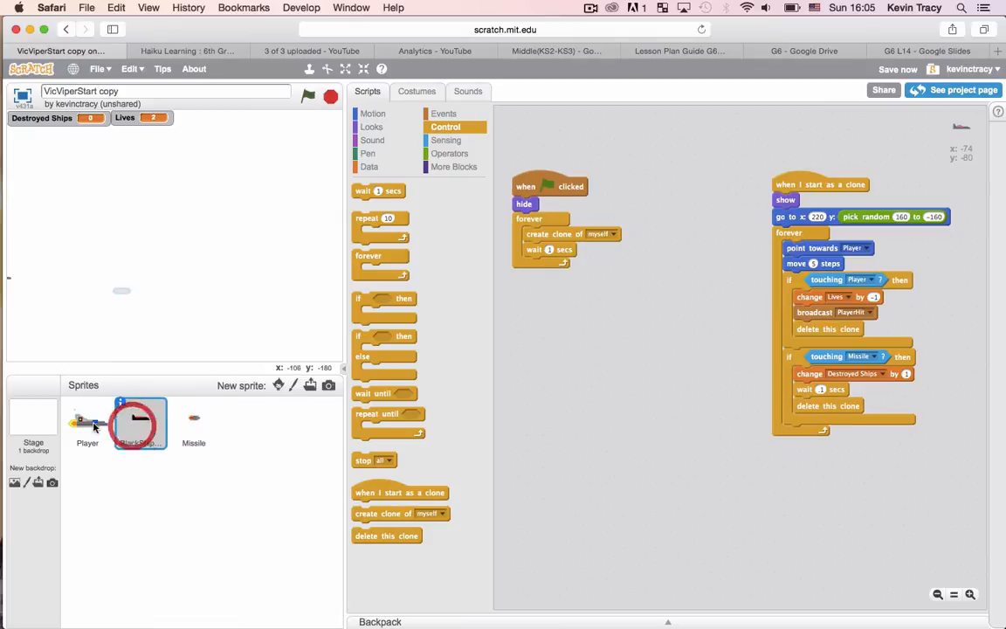
View the Player's PlayerHit flash routine, test-run the game twice, then switch to Missile.
{"action": "left_click", "coordinate": [139, 424]}
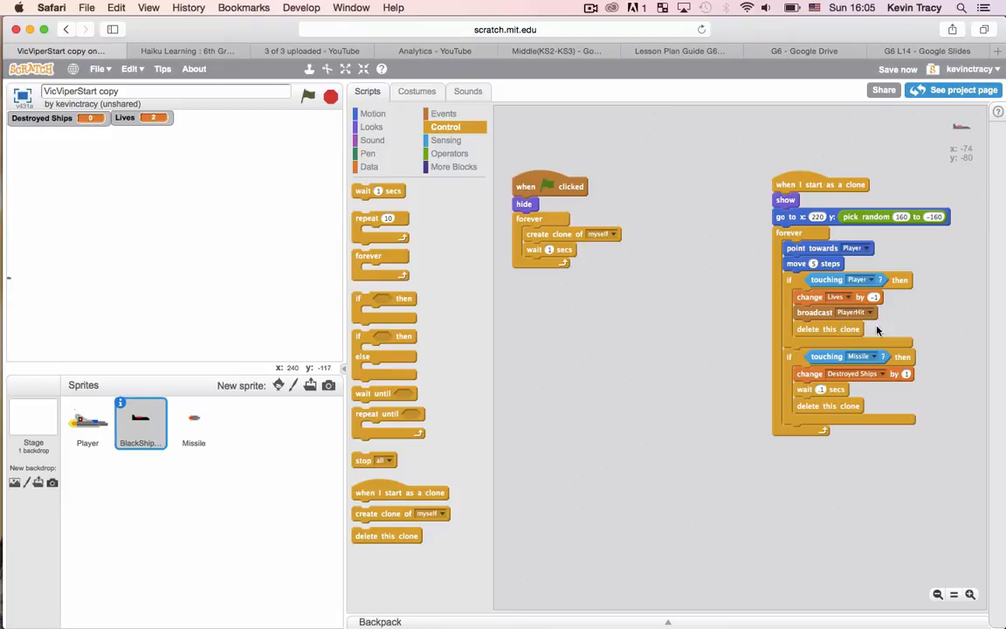
{"action": "left_click", "coordinate": [87, 425]}
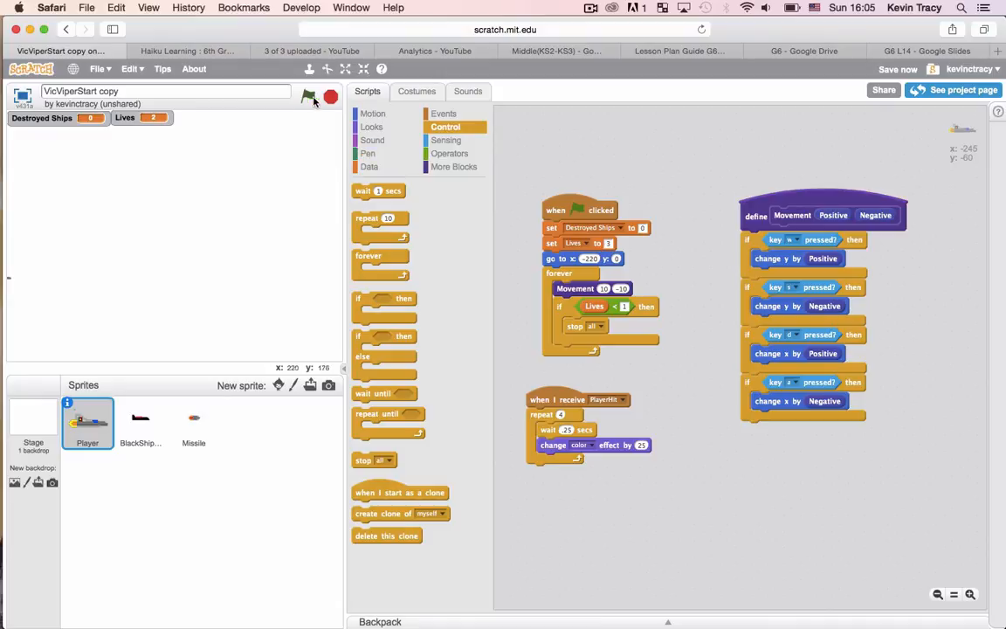
{"action": "left_click", "coordinate": [308, 96]}
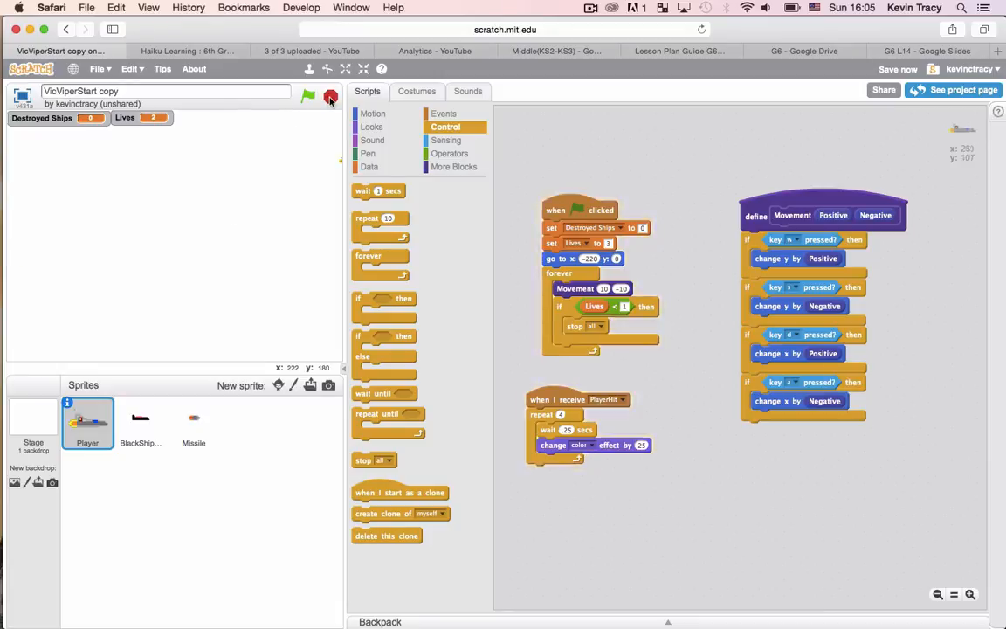
{"action": "left_click", "coordinate": [307, 96]}
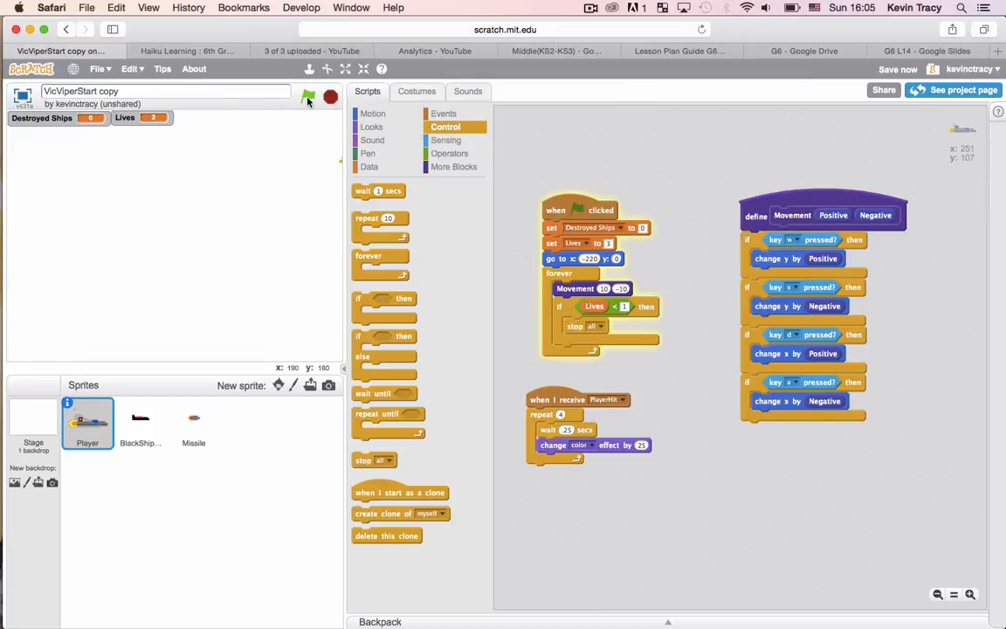
{"action": "left_click", "coordinate": [308, 96]}
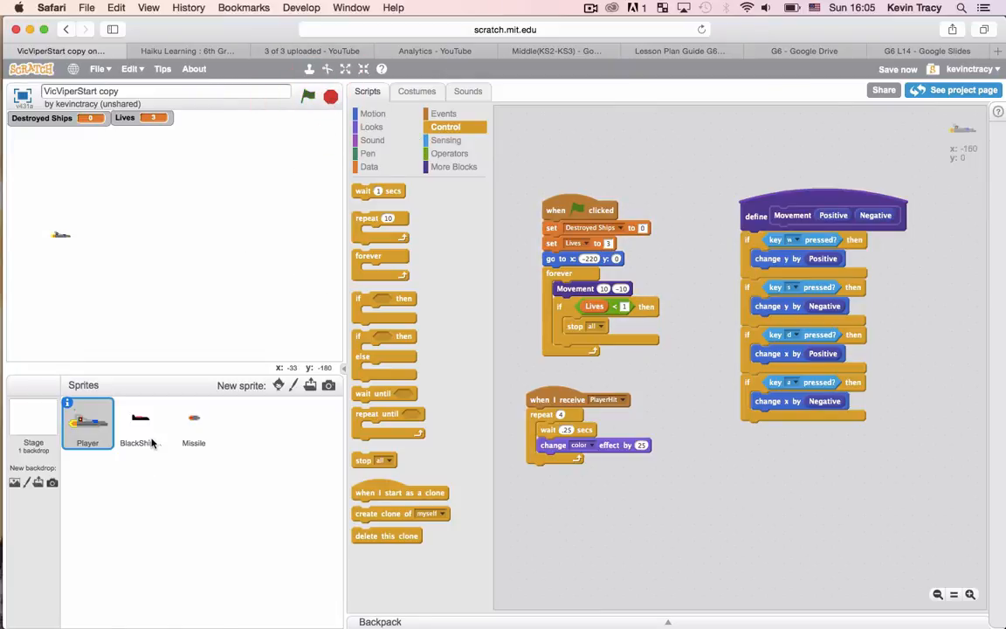
{"action": "left_click", "coordinate": [192, 421]}
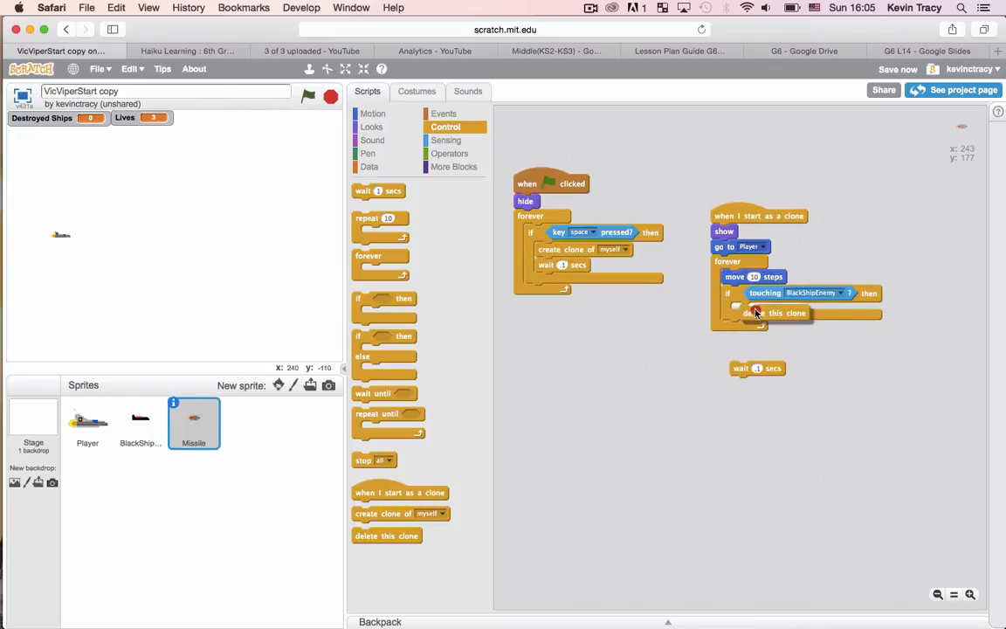
Test the game with the one-second waits pulled from the Missile and BlackShip collision scripts.
{"action": "left_click", "coordinate": [139, 425]}
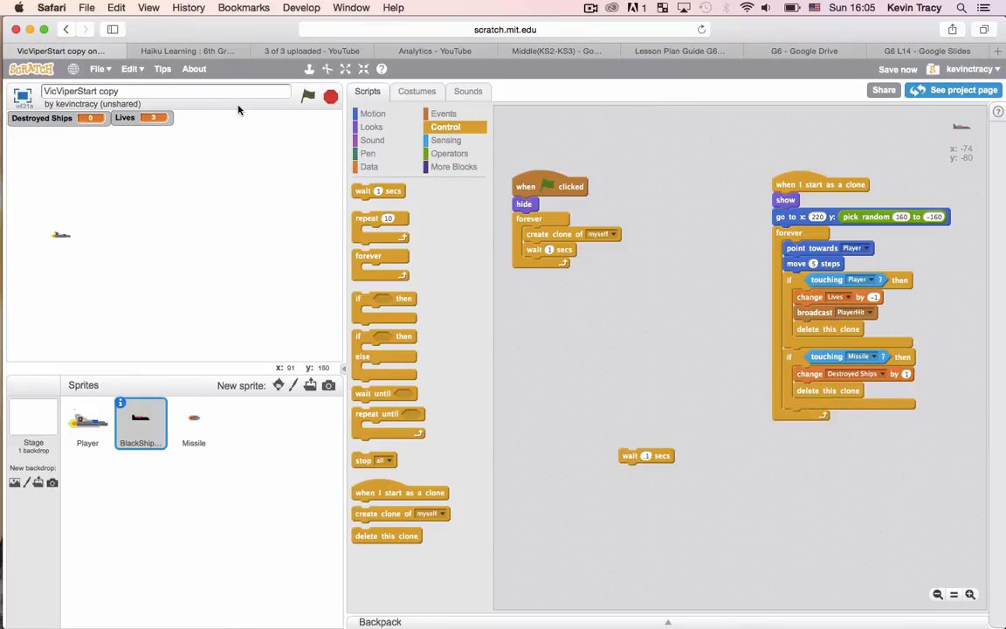
{"action": "left_click", "coordinate": [307, 96]}
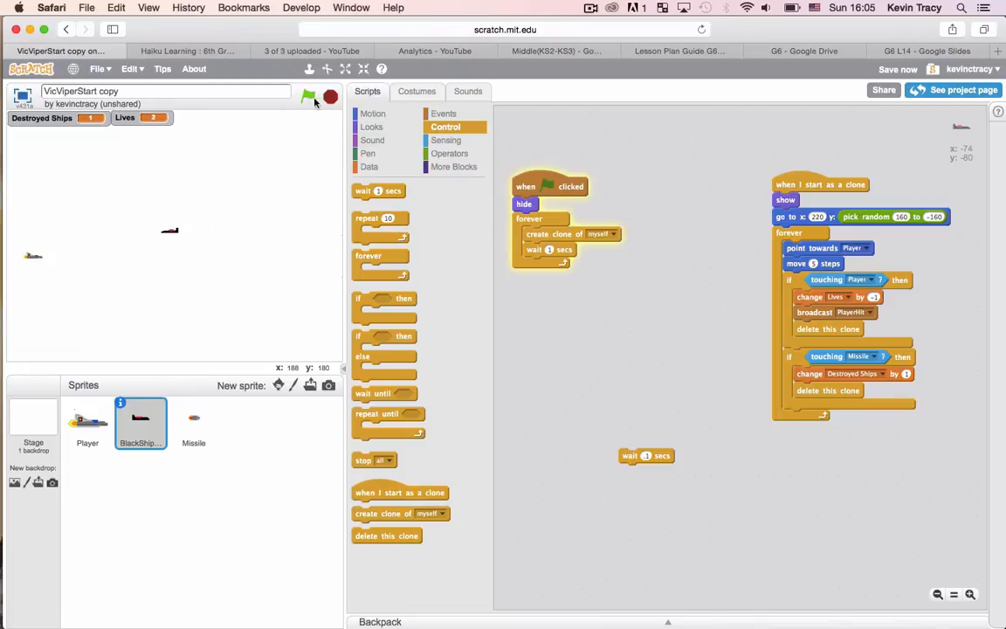
{"action": "left_click", "coordinate": [308, 96]}
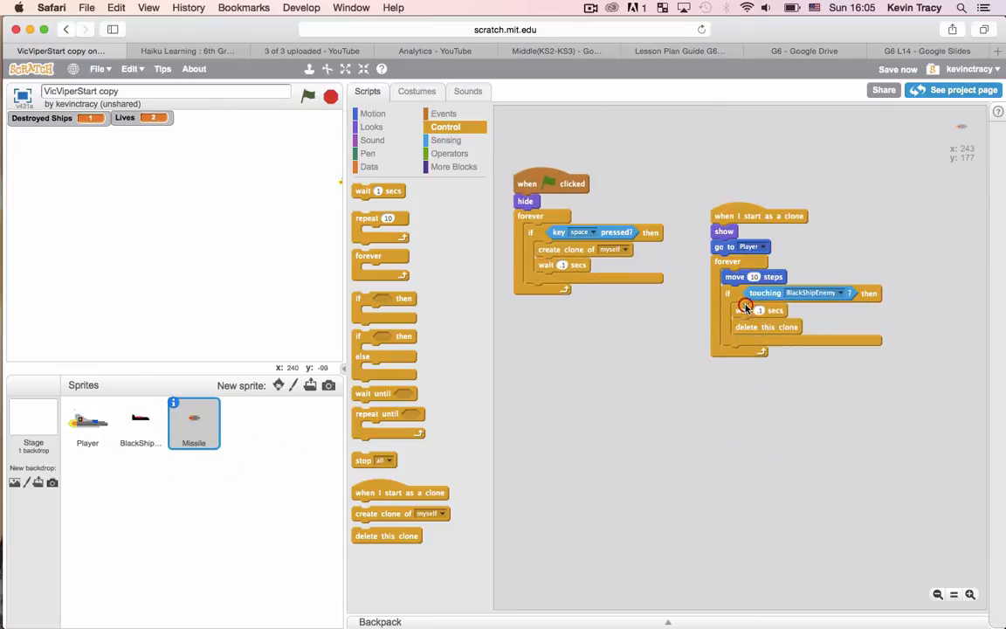
Place the PlayerHit broadcast in BlackShip's 'if touching Player' branch, then switch to Player.
{"action": "left_click", "coordinate": [140, 421]}
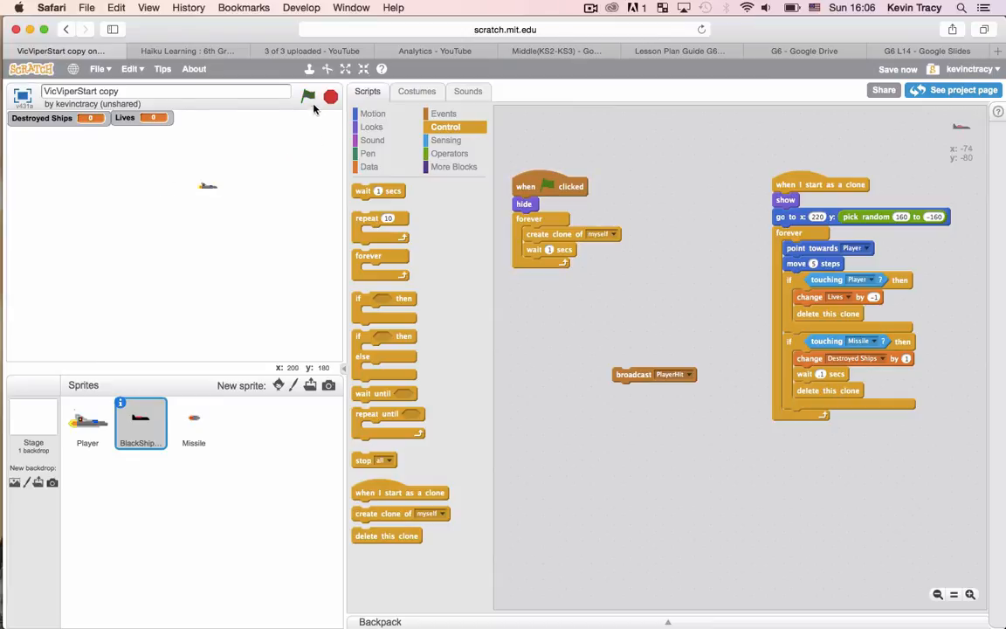
{"action": "left_click", "coordinate": [330, 96]}
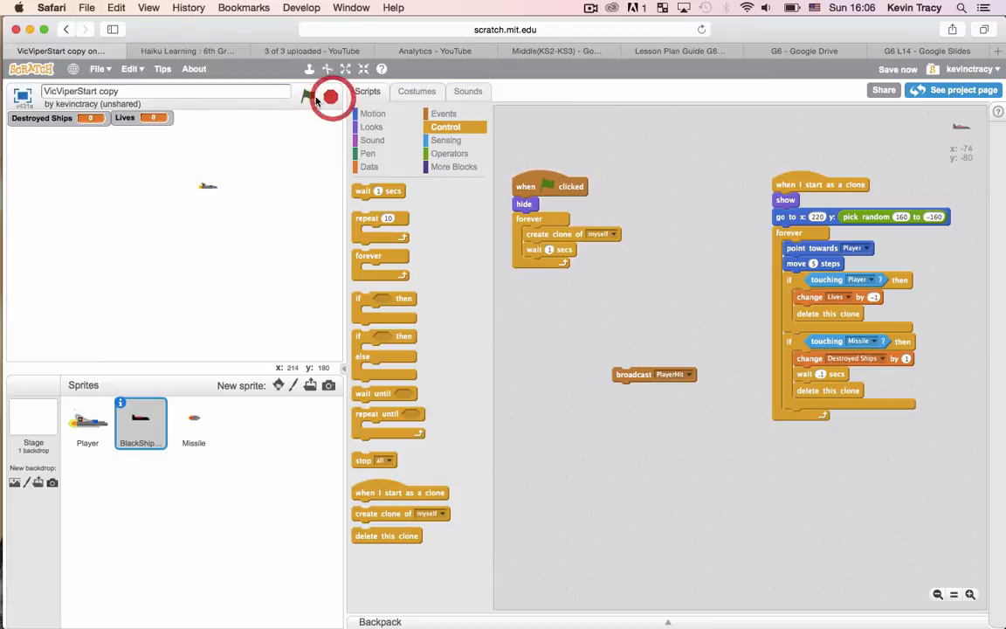
{"action": "left_click", "coordinate": [311, 94]}
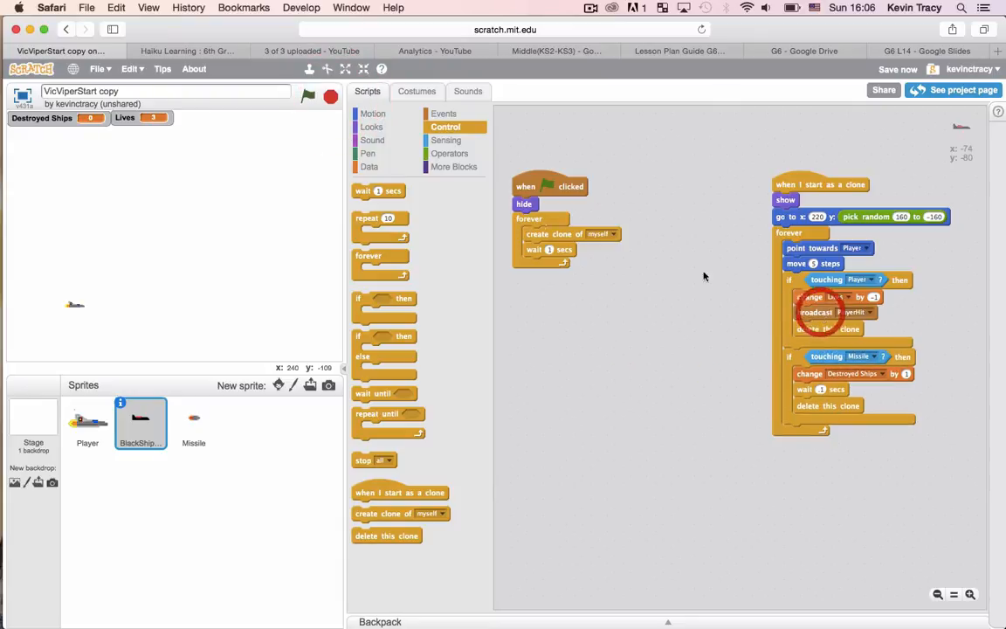
{"action": "left_click", "coordinate": [308, 96]}
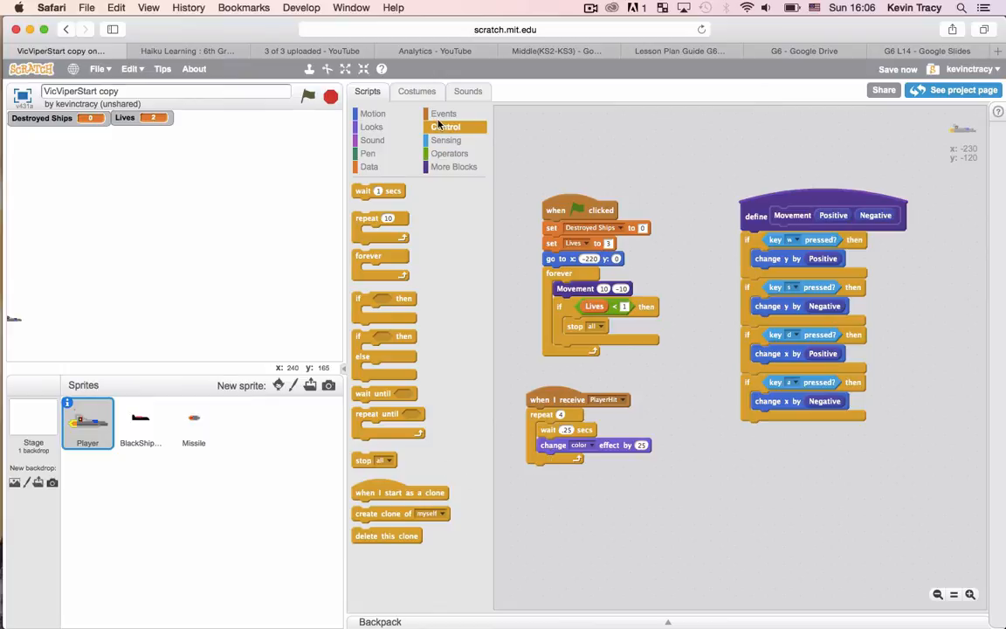
Rearrange the wait and colour change in Player's receive script and test the flash.
{"action": "left_click", "coordinate": [443, 112]}
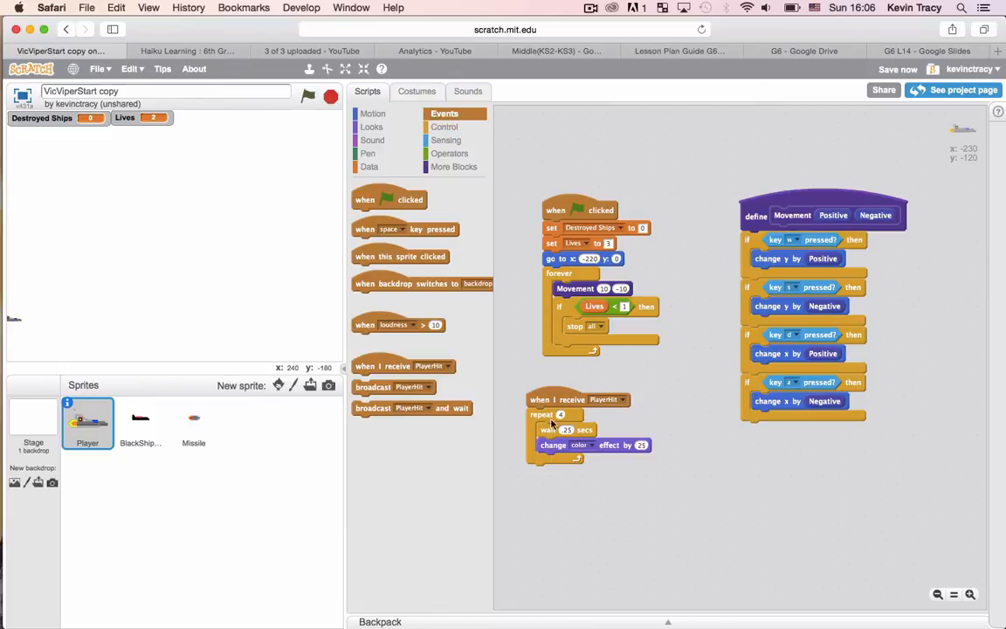
{"action": "mouse_move", "coordinate": [552, 340]}
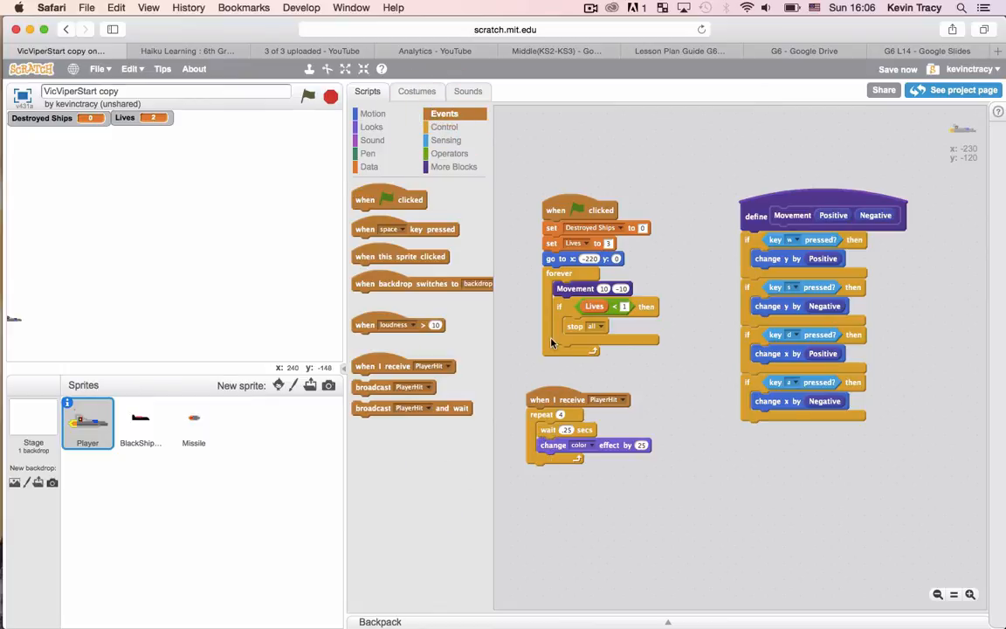
{"action": "left_click_drag", "start_coordinate": [561, 430], "coordinate": [615, 458]}
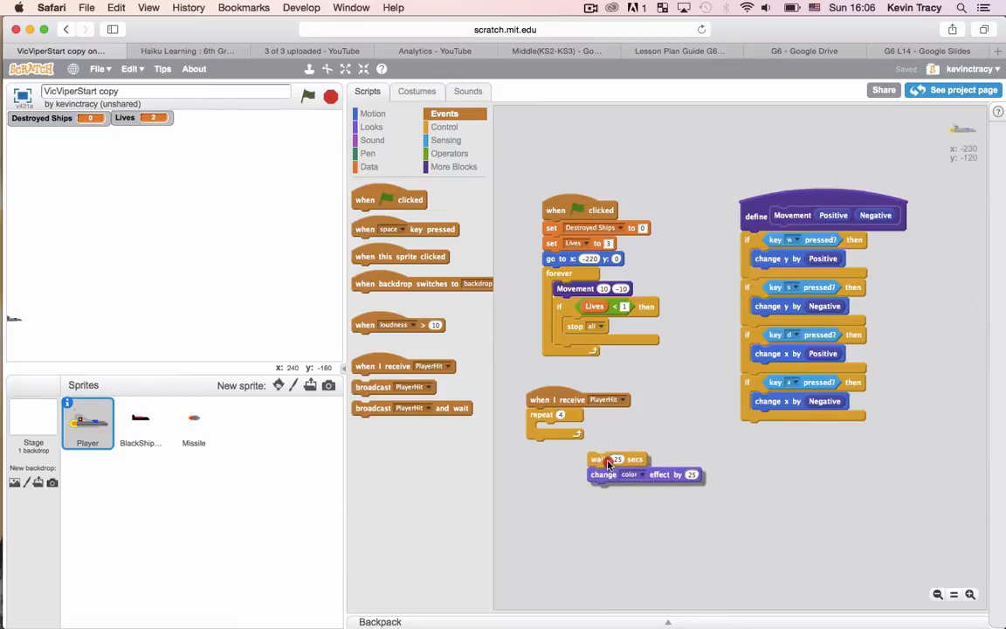
{"action": "left_click_drag", "start_coordinate": [608, 475], "coordinate": [594, 445]}
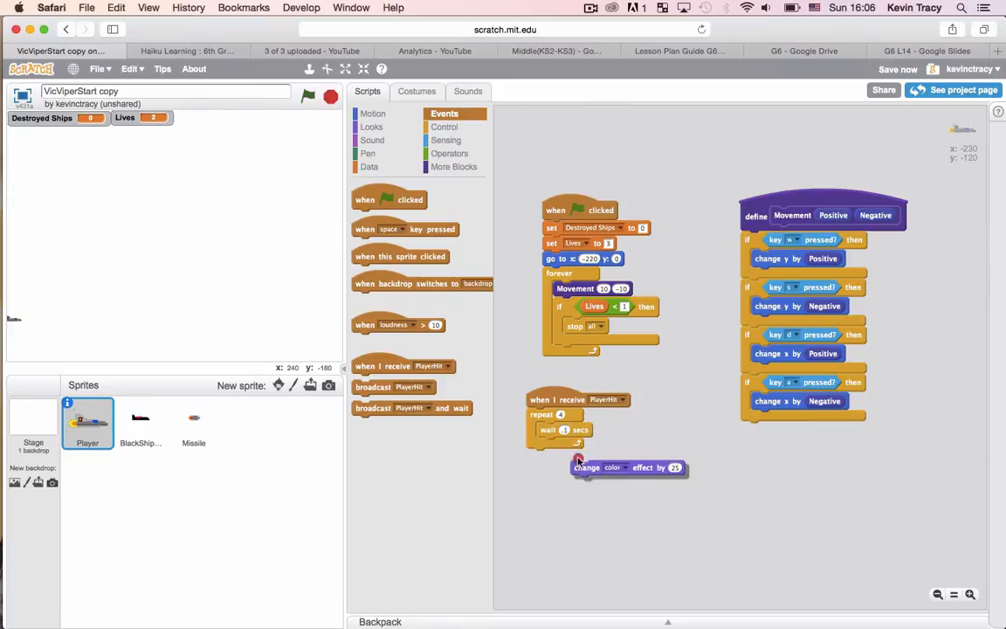
{"action": "left_click", "coordinate": [308, 96]}
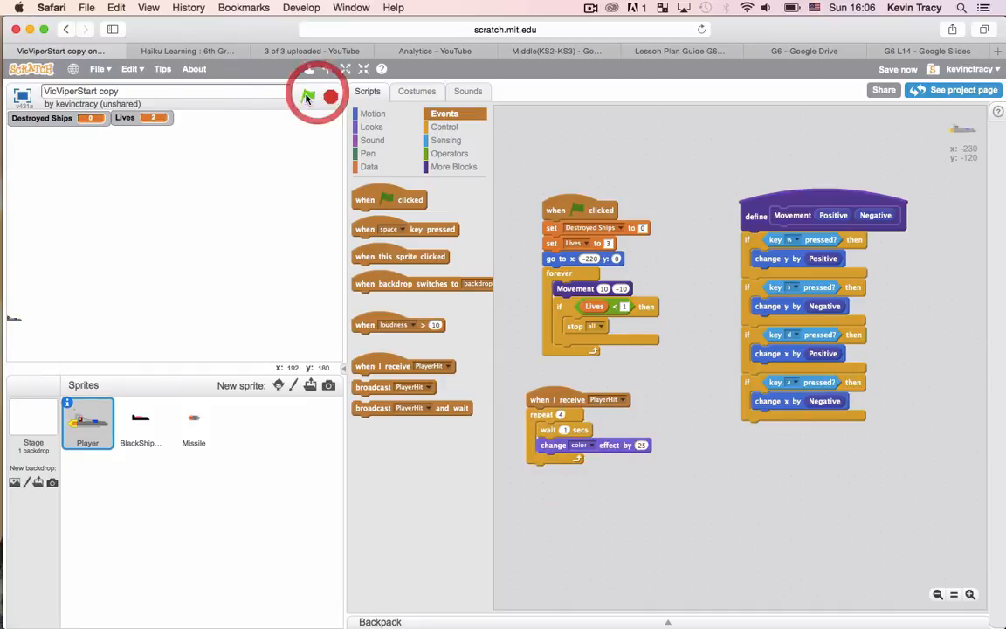
{"action": "left_click", "coordinate": [308, 96]}
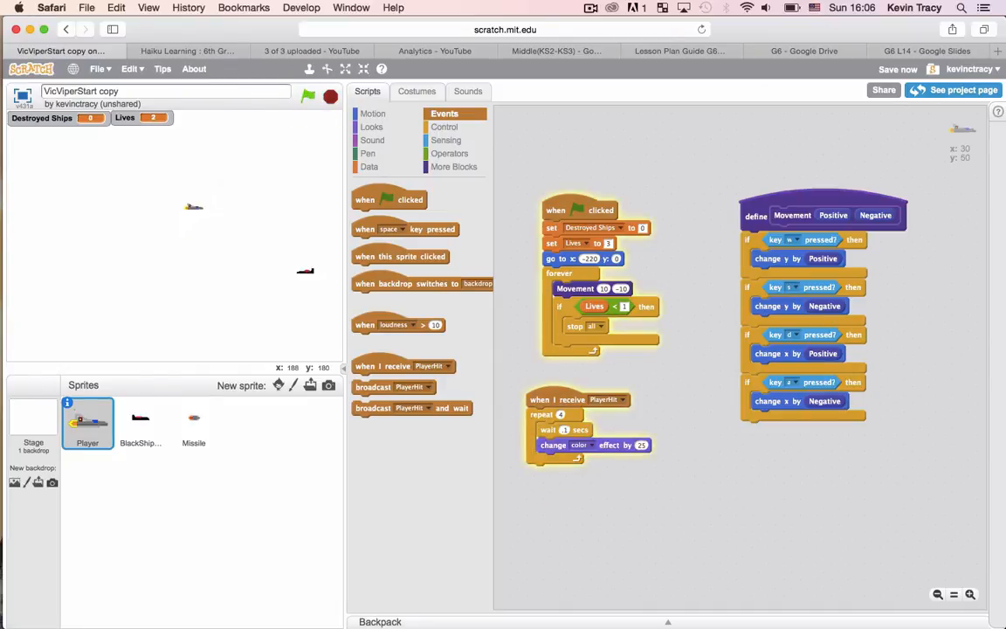
{"action": "mouse_move", "coordinate": [308, 130]}
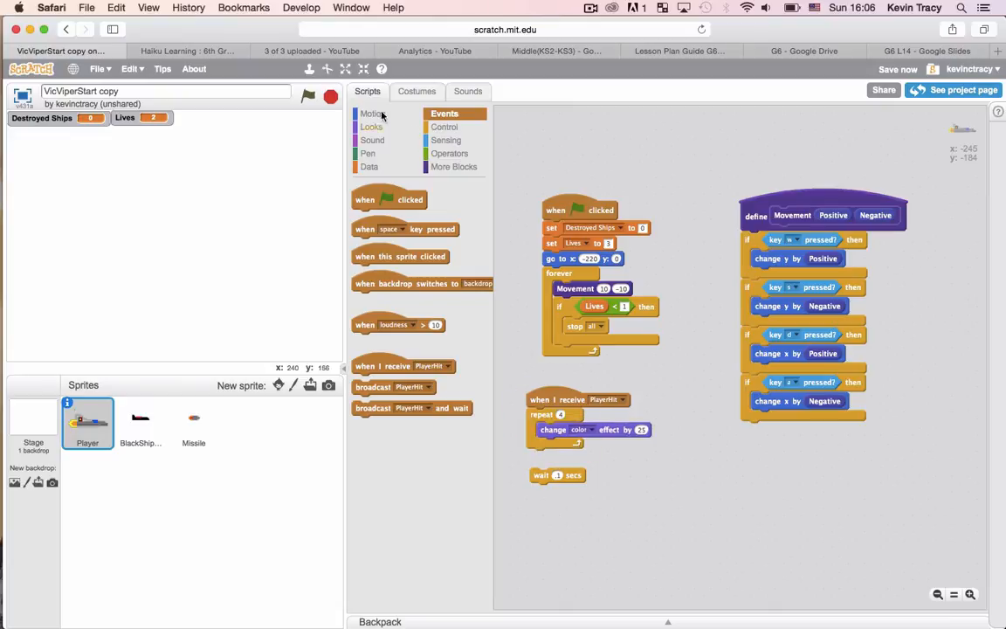
Leave only 'change color effect by 25' under the message hat, deleting the repeat loop and wait.
{"action": "left_click", "coordinate": [308, 96]}
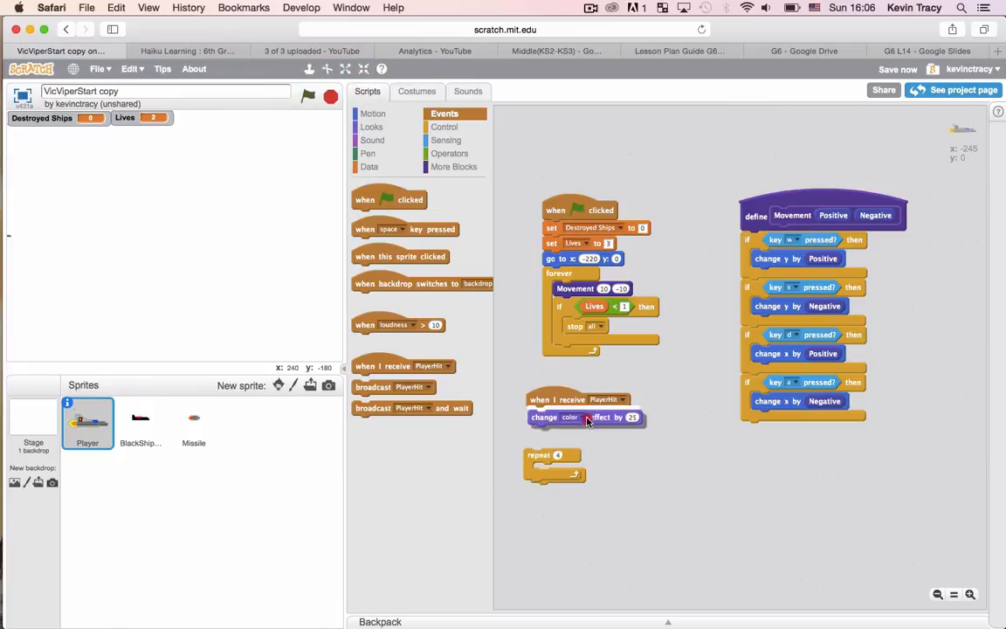
{"action": "left_click", "coordinate": [308, 96]}
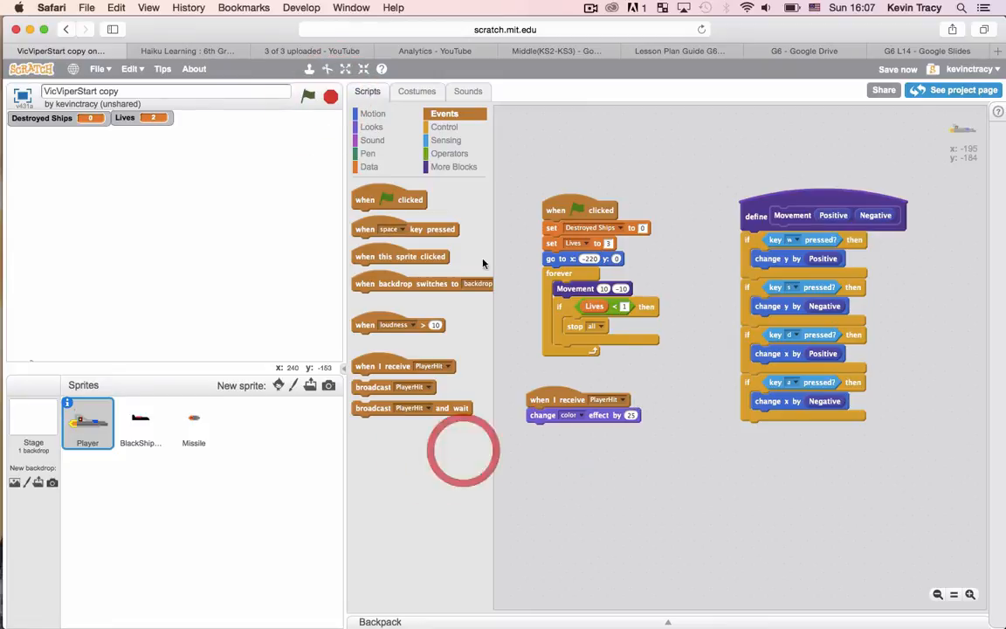
{"action": "left_click", "coordinate": [330, 96]}
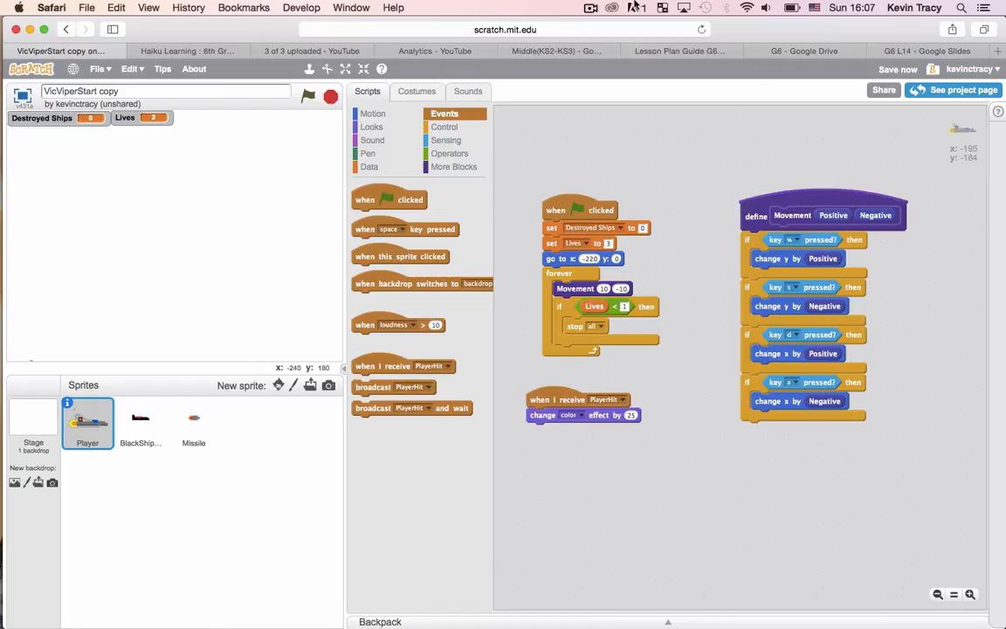
{"action": "left_click", "coordinate": [140, 424]}
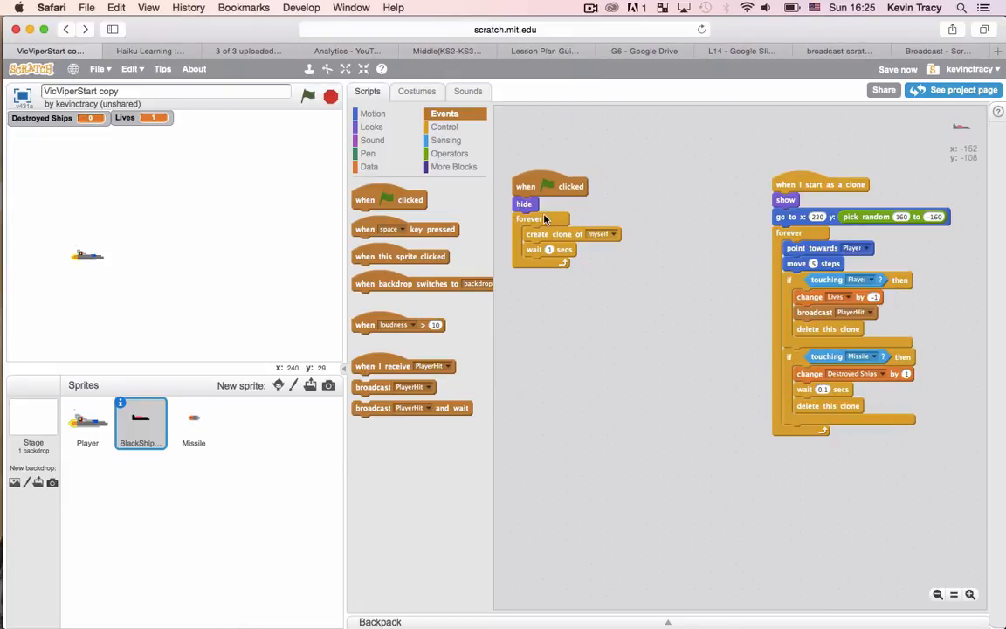
Rebuild Player's PlayerHit script as 'repeat 10' colour changes followed by 'clear graphic effects'.
{"action": "left_click", "coordinate": [87, 425]}
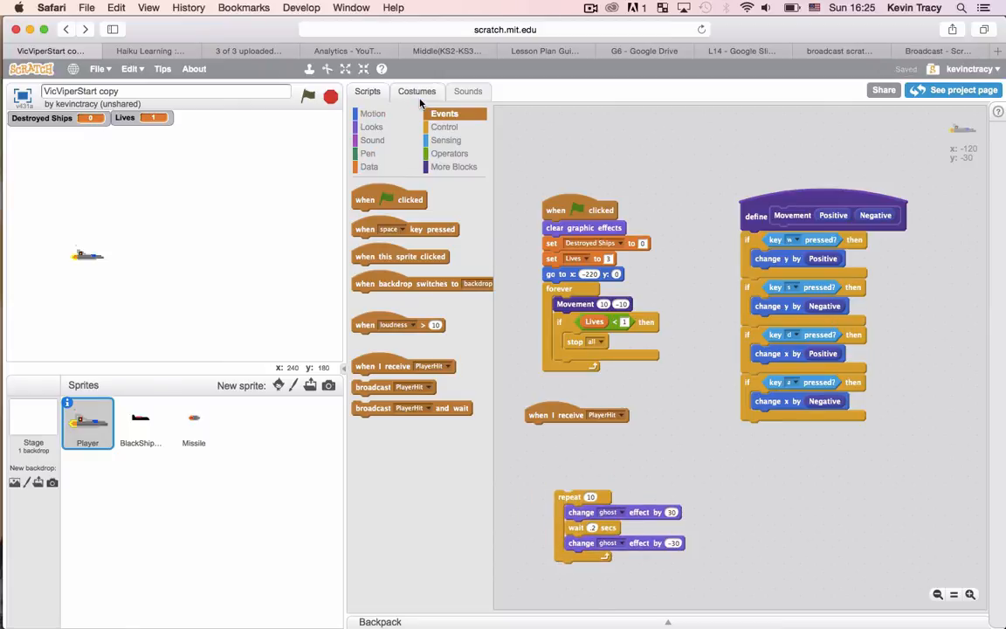
{"action": "left_click", "coordinate": [140, 424]}
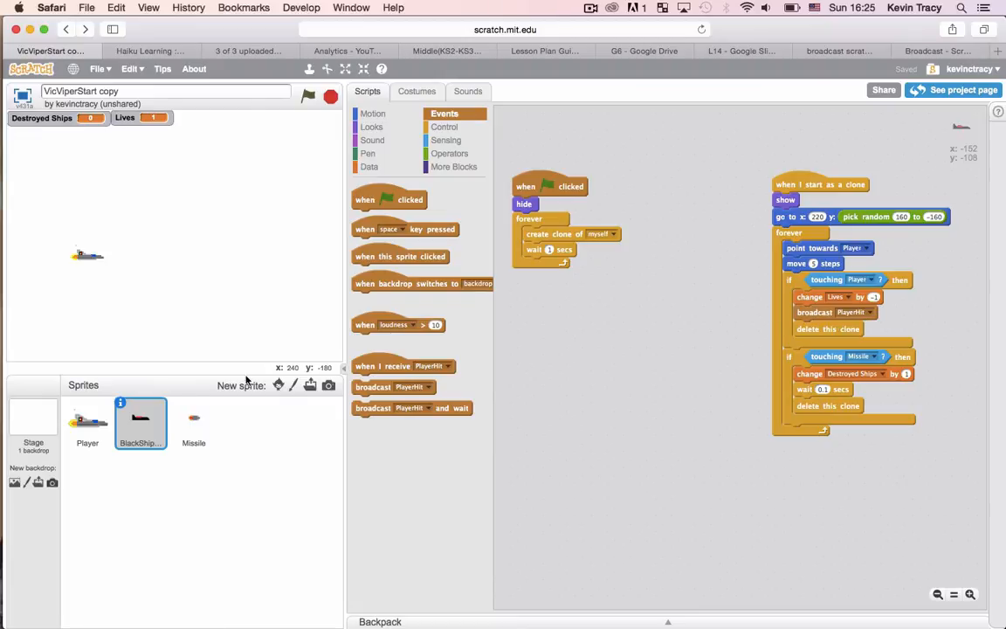
{"action": "left_click", "coordinate": [87, 425]}
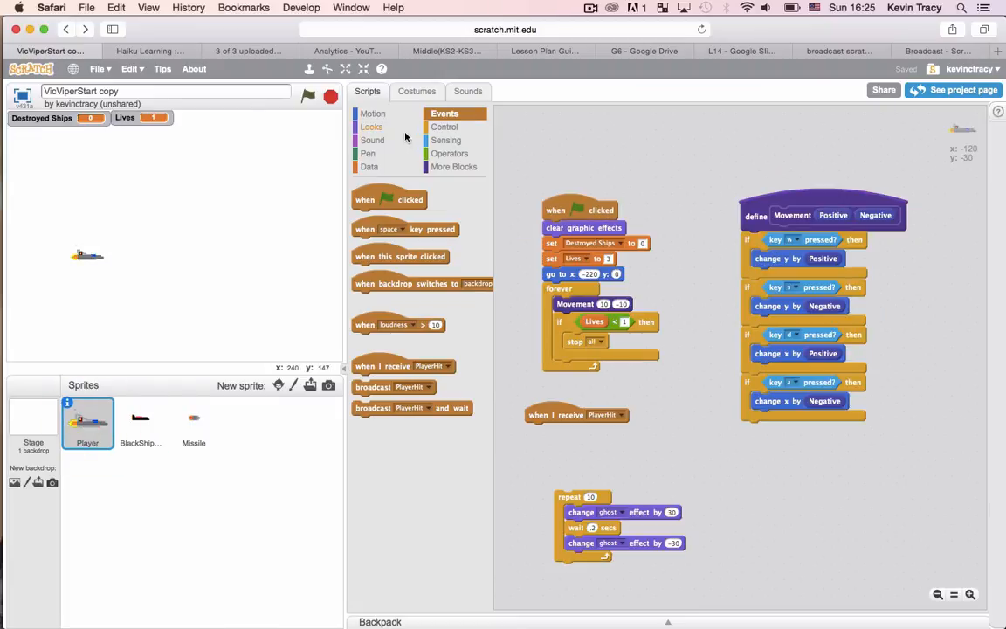
{"action": "left_click", "coordinate": [444, 126]}
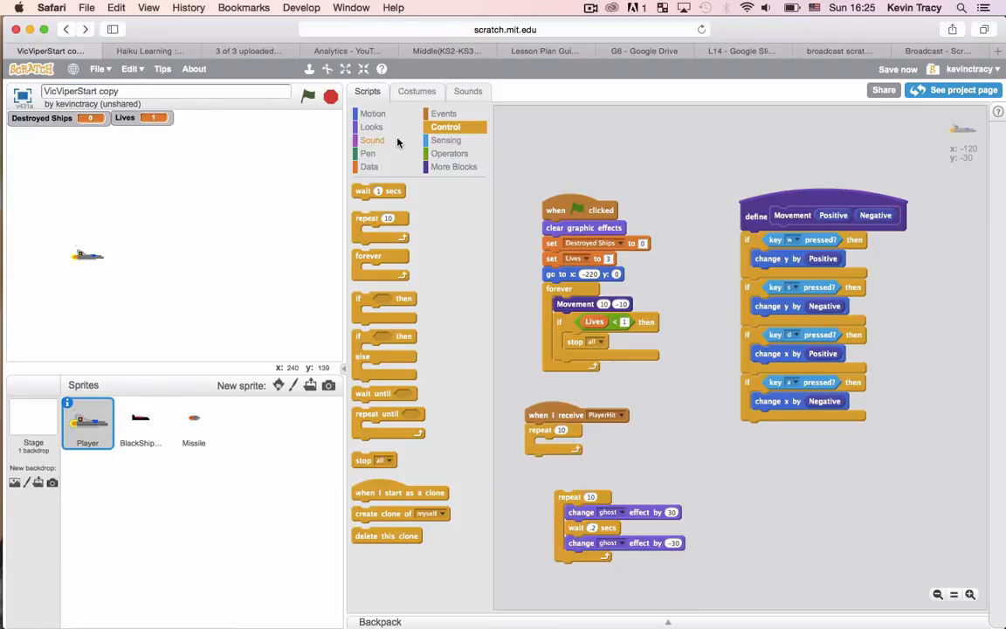
{"action": "left_click", "coordinate": [371, 126]}
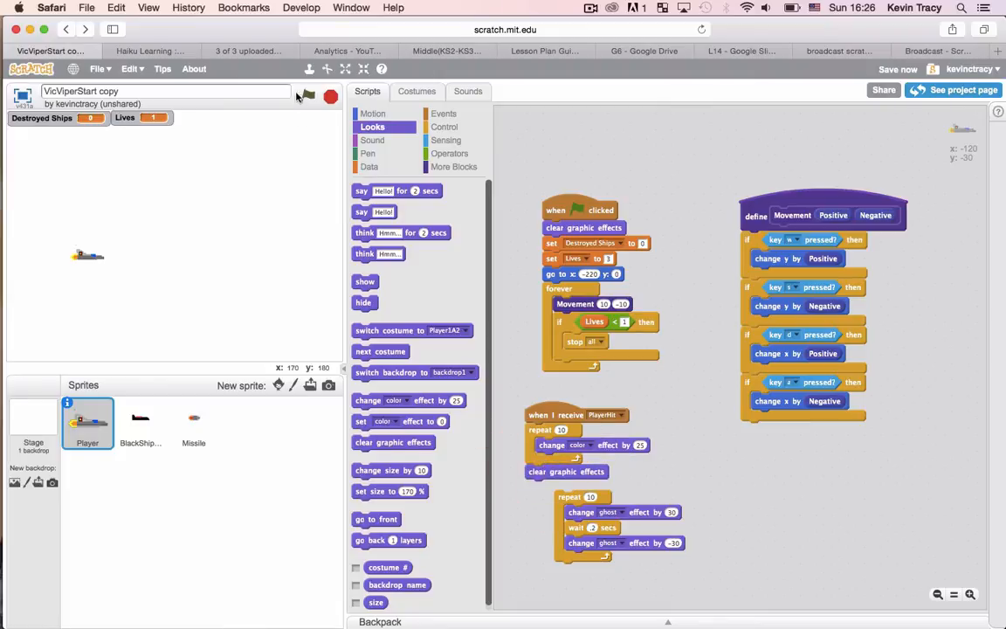
{"action": "left_click", "coordinate": [446, 126]}
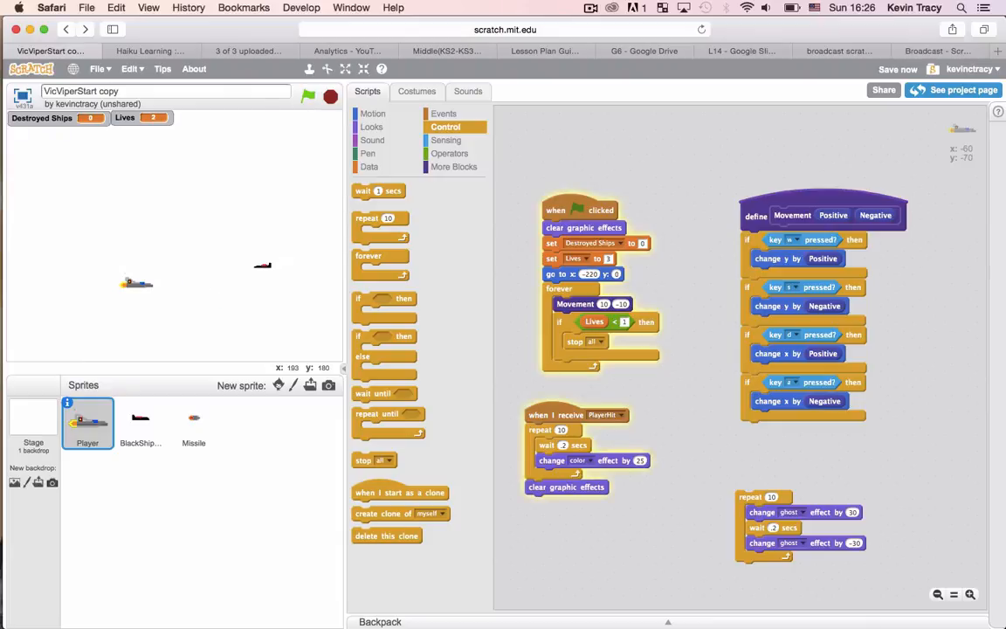
Run and stop the game a few times to observe the Player's current hit flashing.
{"action": "left_click", "coordinate": [307, 96]}
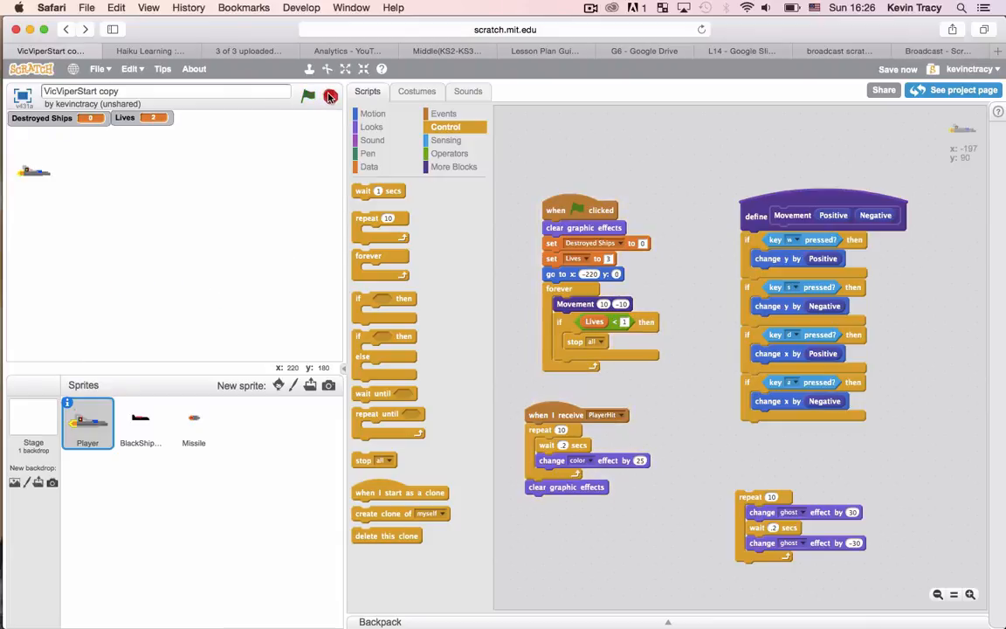
{"action": "left_click", "coordinate": [308, 96]}
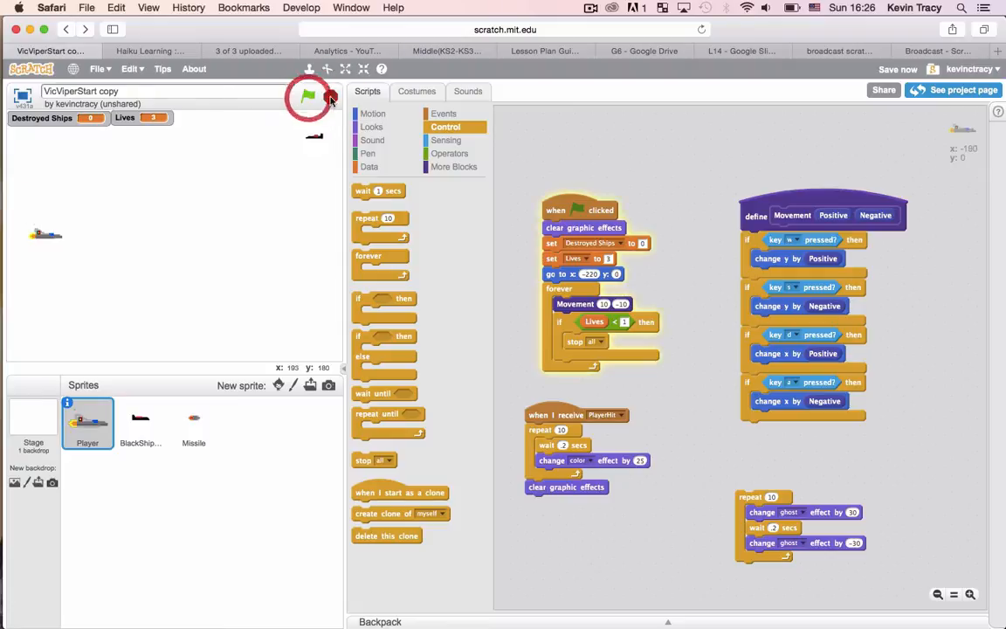
{"action": "left_click", "coordinate": [307, 96]}
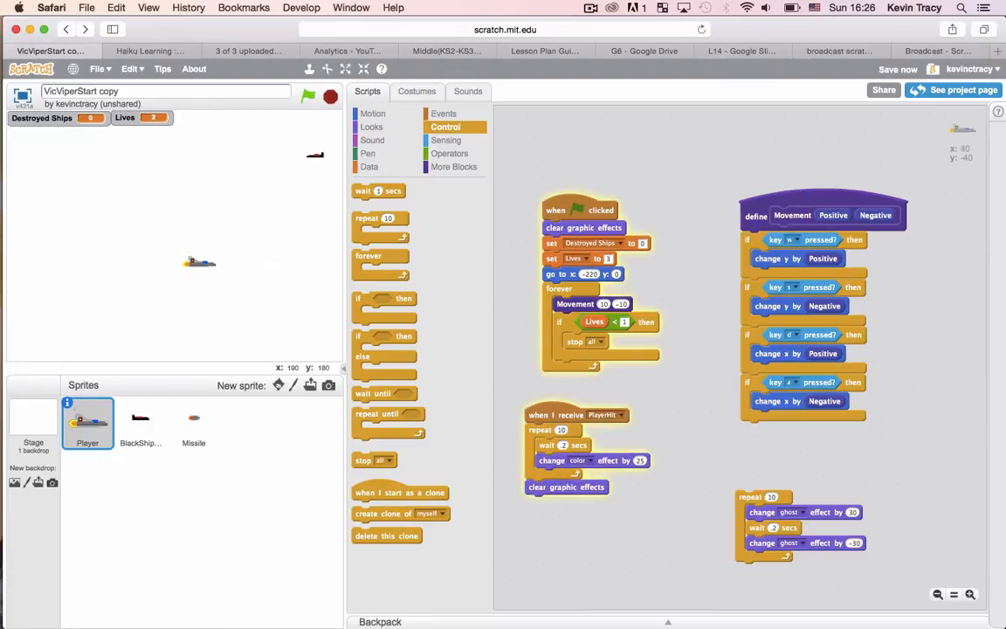
{"action": "left_click", "coordinate": [307, 96]}
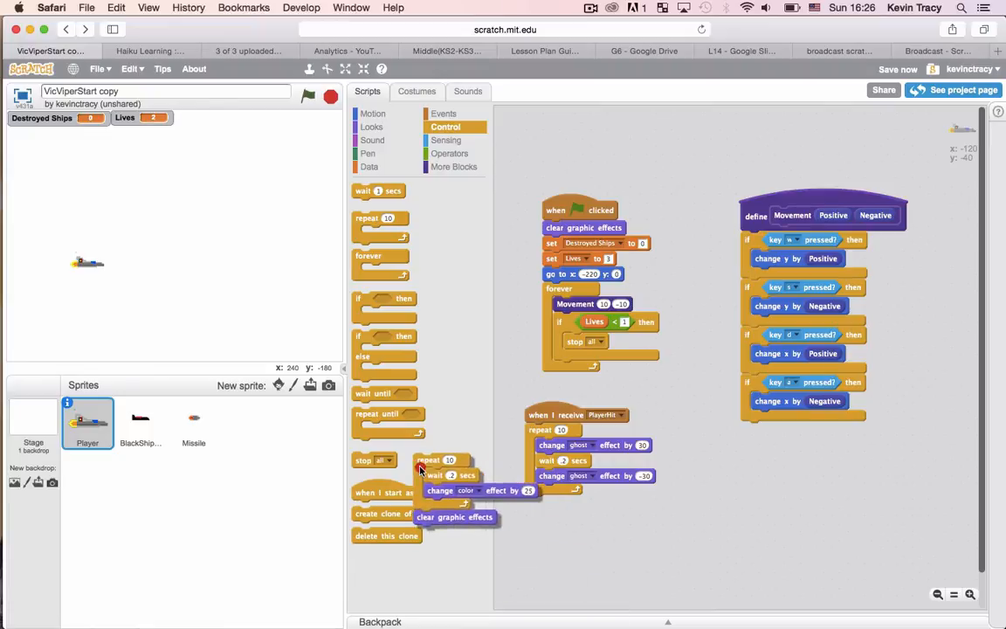
Replace the color loop with a ten-times ghost fade-out/fade-back loop under PlayerHit and retest.
{"action": "left_click", "coordinate": [308, 96]}
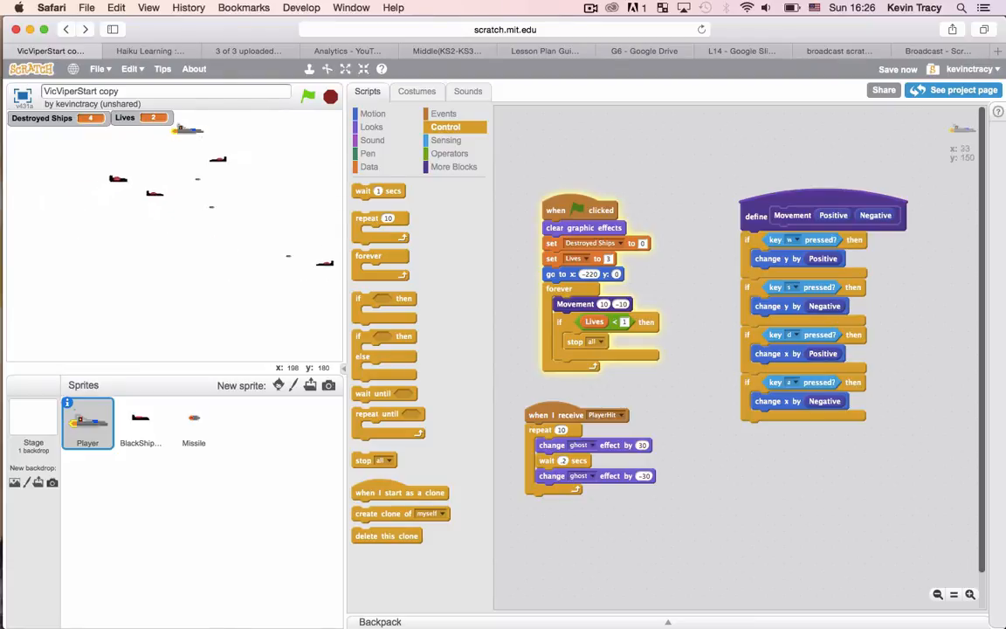
{"action": "left_click", "coordinate": [331, 96]}
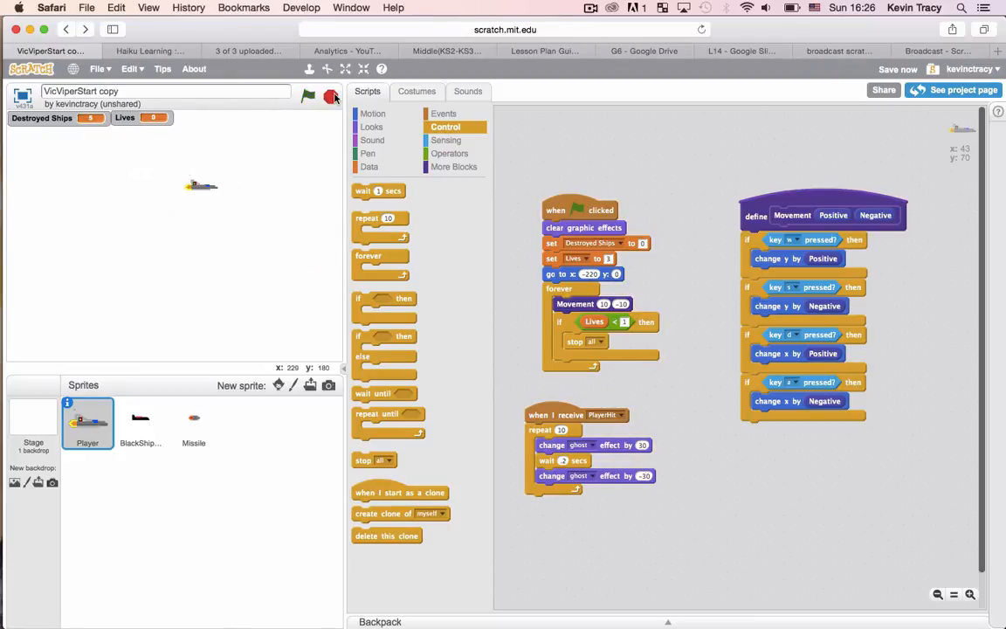
{"action": "left_click", "coordinate": [308, 96]}
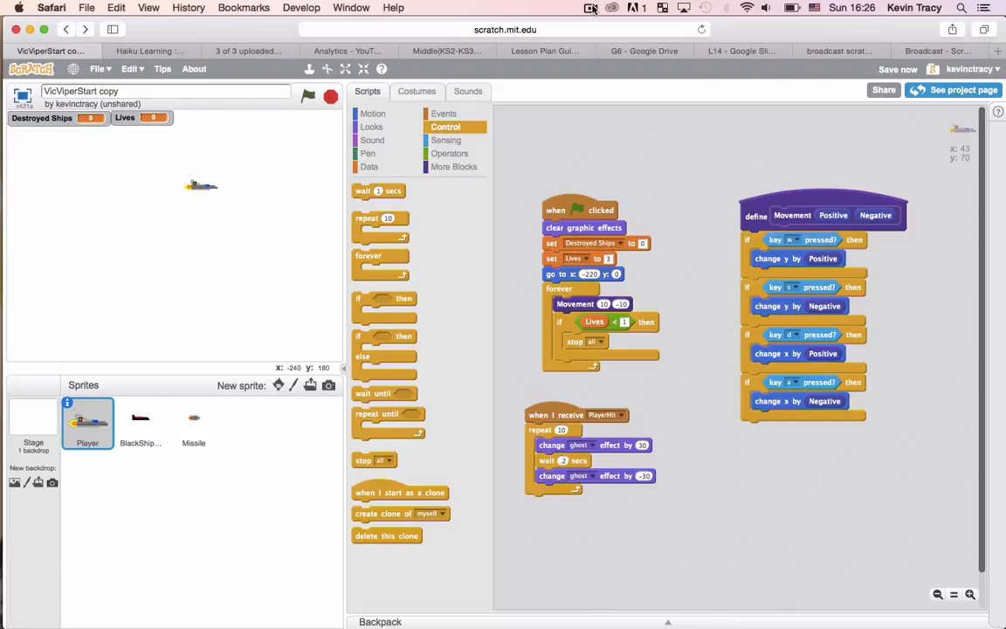